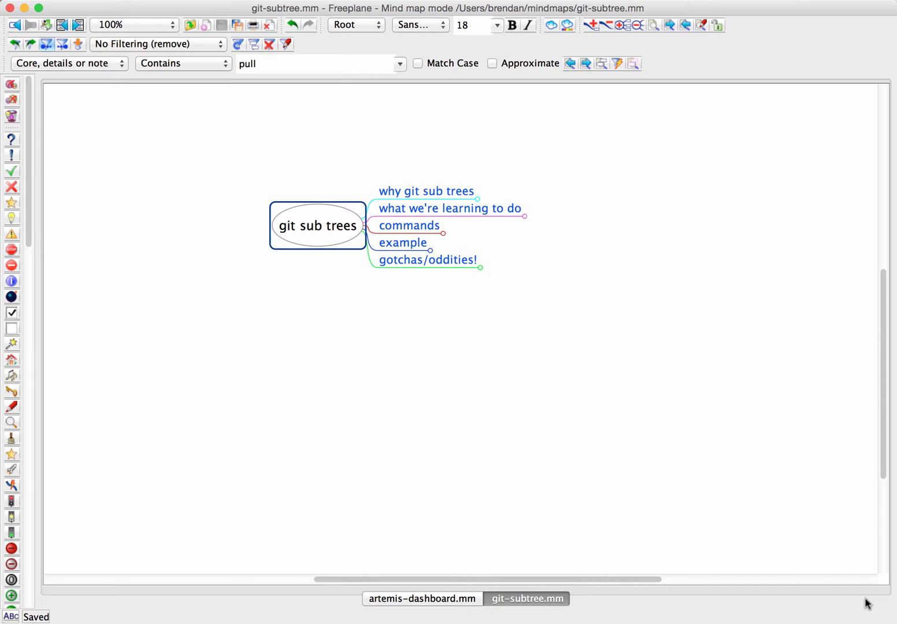
{"action": "mouse_move", "coordinate": [789, 571]}
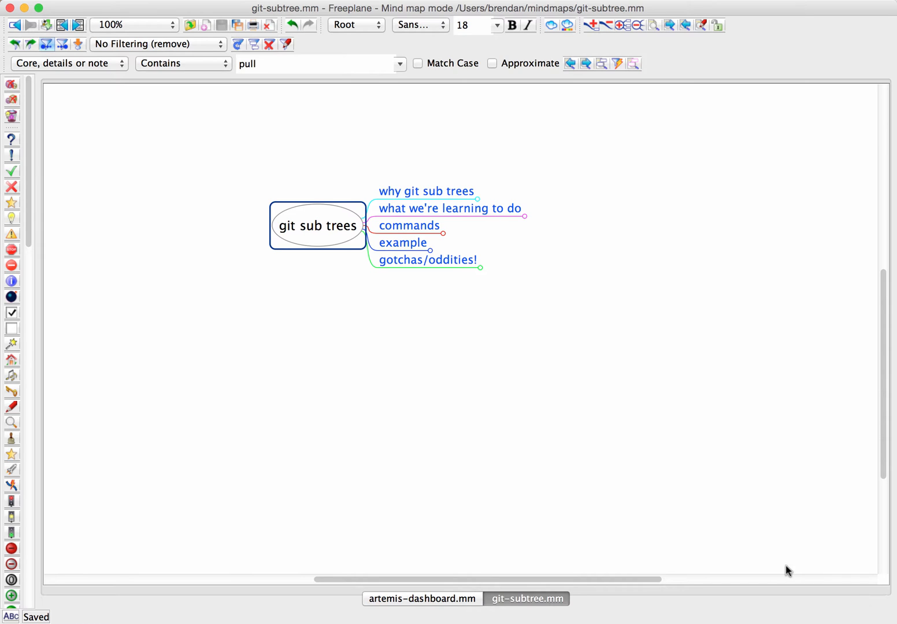
{"action": "mouse_move", "coordinate": [374, 370]}
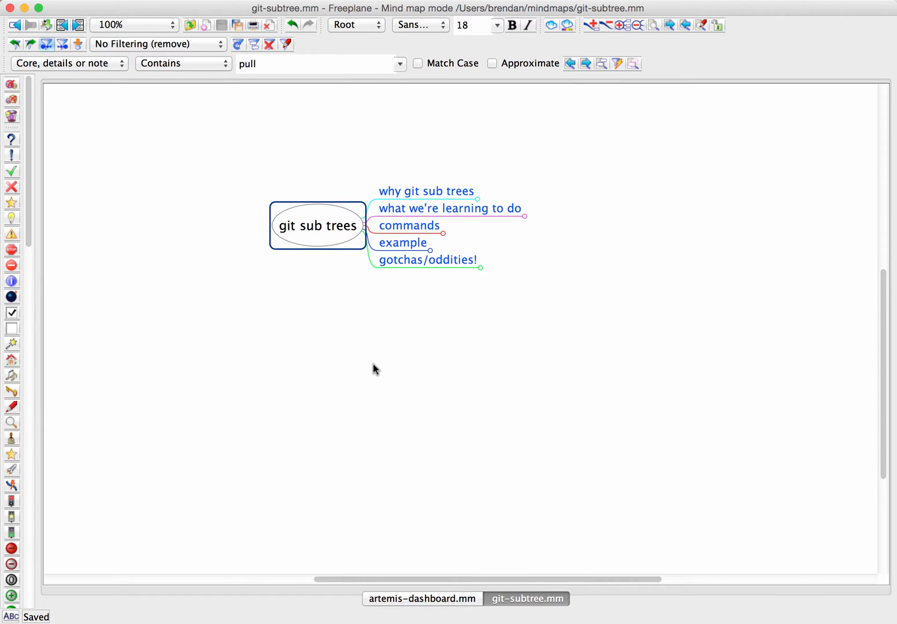
- Expand 'why git sub trees' to show its repository-sharing explanation, then reselect the topic
{"action": "left_click", "coordinate": [426, 191]}
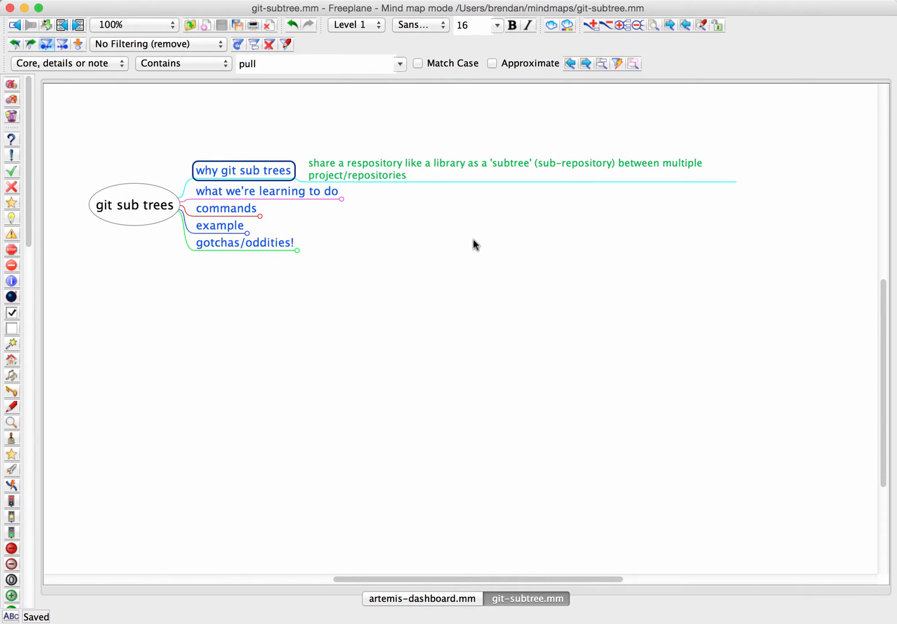
{"action": "mouse_move", "coordinate": [427, 358]}
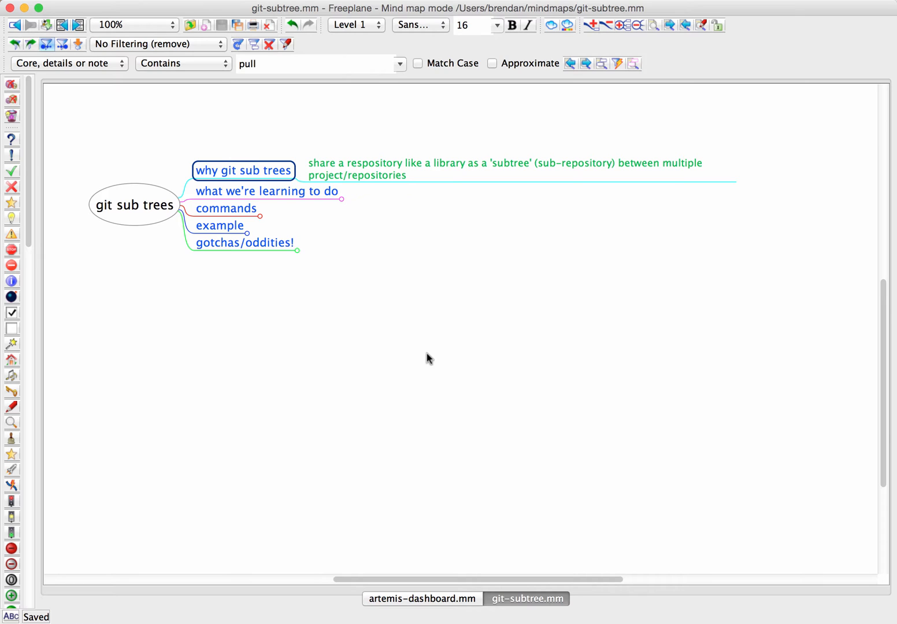
{"action": "left_click", "coordinate": [503, 169]}
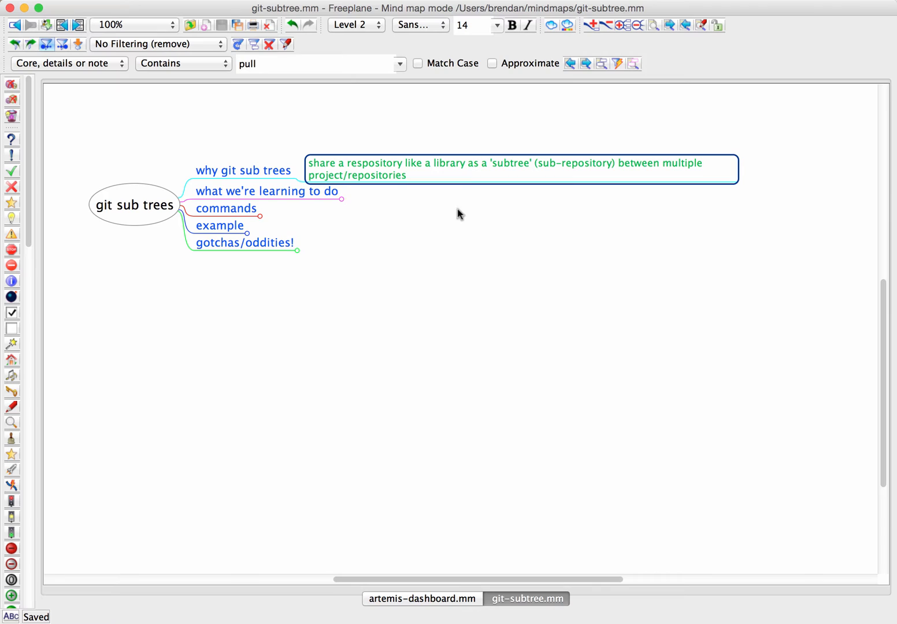
{"action": "mouse_move", "coordinate": [534, 189]}
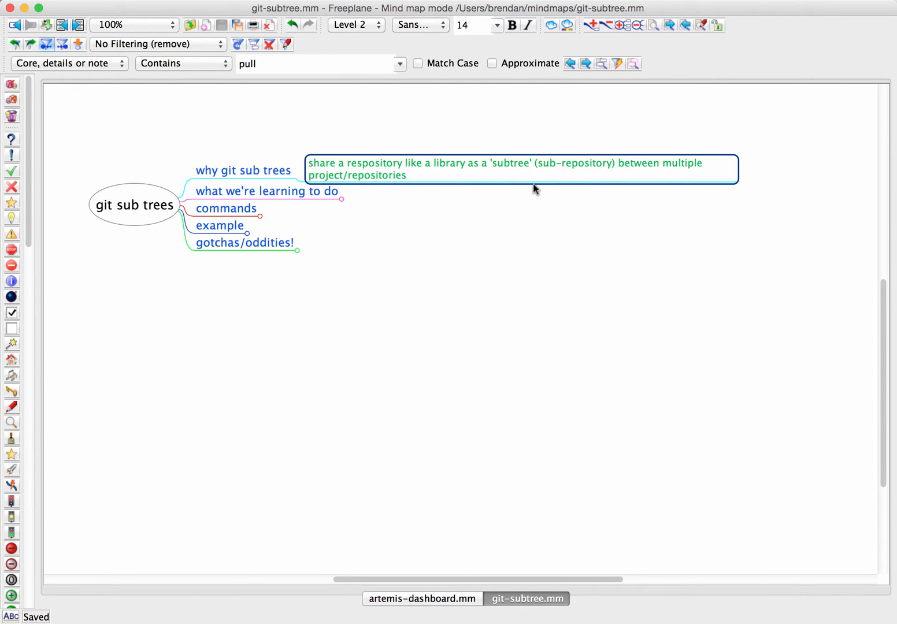
{"action": "mouse_move", "coordinate": [375, 261]}
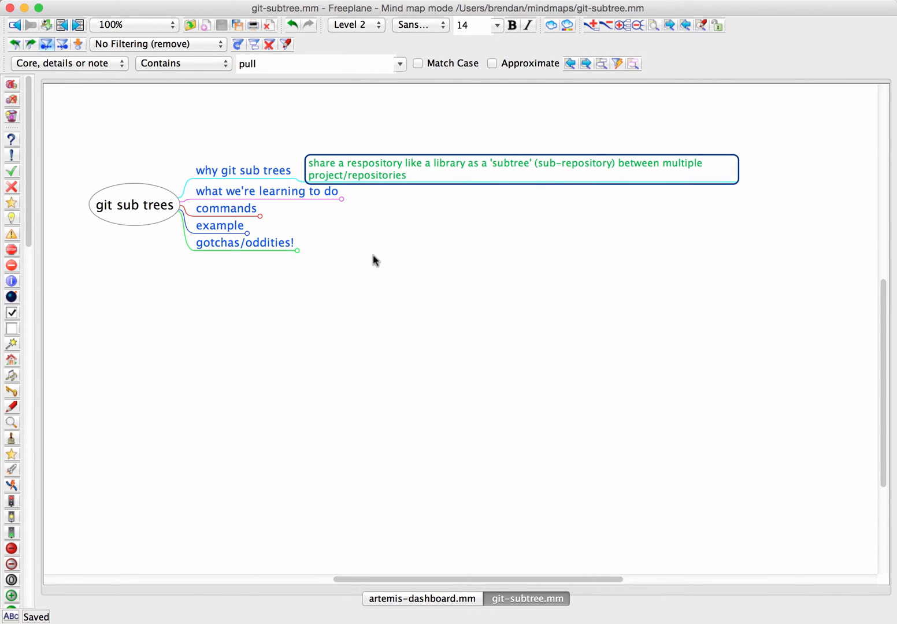
{"action": "left_click", "coordinate": [243, 170]}
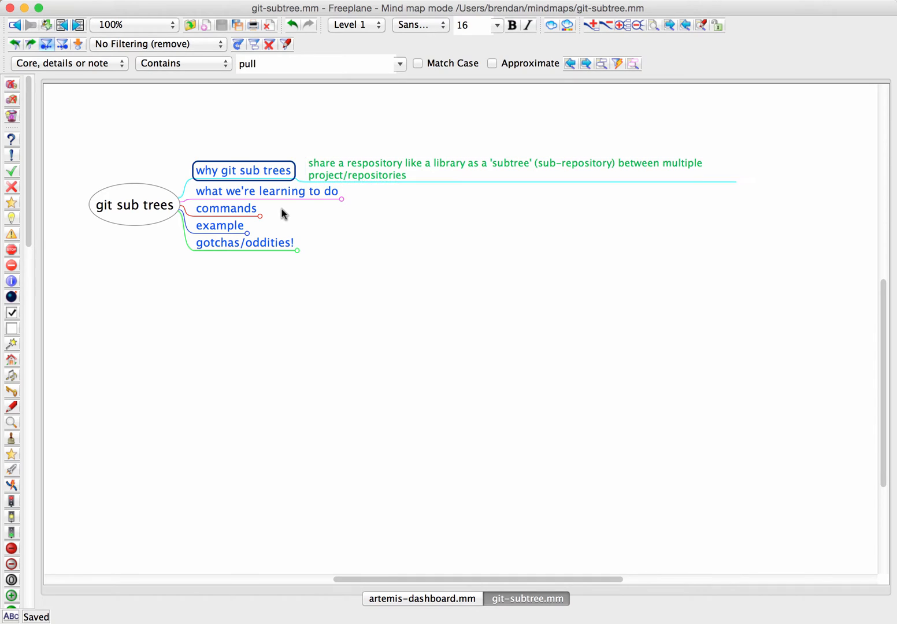
- Collapse 'why git sub trees', expand 'what we're learning to do', and select each of its four goals
{"action": "left_click", "coordinate": [267, 191]}
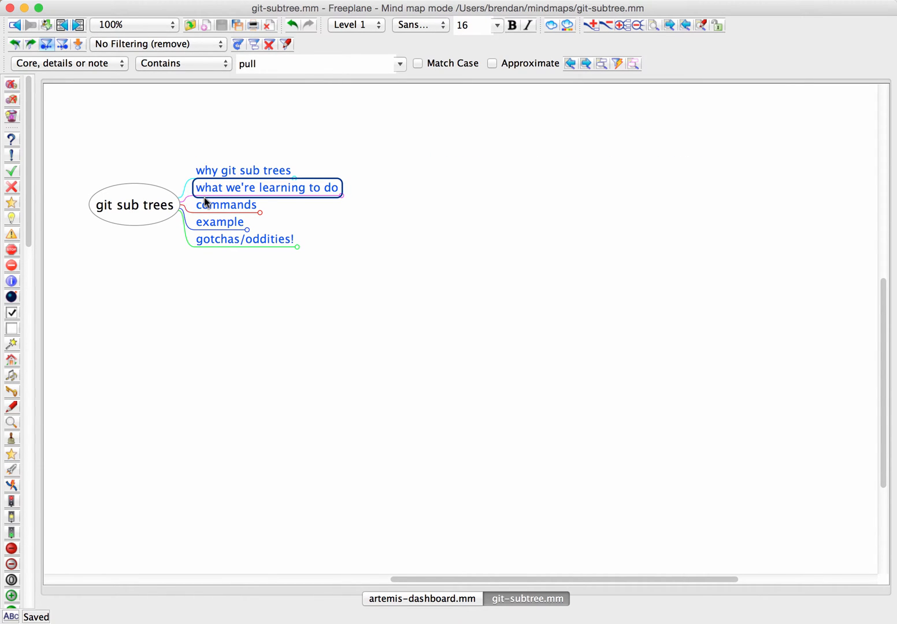
{"action": "left_click", "coordinate": [247, 212]}
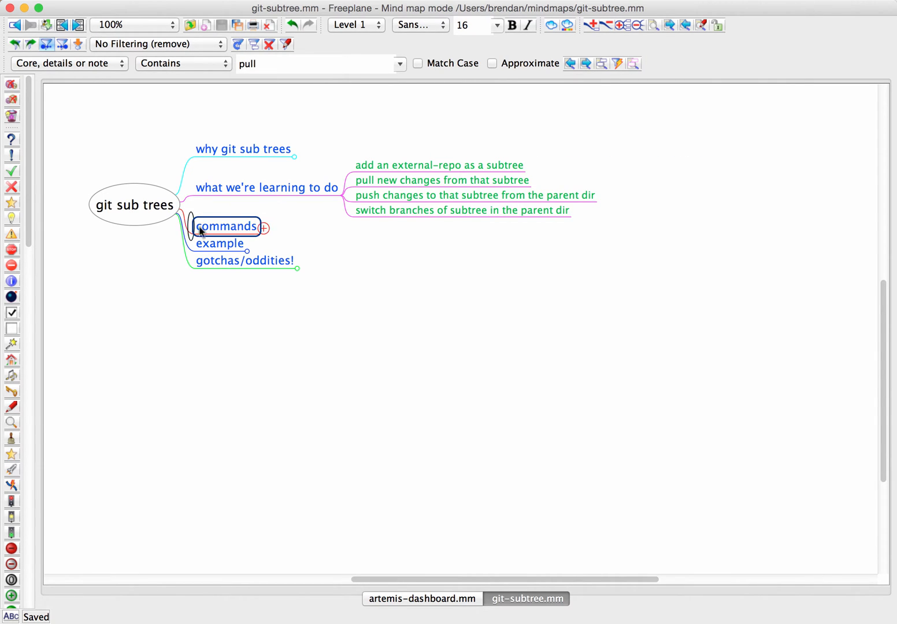
{"action": "left_click", "coordinate": [267, 187]}
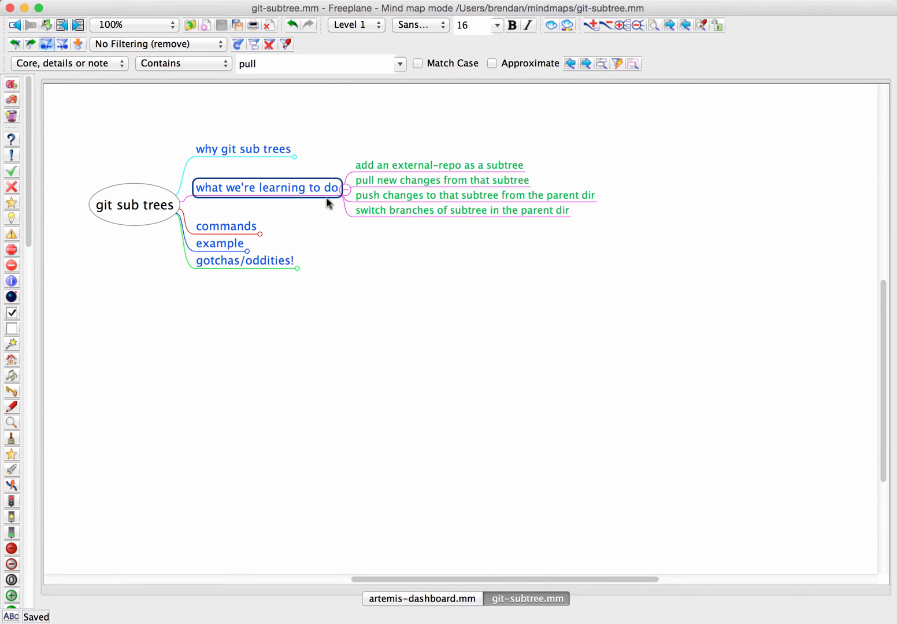
{"action": "mouse_move", "coordinate": [409, 253]}
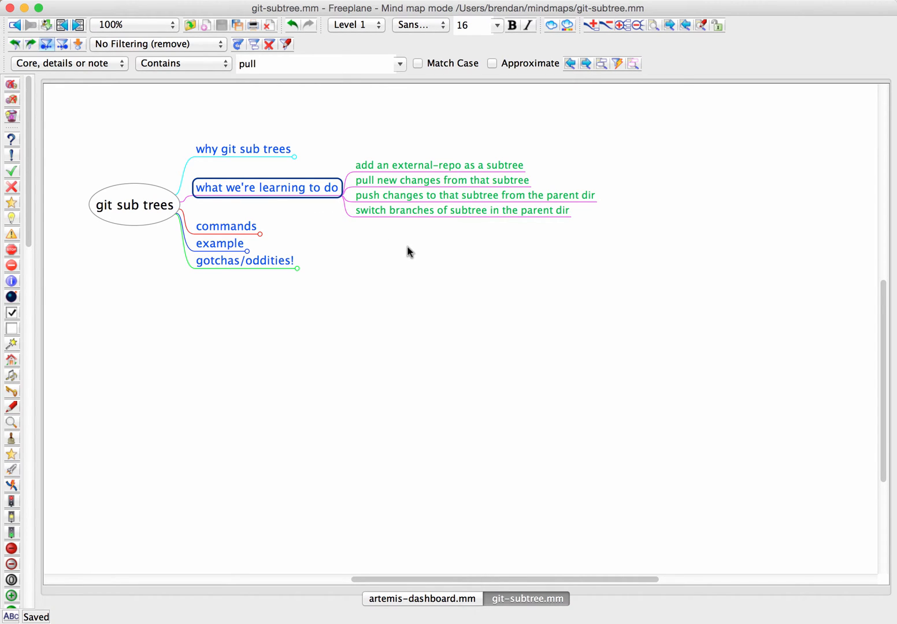
{"action": "left_click", "coordinate": [439, 165]}
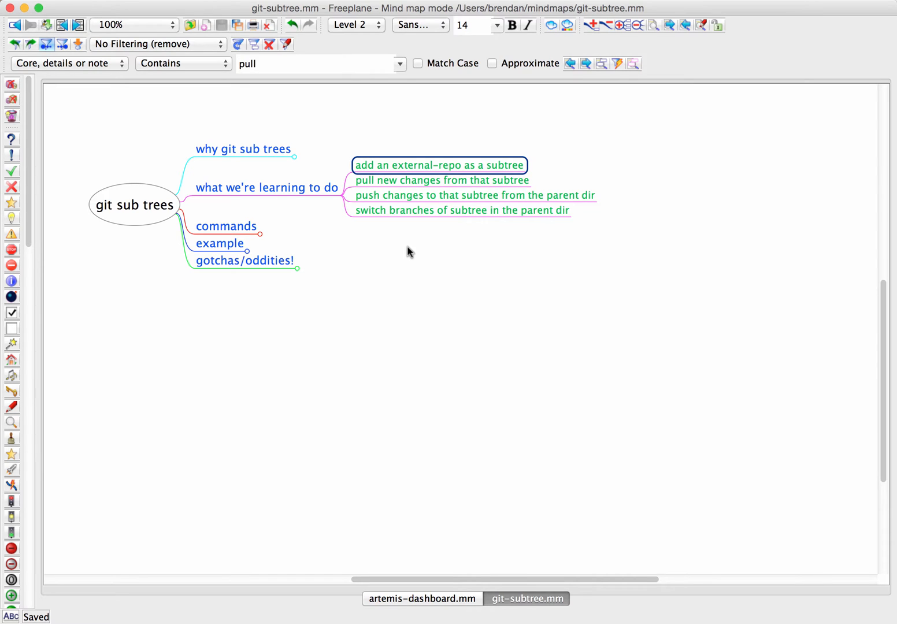
{"action": "left_click", "coordinate": [441, 180]}
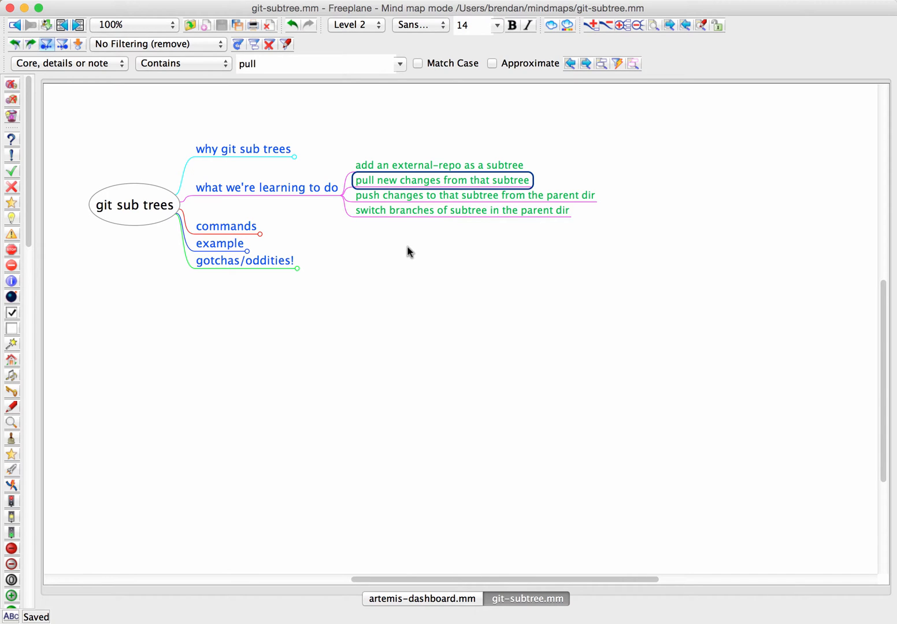
{"action": "left_click", "coordinate": [475, 195]}
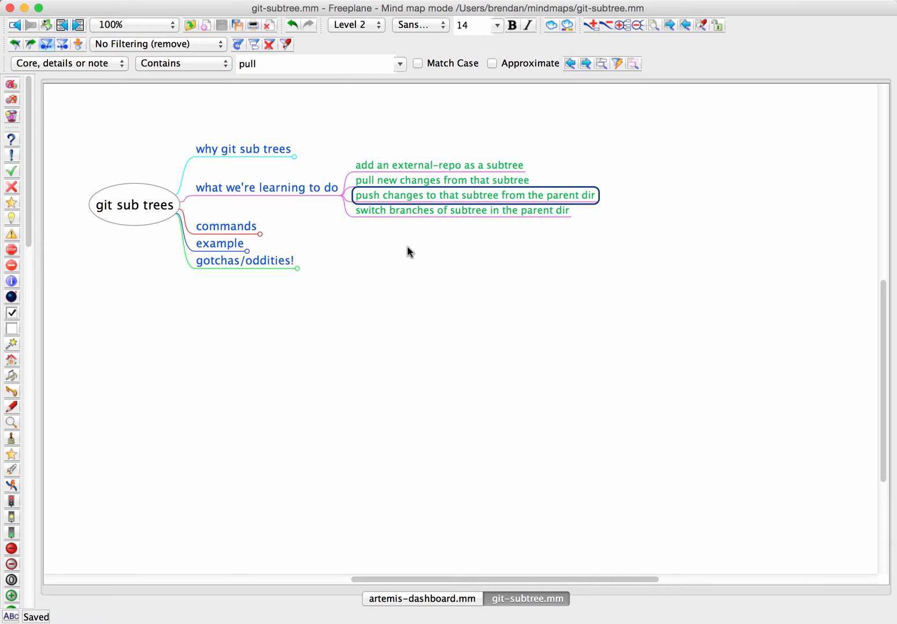
{"action": "left_click", "coordinate": [461, 210]}
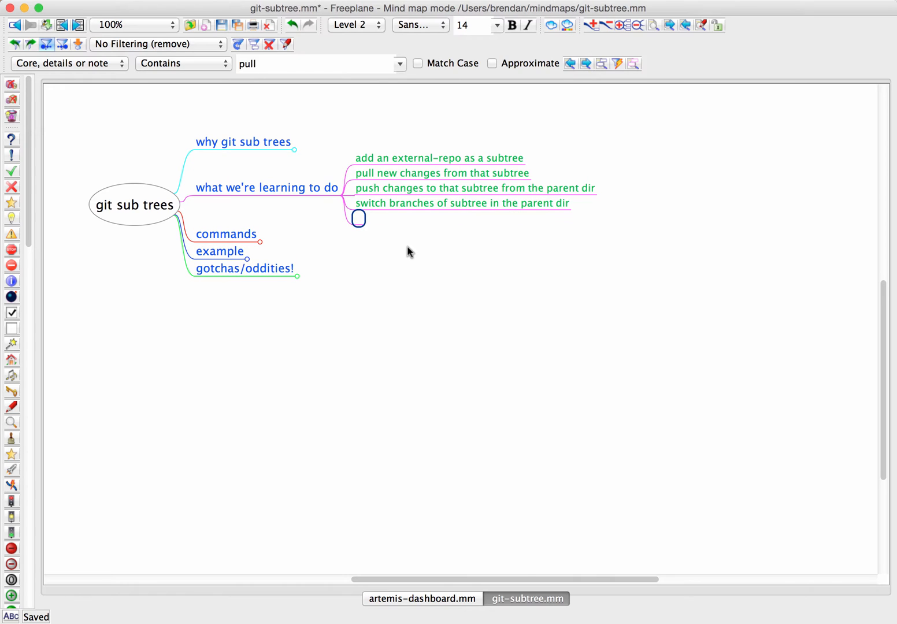
- Type the new goal 'split existing repo in'
{"action": "type", "text": "split"}
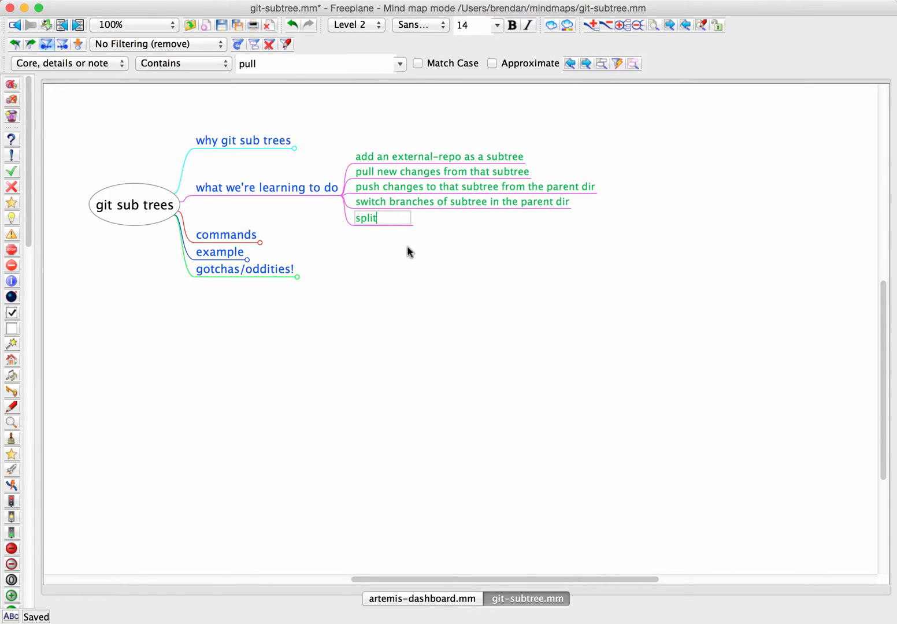
{"action": "type", "text": "existing"}
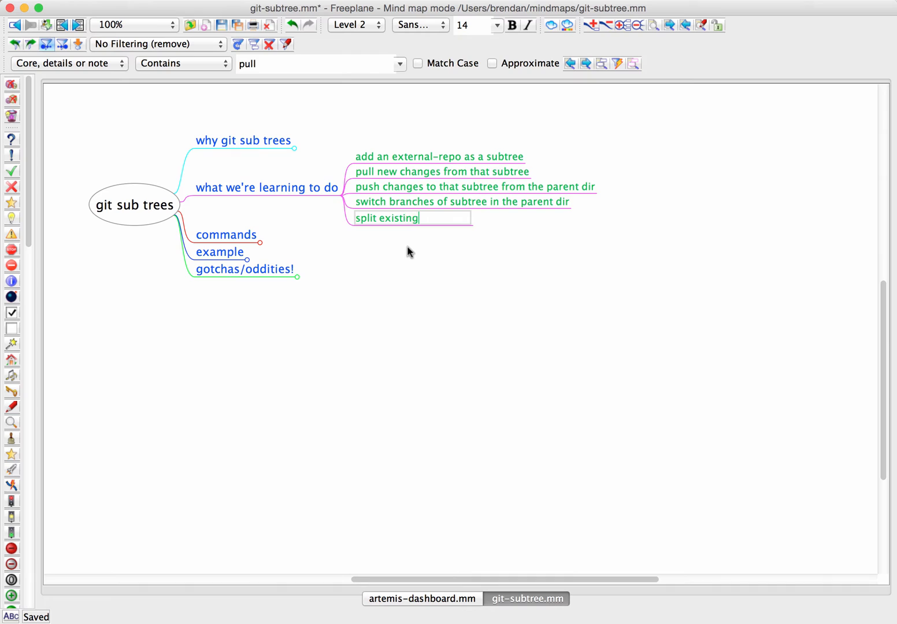
{"action": "type", "text": "repo"}
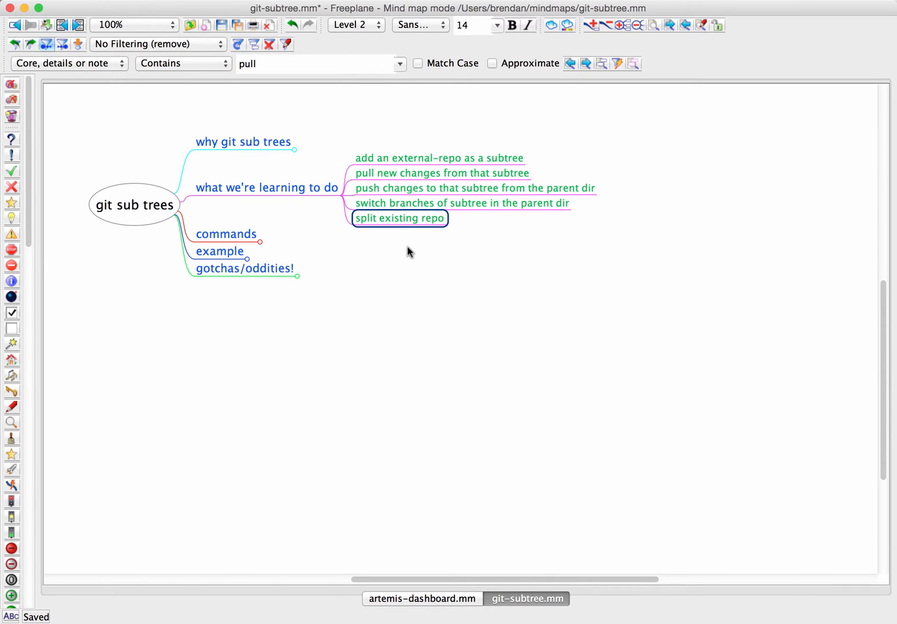
{"action": "type", "text": "in"}
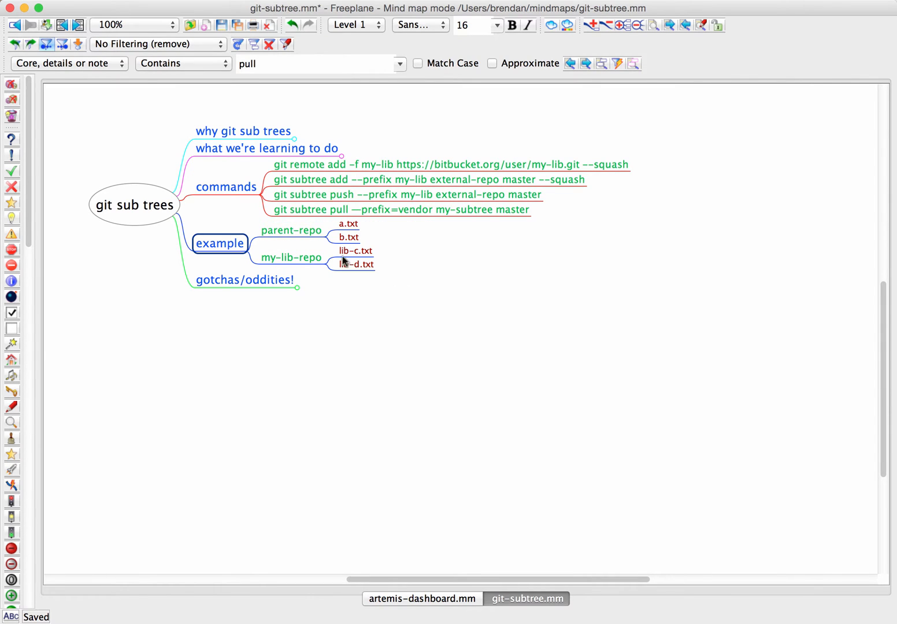
{"action": "left_click", "coordinate": [291, 229]}
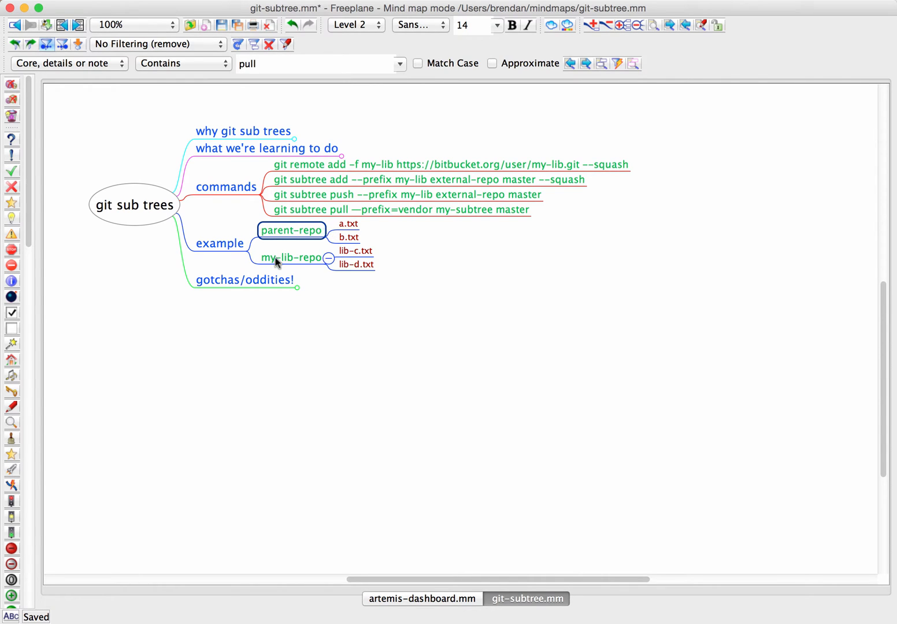
{"action": "left_click", "coordinate": [291, 257]}
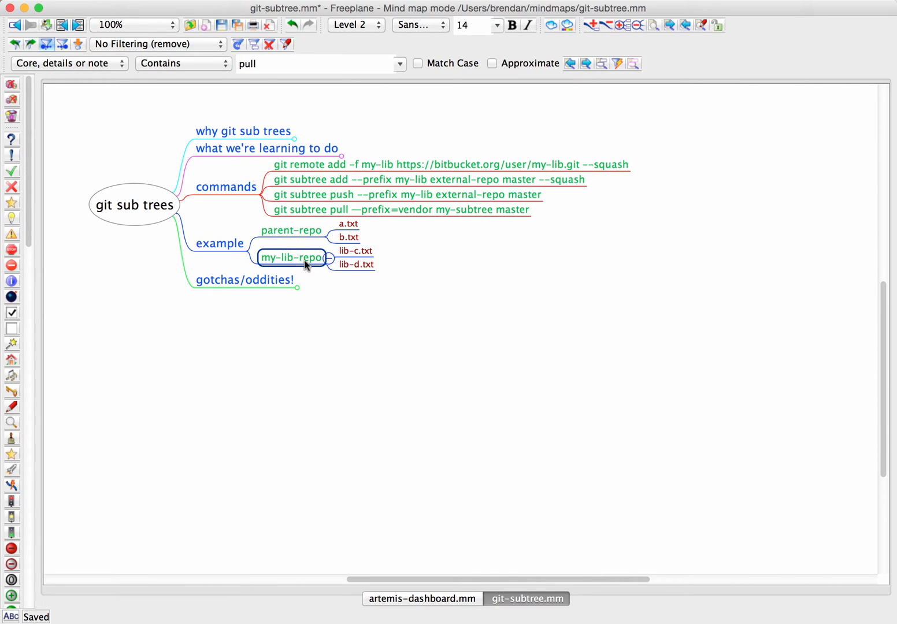
{"action": "left_click", "coordinate": [291, 230]}
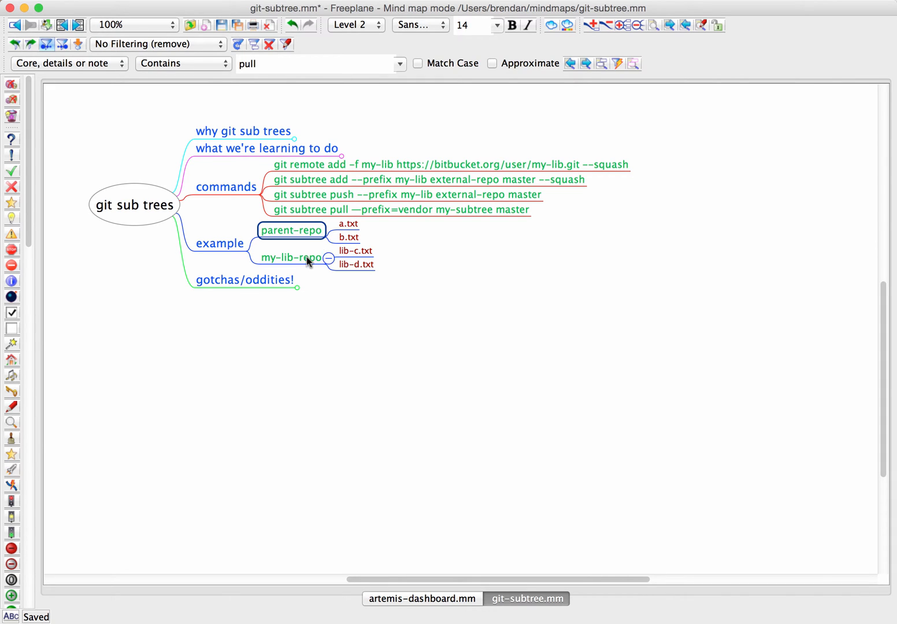
{"action": "left_click", "coordinate": [292, 257]}
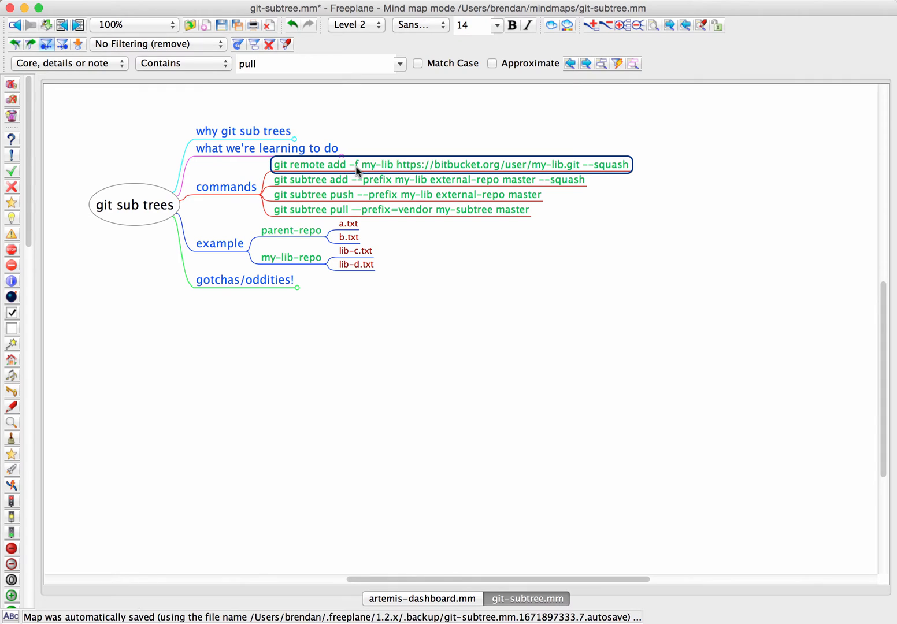
{"action": "left_click", "coordinate": [430, 180]}
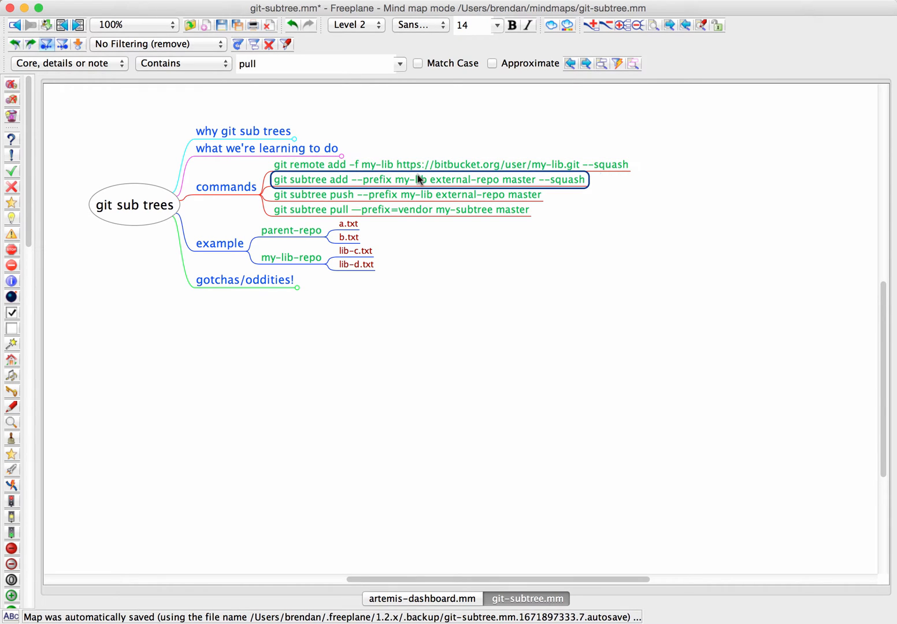
{"action": "left_click", "coordinate": [451, 165]}
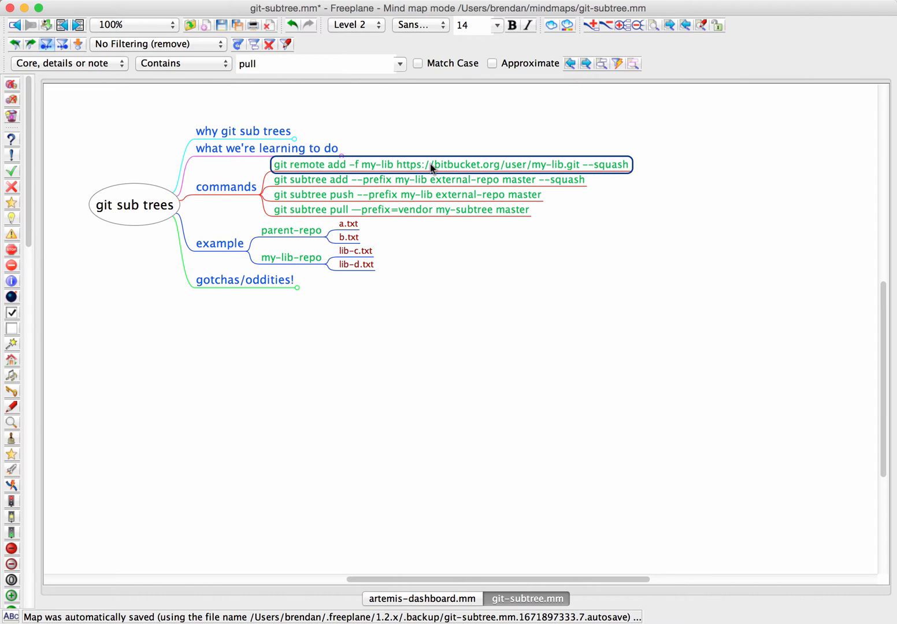
{"action": "mouse_move", "coordinate": [373, 170]}
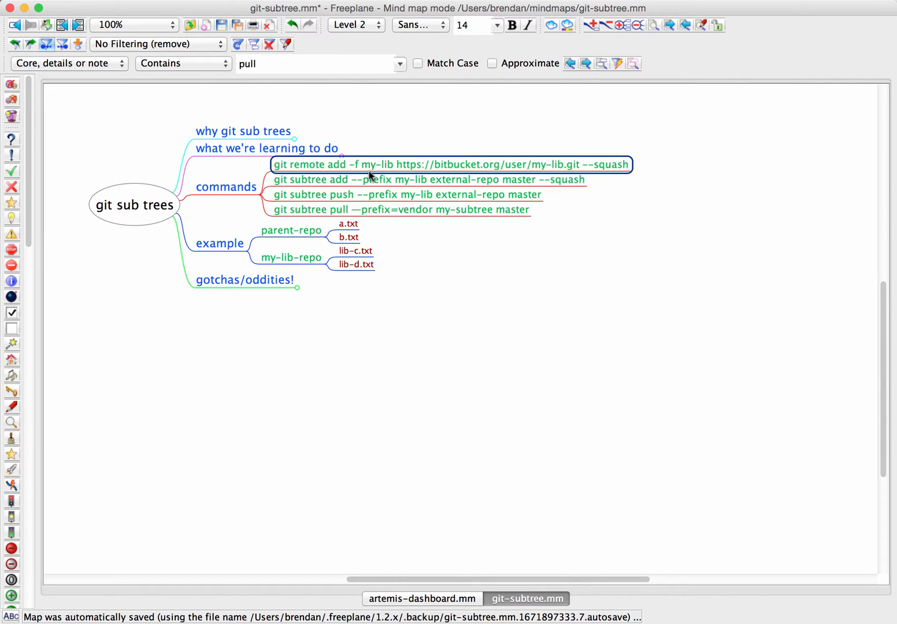
{"action": "mouse_move", "coordinate": [347, 173]}
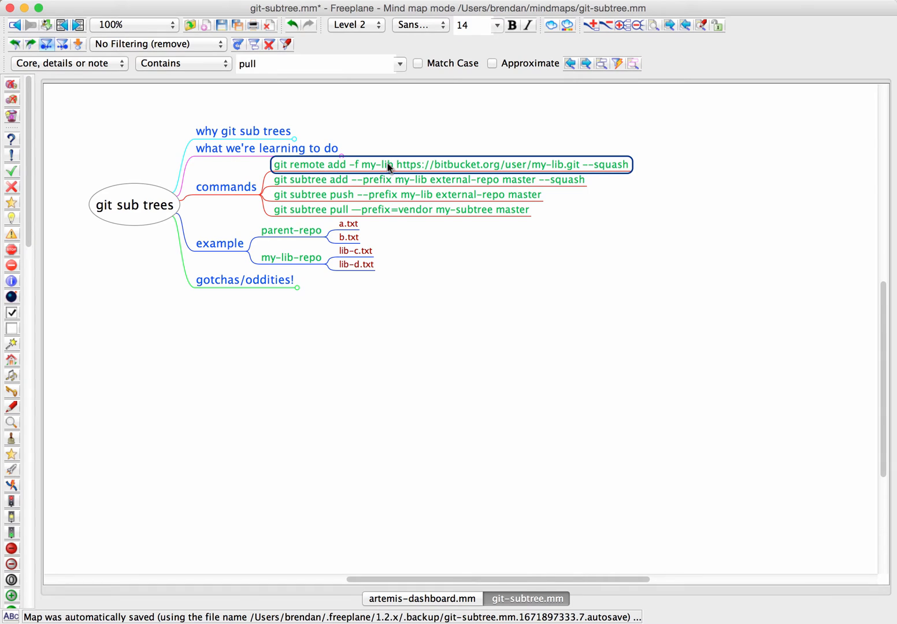
{"action": "mouse_move", "coordinate": [442, 163]}
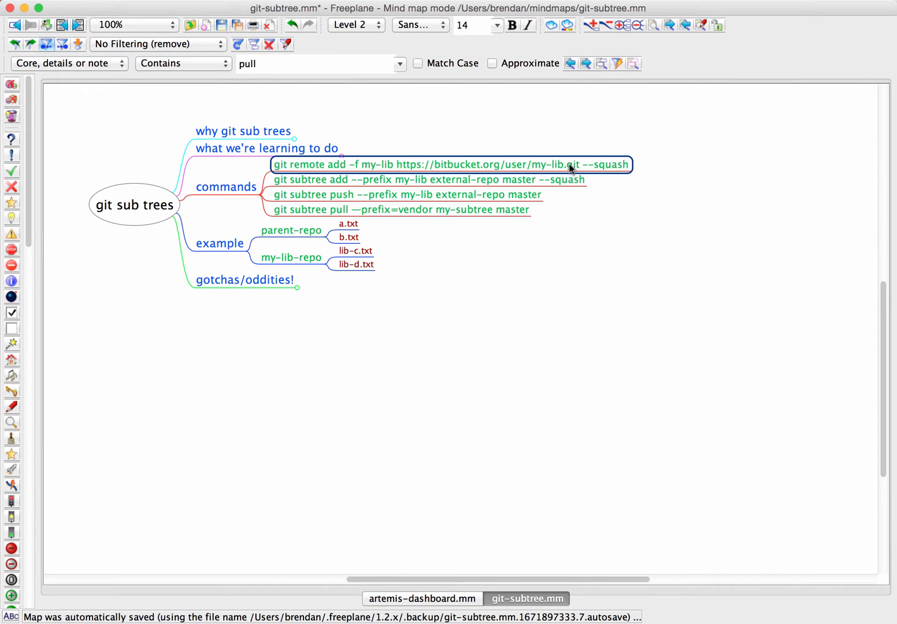
{"action": "left_click", "coordinate": [328, 179]}
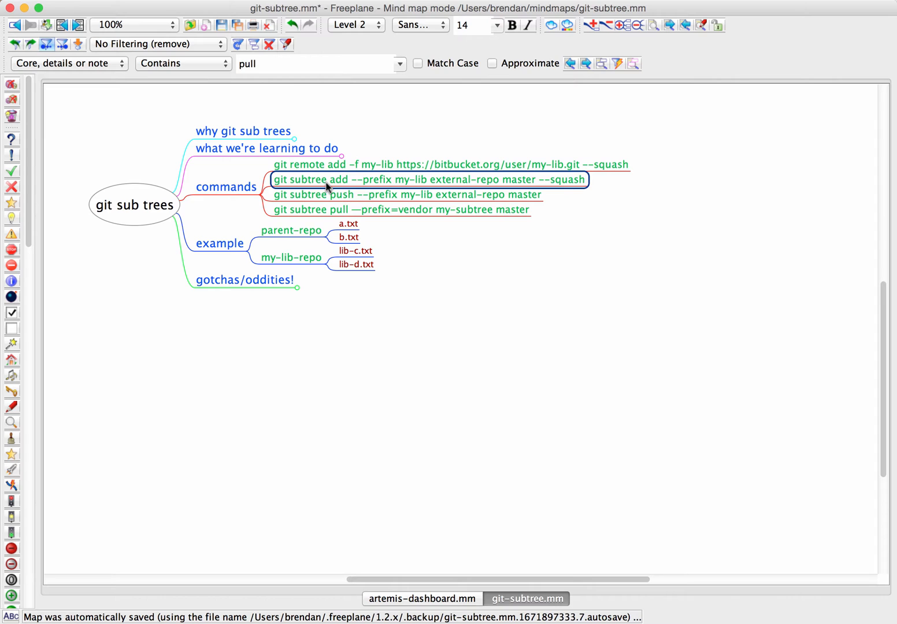
{"action": "mouse_move", "coordinate": [305, 196]}
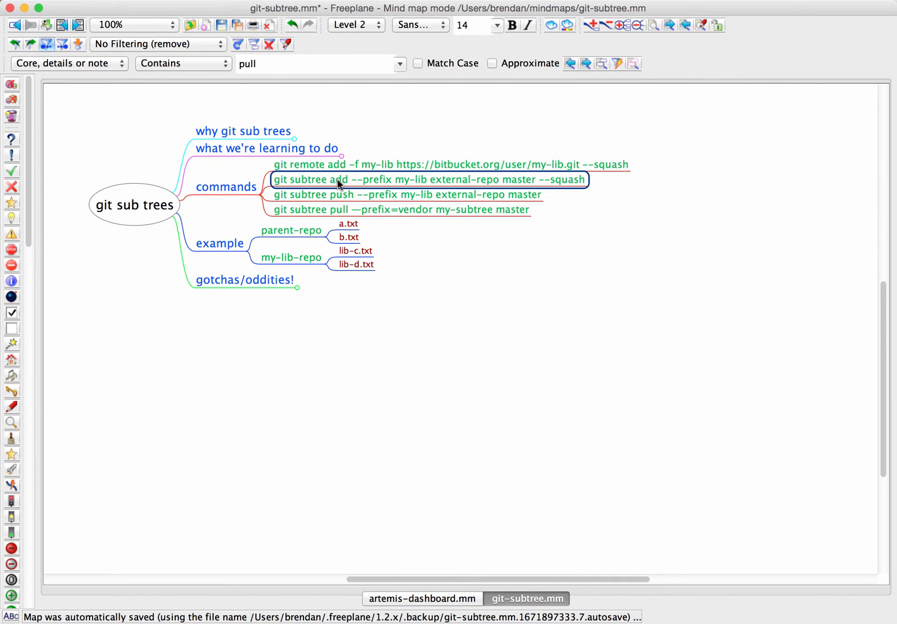
- Check off git subtree add, then pick my-lib-repo to copy into parent-repo
{"action": "left_click", "coordinate": [280, 179]}
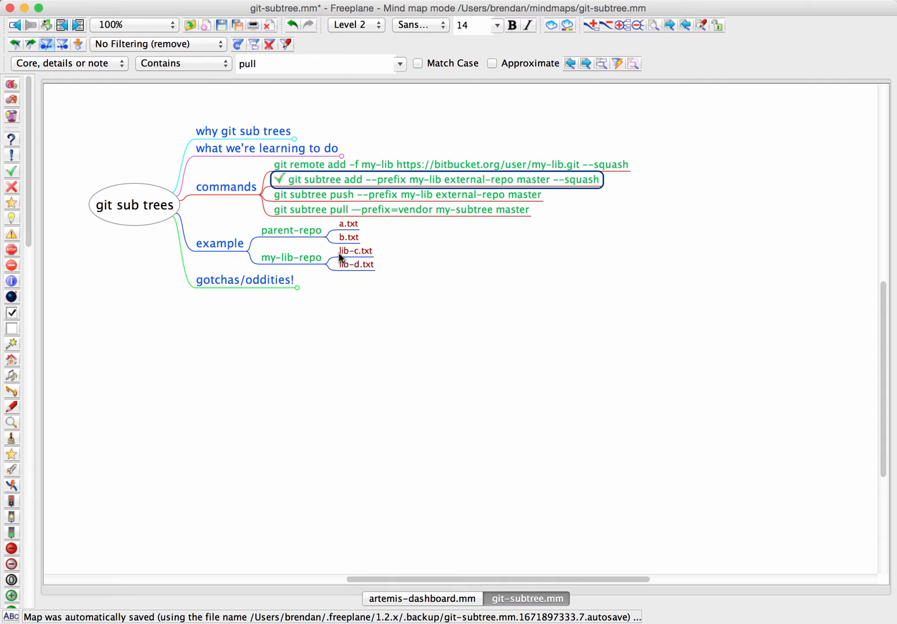
{"action": "left_click", "coordinate": [290, 230]}
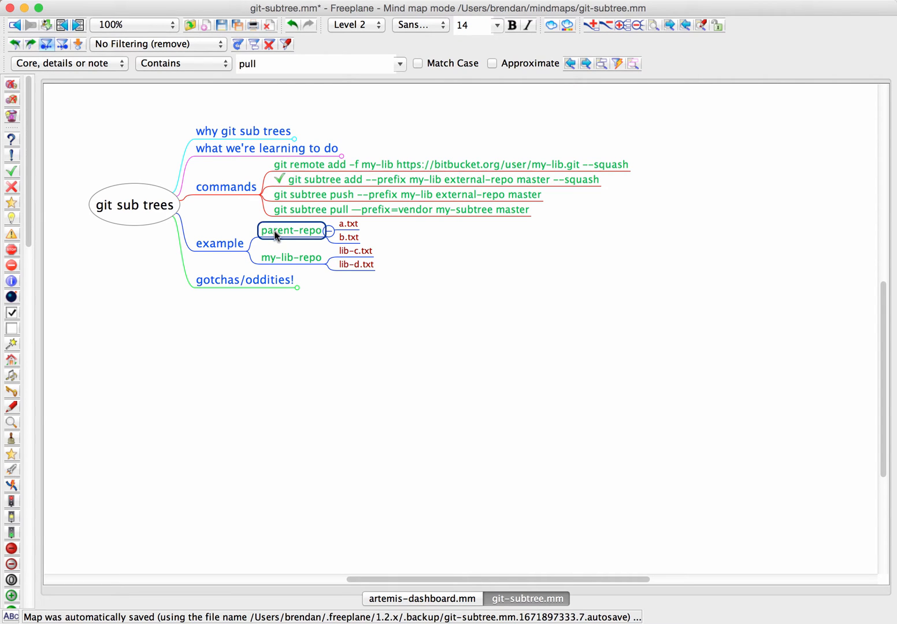
{"action": "mouse_move", "coordinate": [299, 236]}
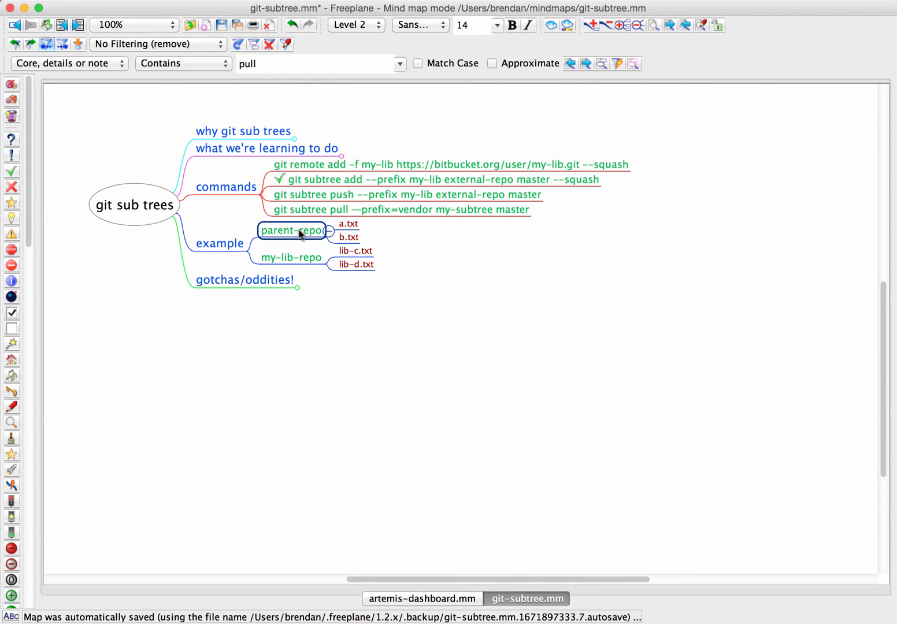
{"action": "mouse_move", "coordinate": [306, 237]}
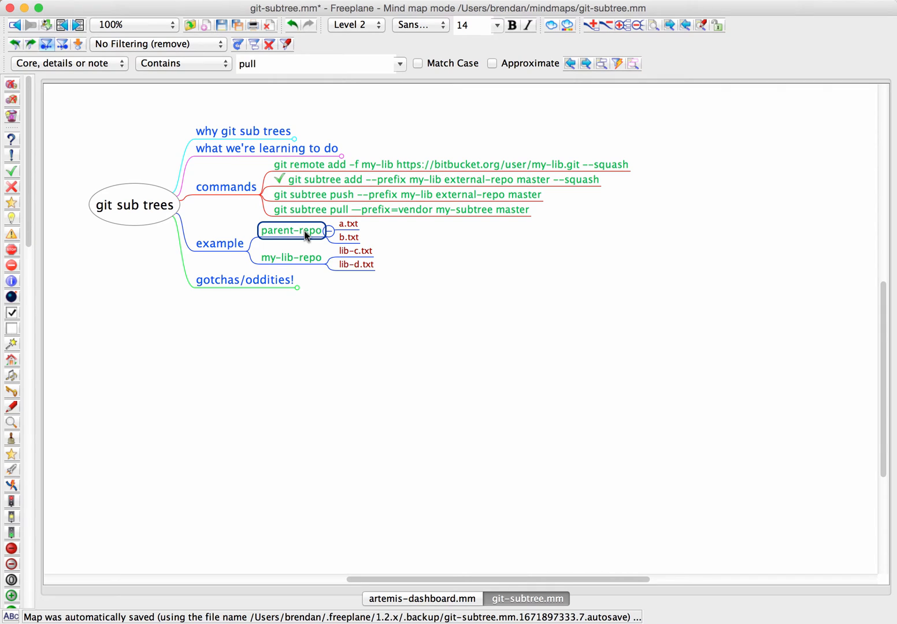
{"action": "left_click", "coordinate": [291, 257]}
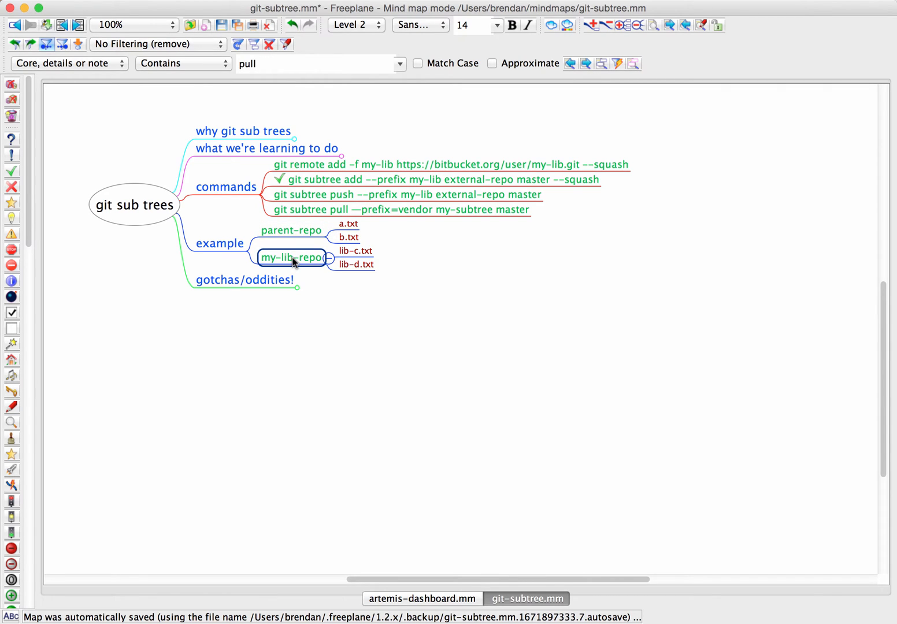
{"action": "left_click", "coordinate": [291, 230]}
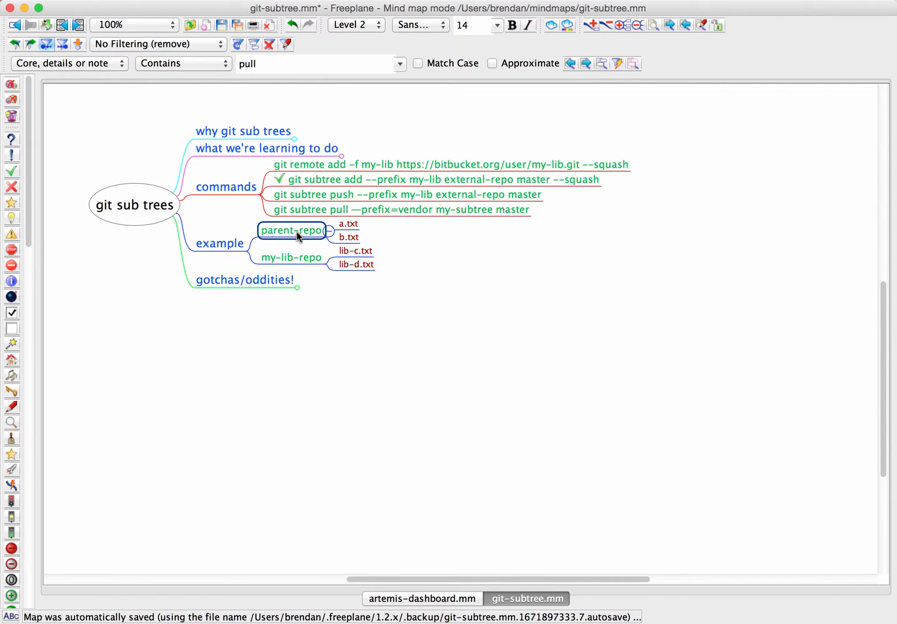
- Paste the my-lib-repo branch under parent-repo and select its copied nodes, including lib-d.txt
{"action": "left_click", "coordinate": [331, 231]}
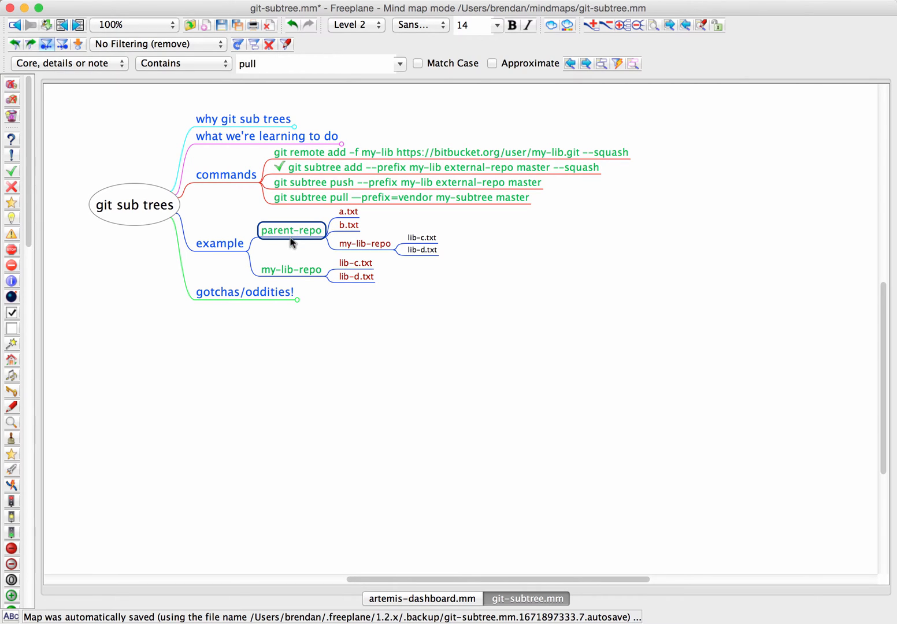
{"action": "mouse_move", "coordinate": [331, 241]}
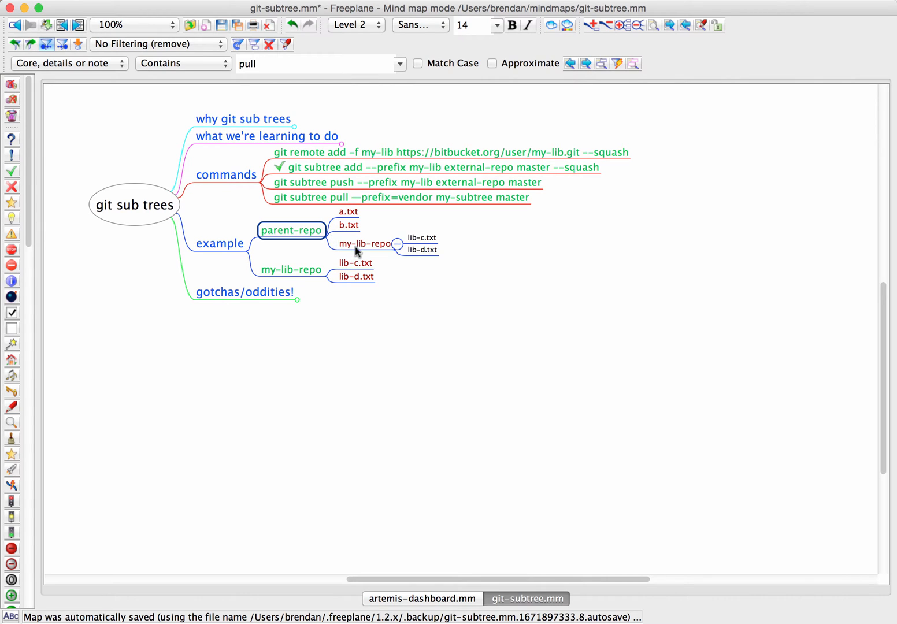
{"action": "left_click", "coordinate": [366, 243]}
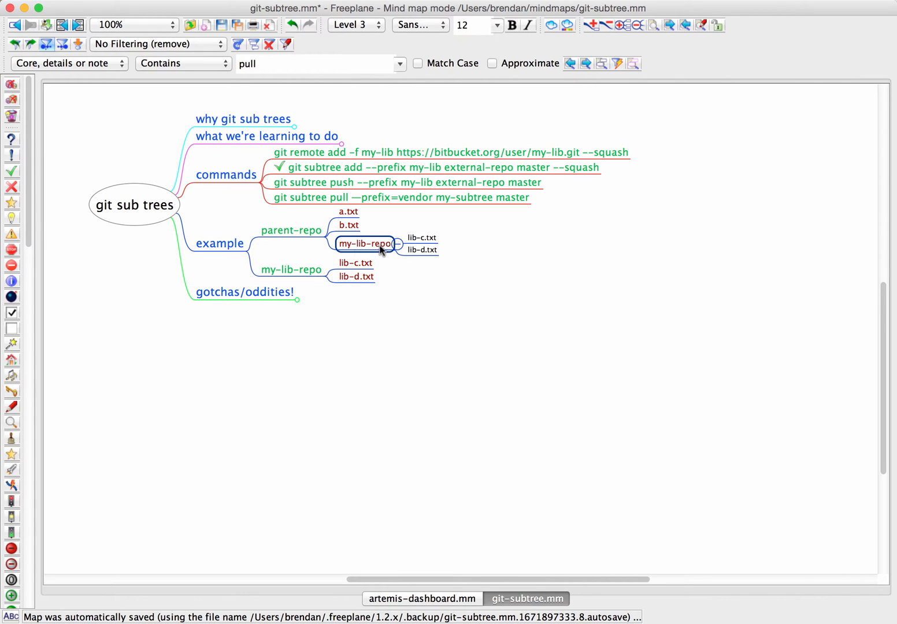
{"action": "mouse_move", "coordinate": [372, 248]}
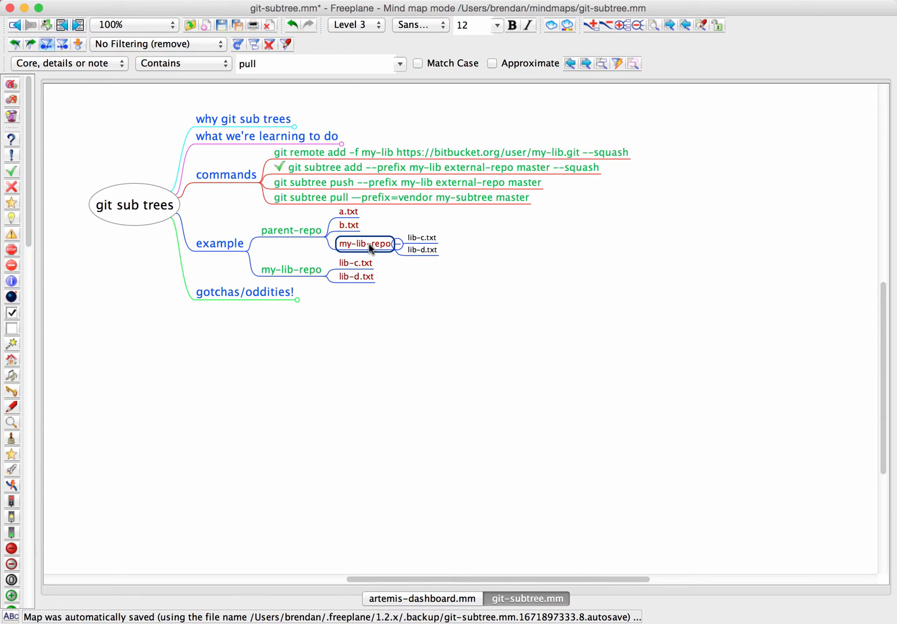
{"action": "mouse_move", "coordinate": [368, 250]}
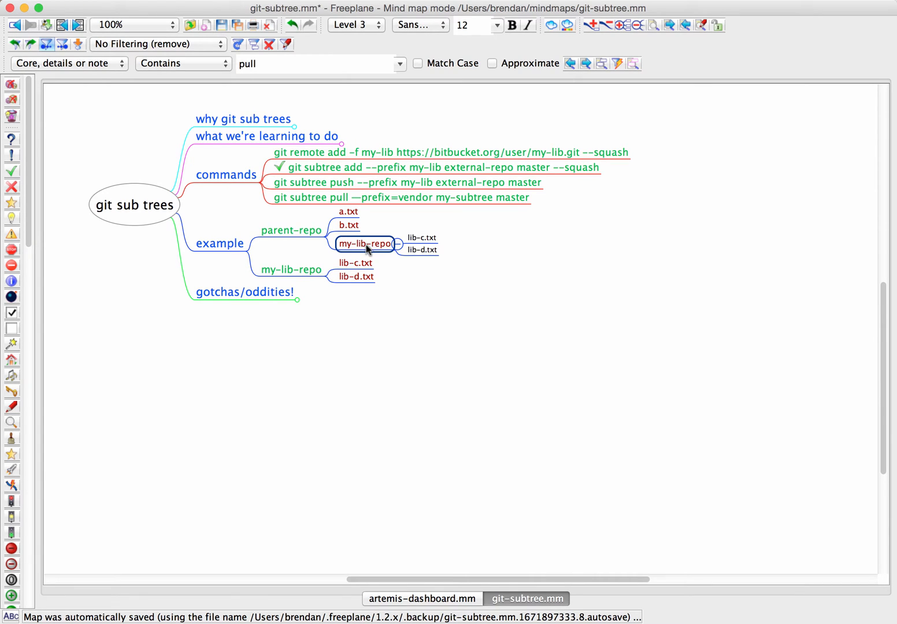
{"action": "mouse_move", "coordinate": [339, 245]}
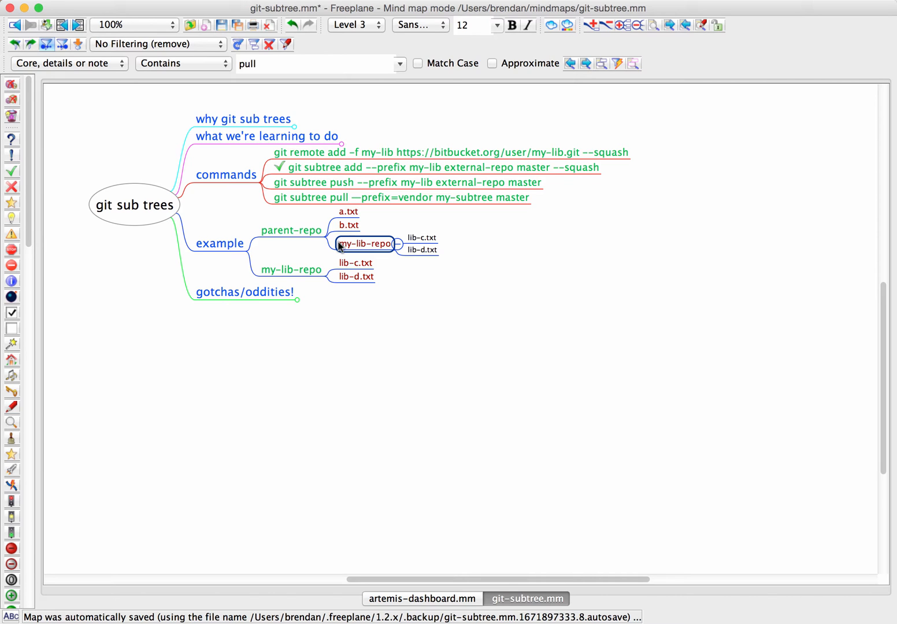
{"action": "left_click", "coordinate": [291, 230]}
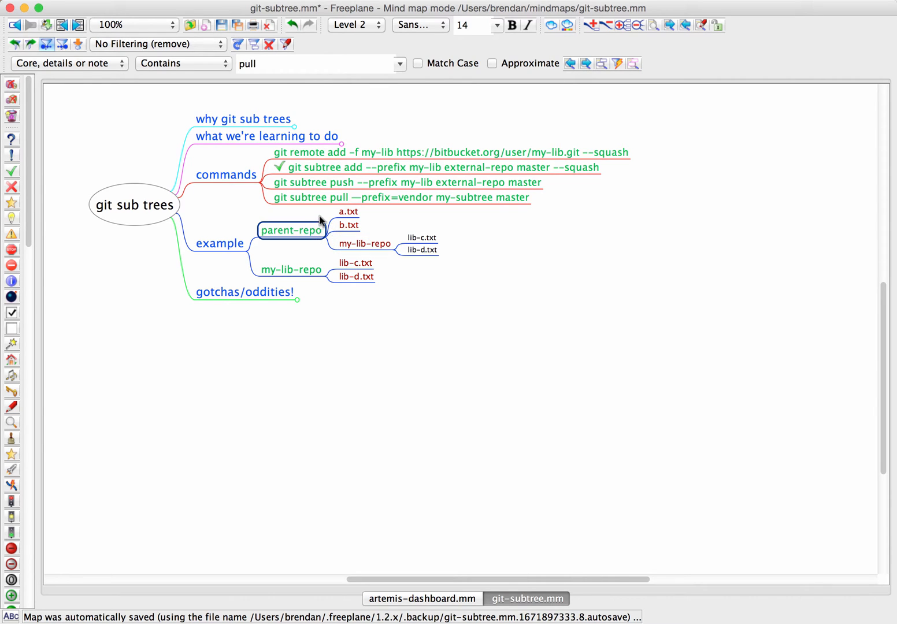
{"action": "left_click", "coordinate": [364, 243]}
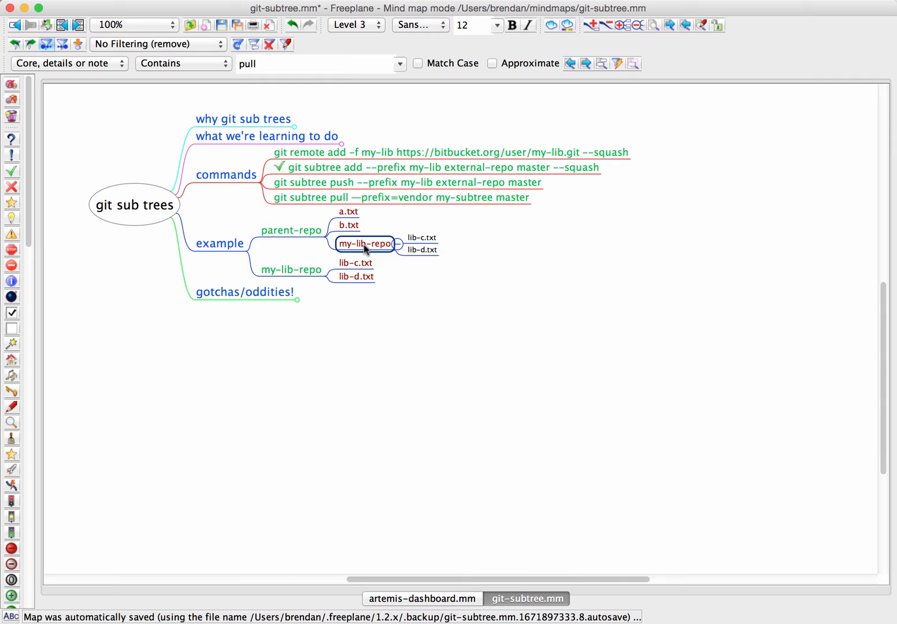
{"action": "left_click", "coordinate": [421, 251]}
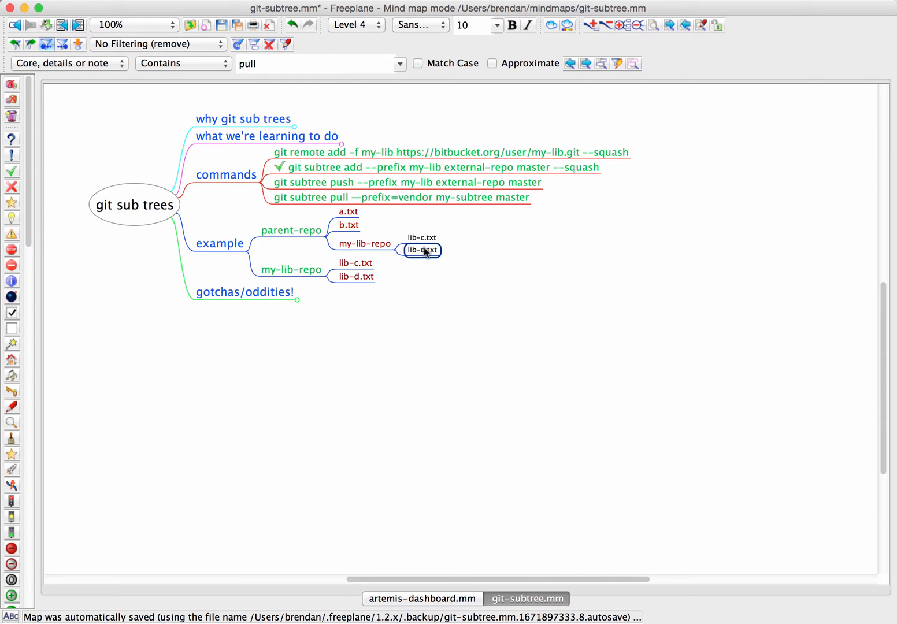
{"action": "left_click", "coordinate": [364, 243]}
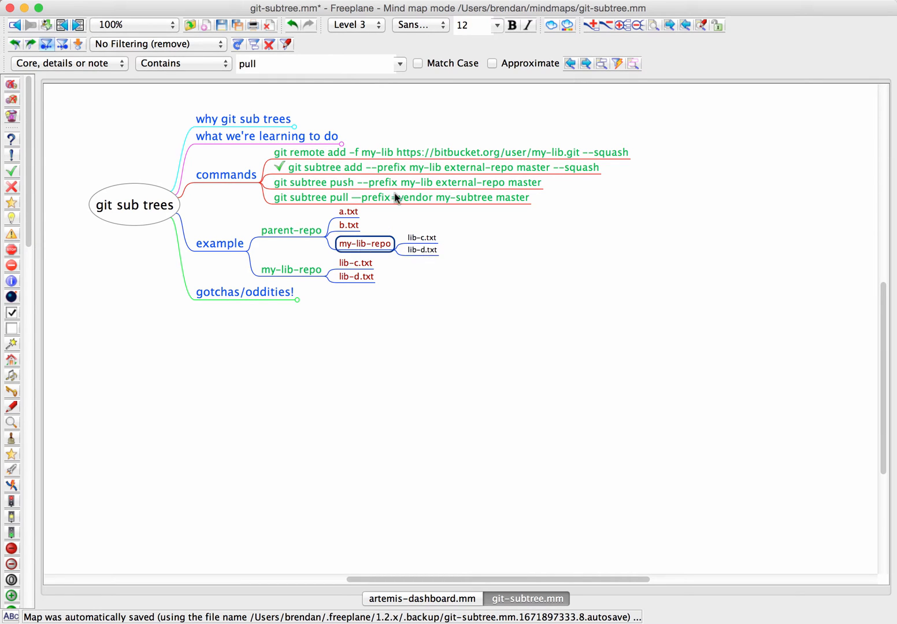
- Review the subtree add and push commands and start a third file node in the copy
{"action": "left_click", "coordinate": [439, 168]}
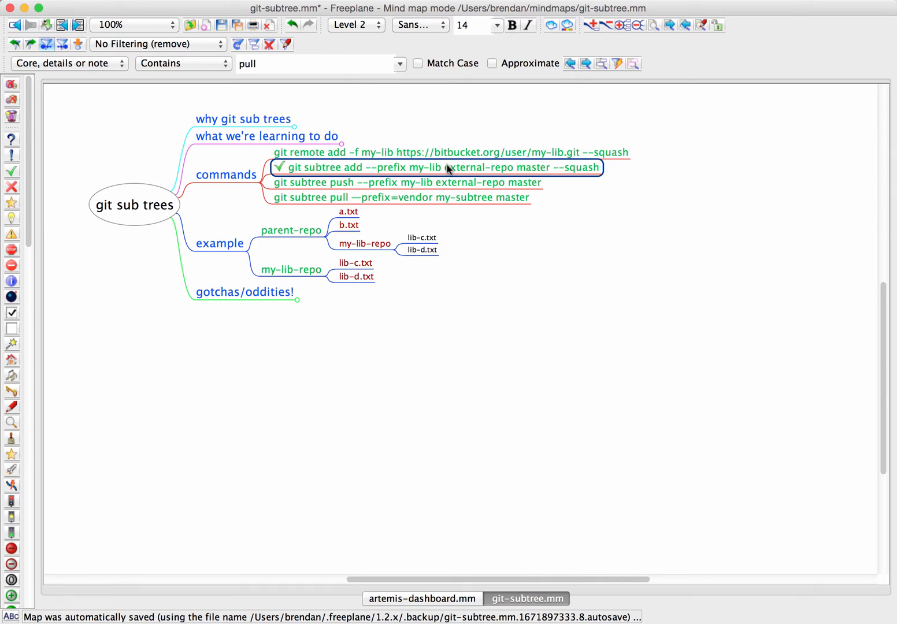
{"action": "mouse_move", "coordinate": [568, 184]}
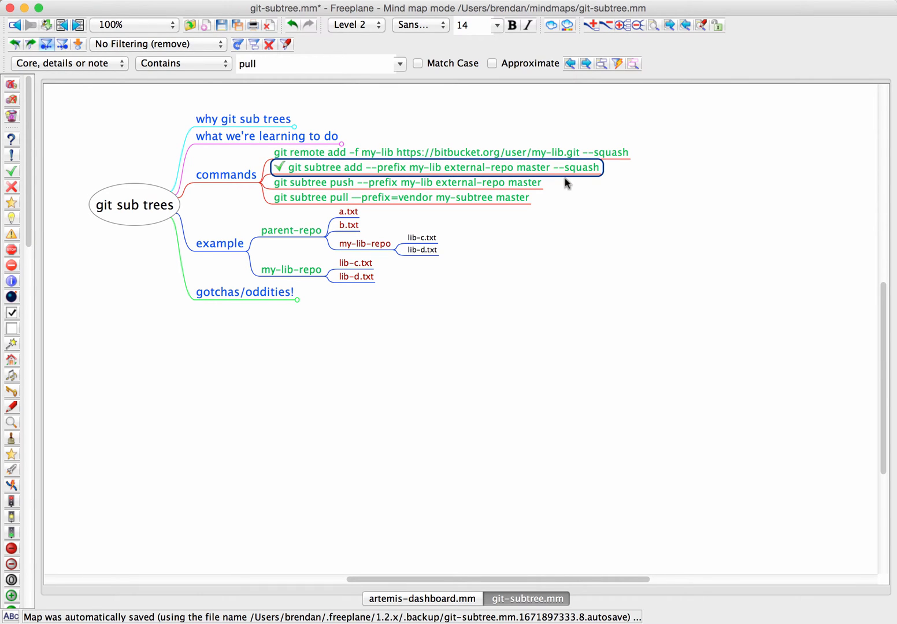
{"action": "mouse_move", "coordinate": [580, 176]}
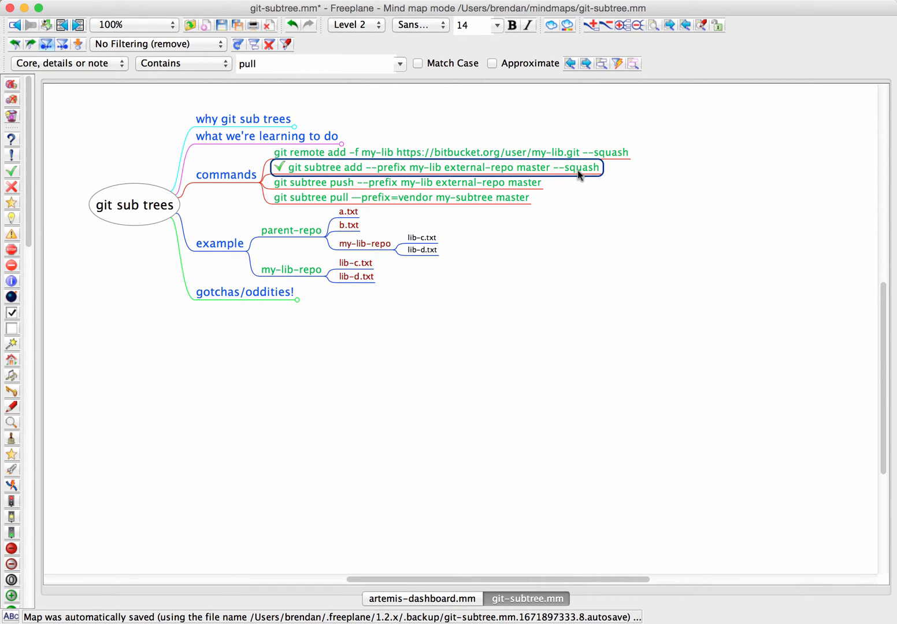
{"action": "left_click", "coordinate": [365, 243]}
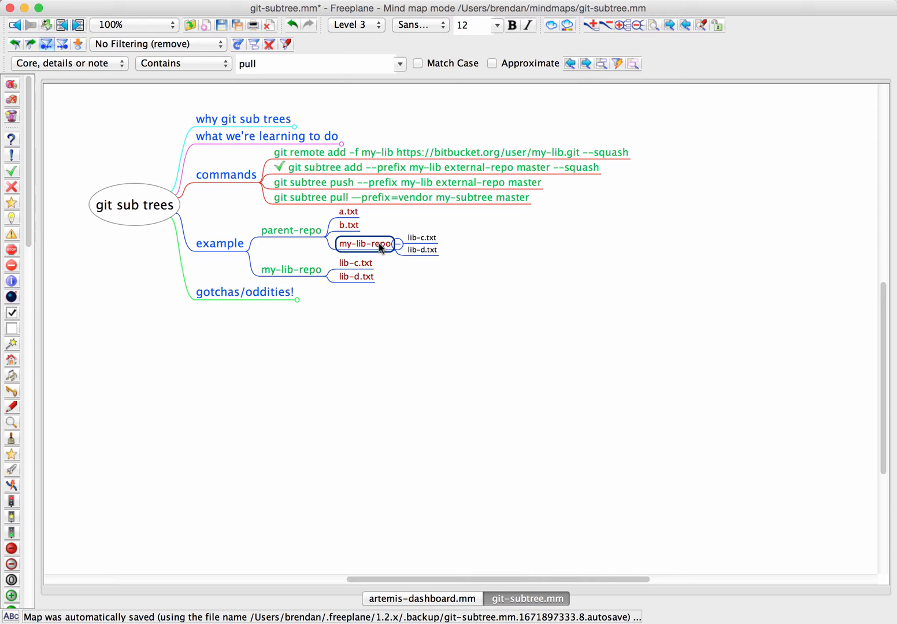
{"action": "mouse_move", "coordinate": [426, 321]}
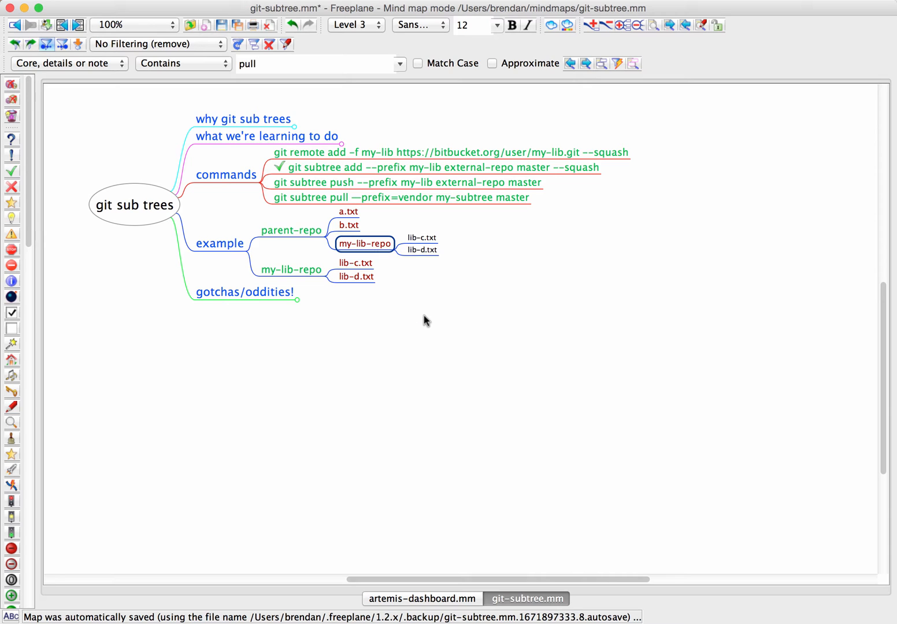
{"action": "mouse_move", "coordinate": [290, 256]}
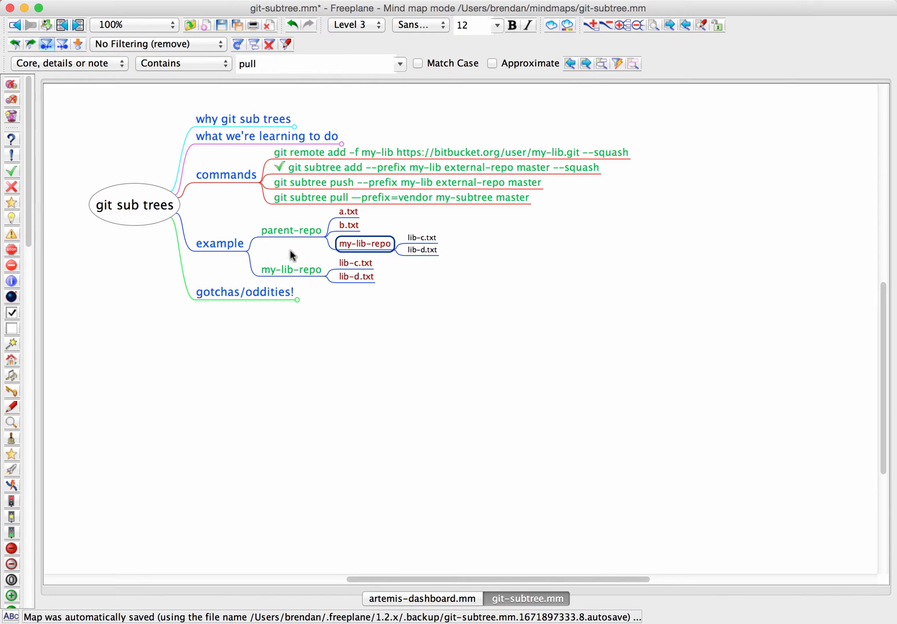
{"action": "left_click", "coordinate": [292, 230]}
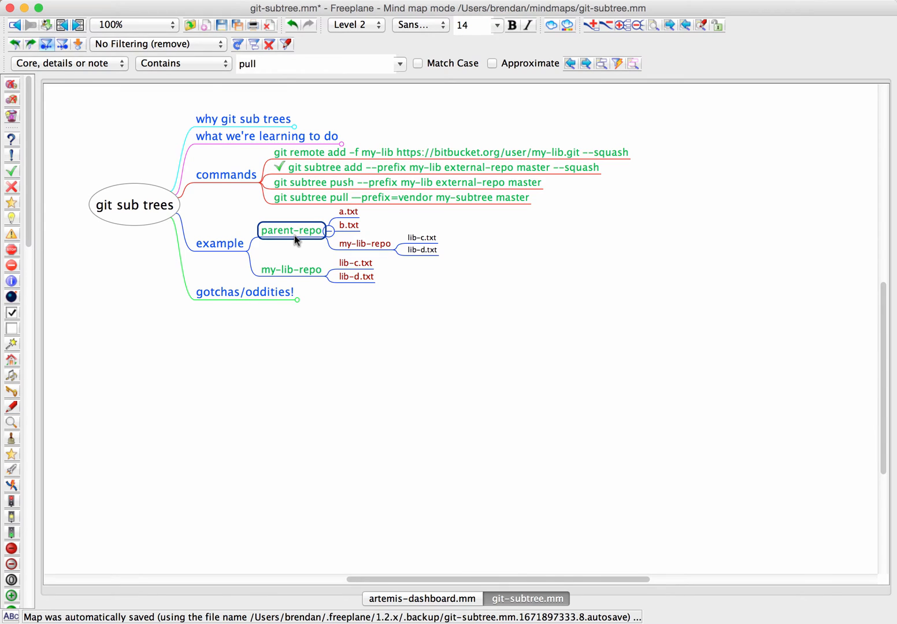
{"action": "left_click", "coordinate": [407, 183]}
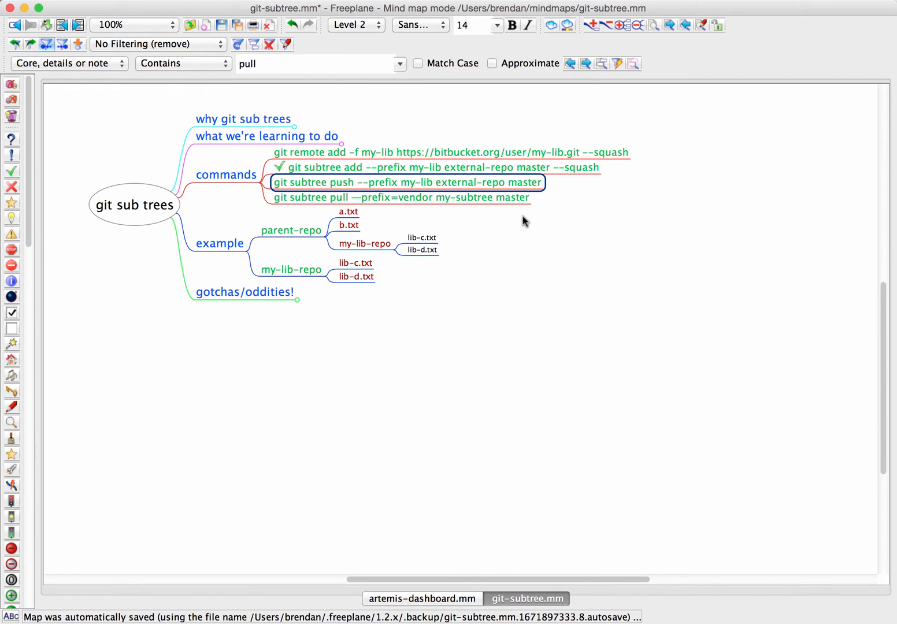
{"action": "left_click", "coordinate": [422, 249]}
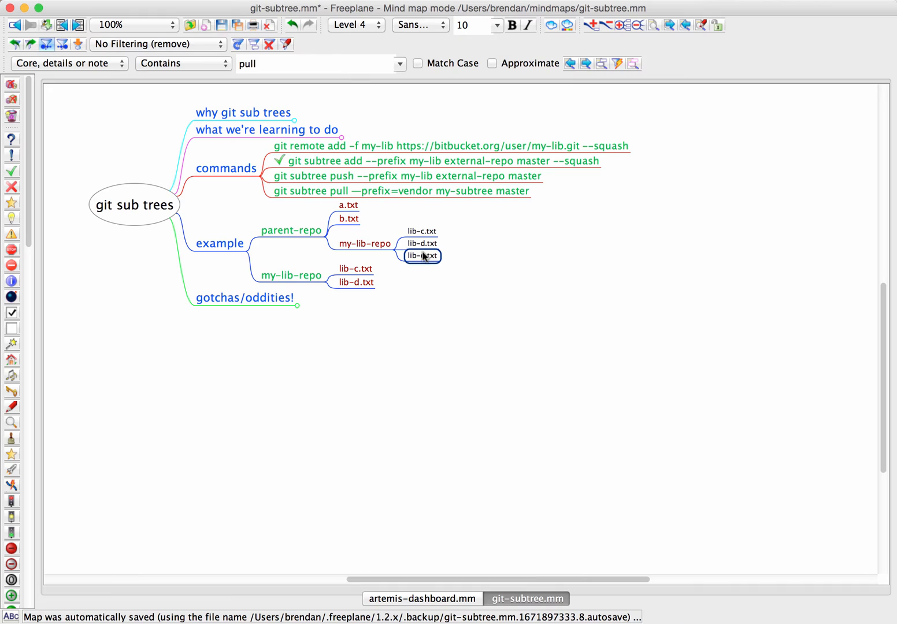
- Name the new file node lib-e.txt and check off git subtree push
{"action": "type", "text": "lib-e.txt"}
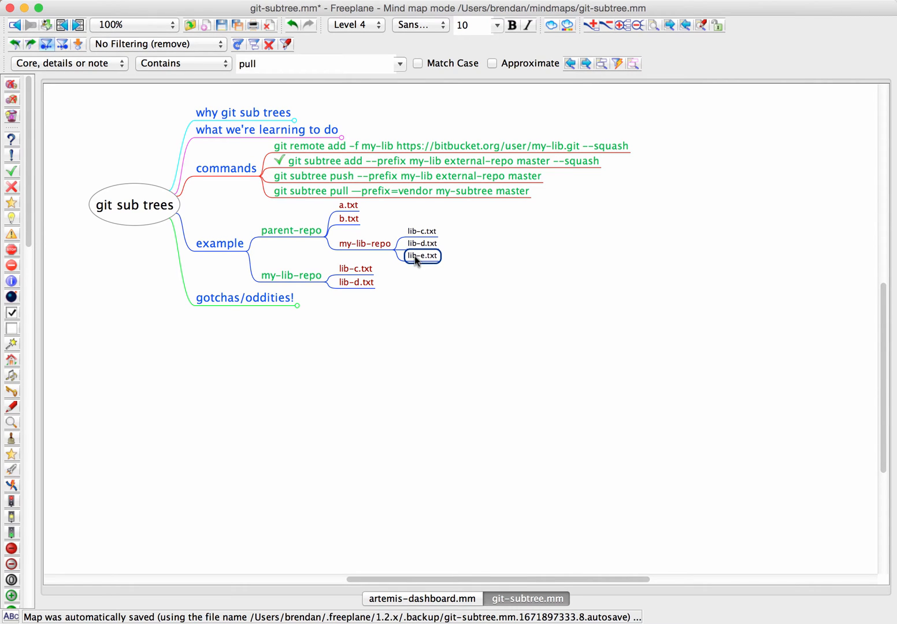
{"action": "mouse_move", "coordinate": [420, 264]}
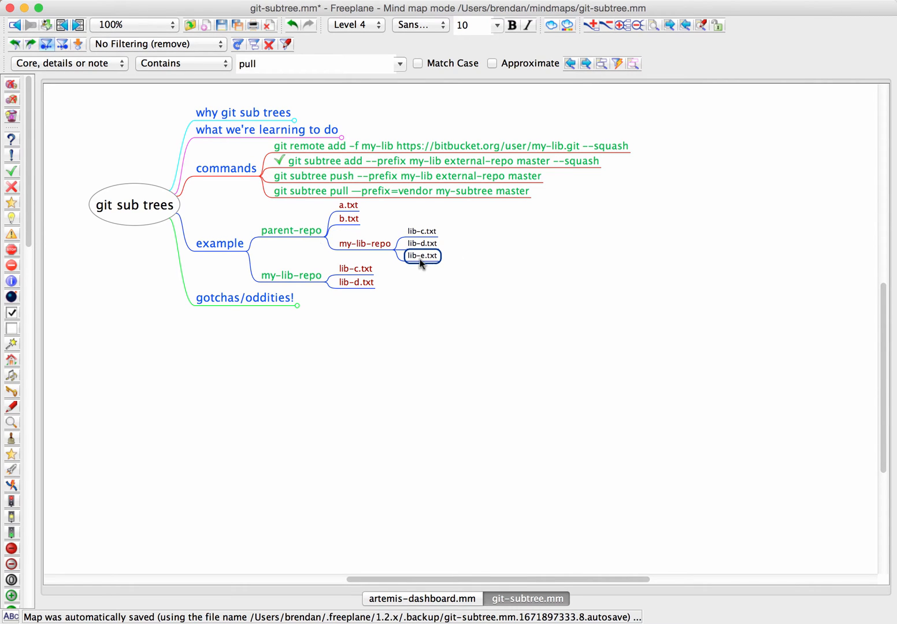
{"action": "left_click", "coordinate": [408, 176]}
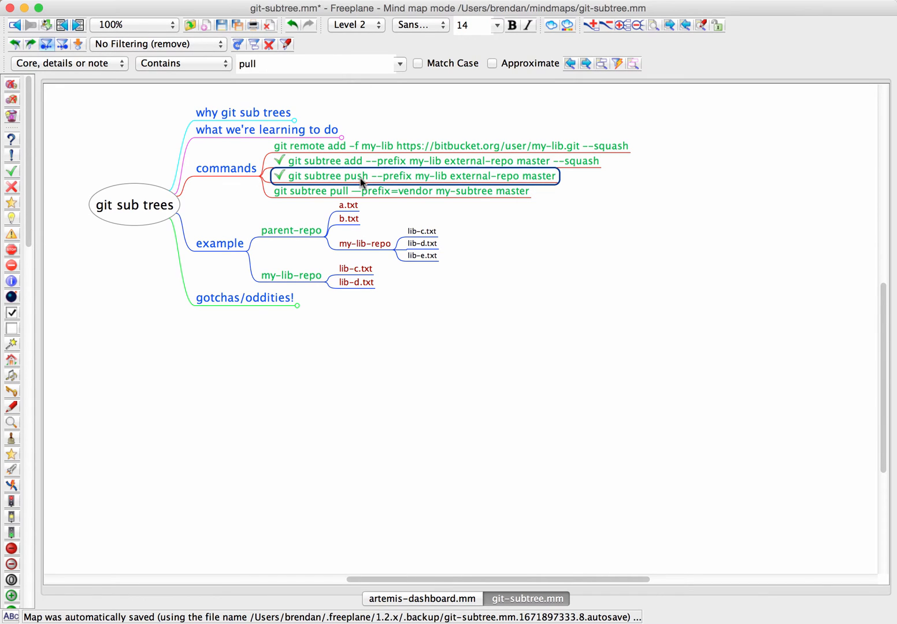
{"action": "left_click", "coordinate": [423, 255]}
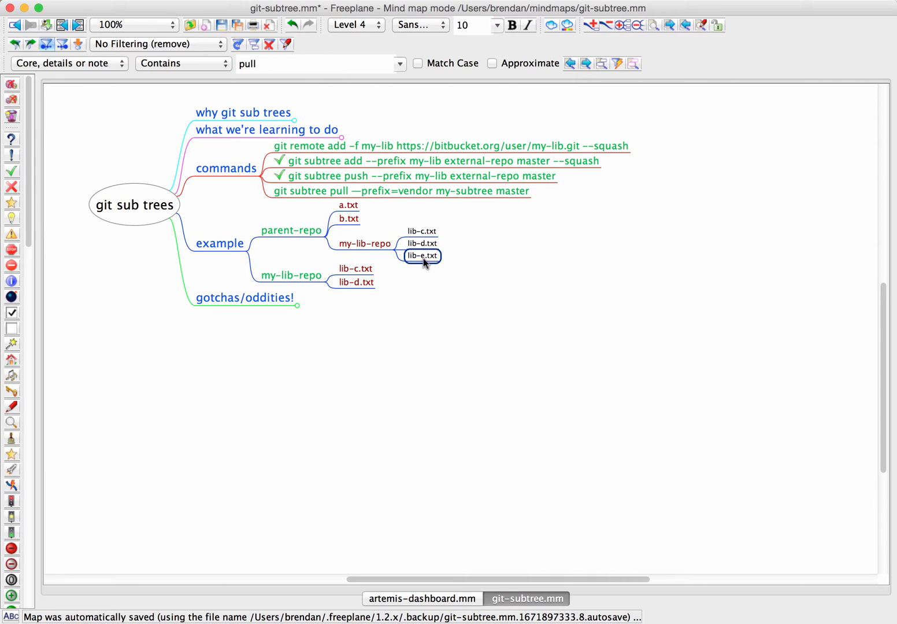
{"action": "left_click", "coordinate": [291, 275]}
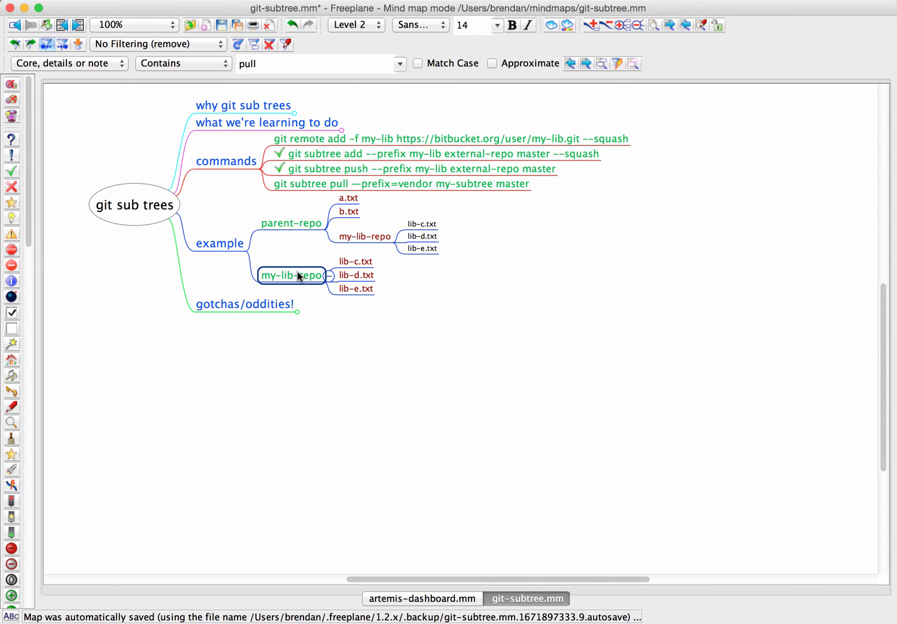
- Paste lib-e.txt under the standalone my-lib-repo and compare its files with parent-repo's copy
{"action": "left_click", "coordinate": [448, 138]}
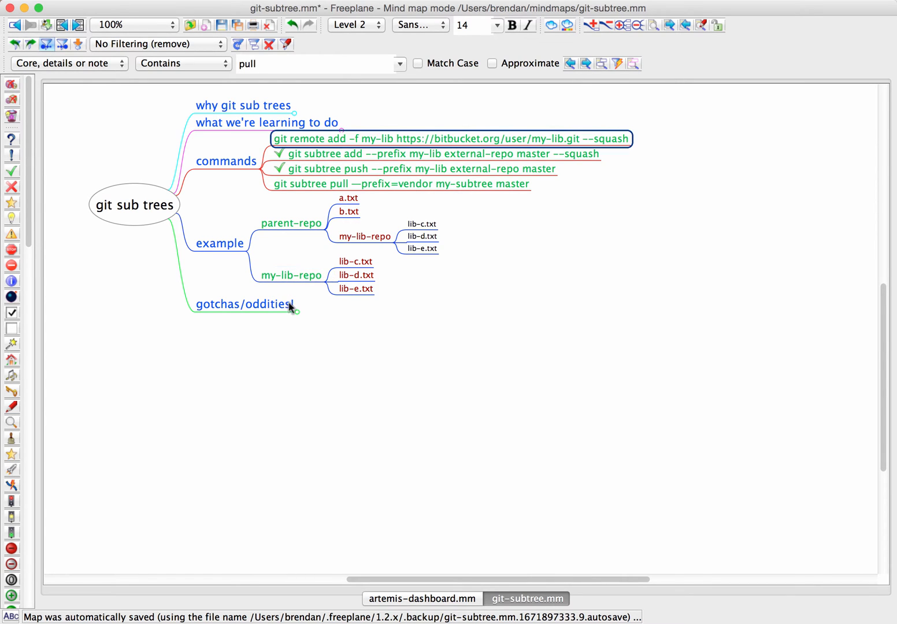
{"action": "left_click", "coordinate": [357, 289]}
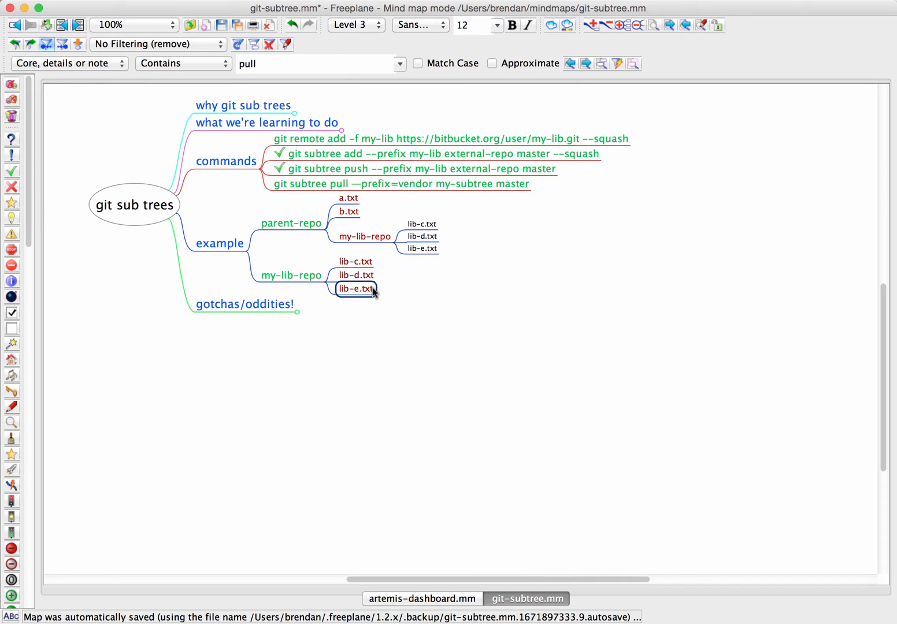
{"action": "left_click", "coordinate": [291, 275]}
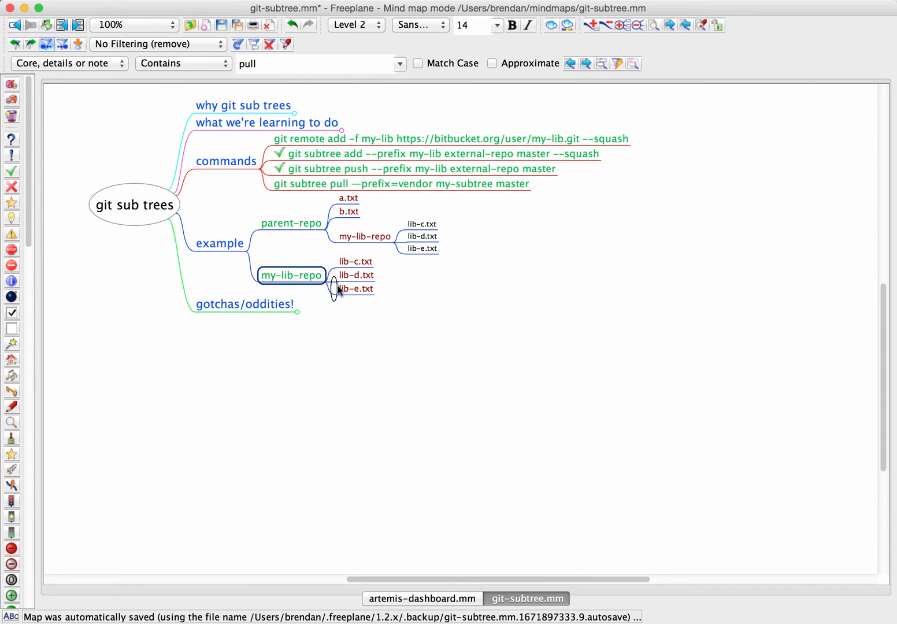
{"action": "left_click", "coordinate": [356, 288]}
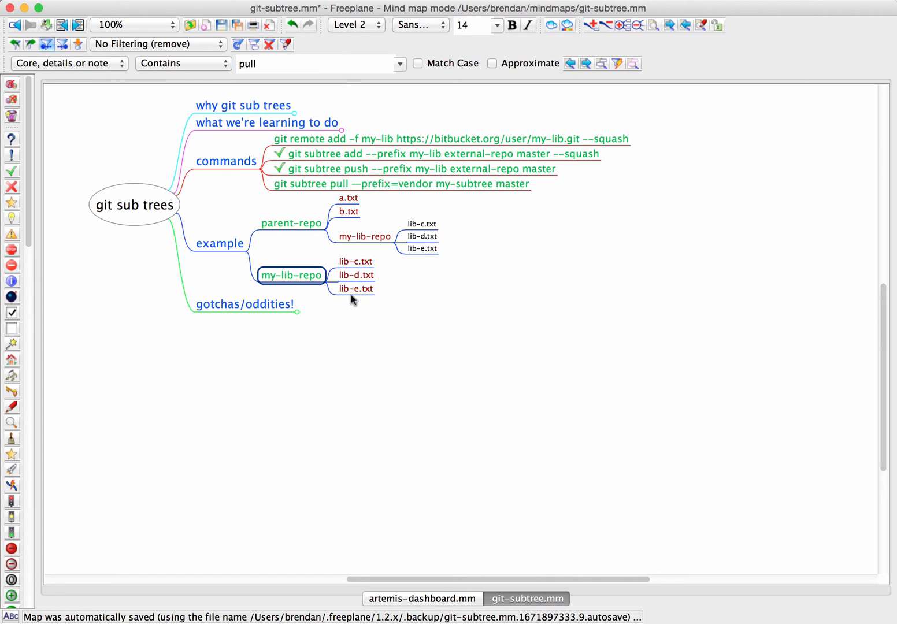
{"action": "left_click", "coordinate": [355, 288]}
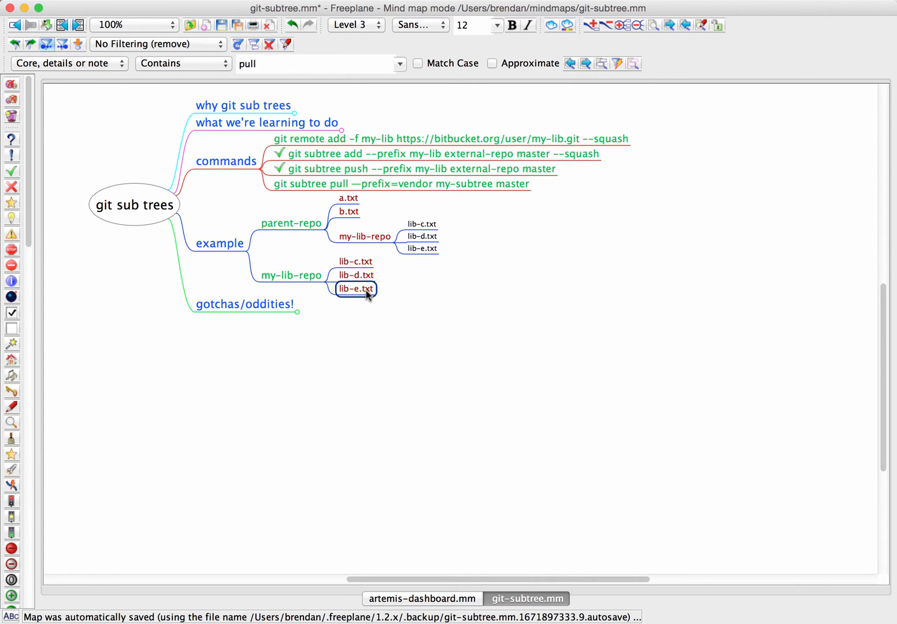
{"action": "mouse_move", "coordinate": [460, 275]}
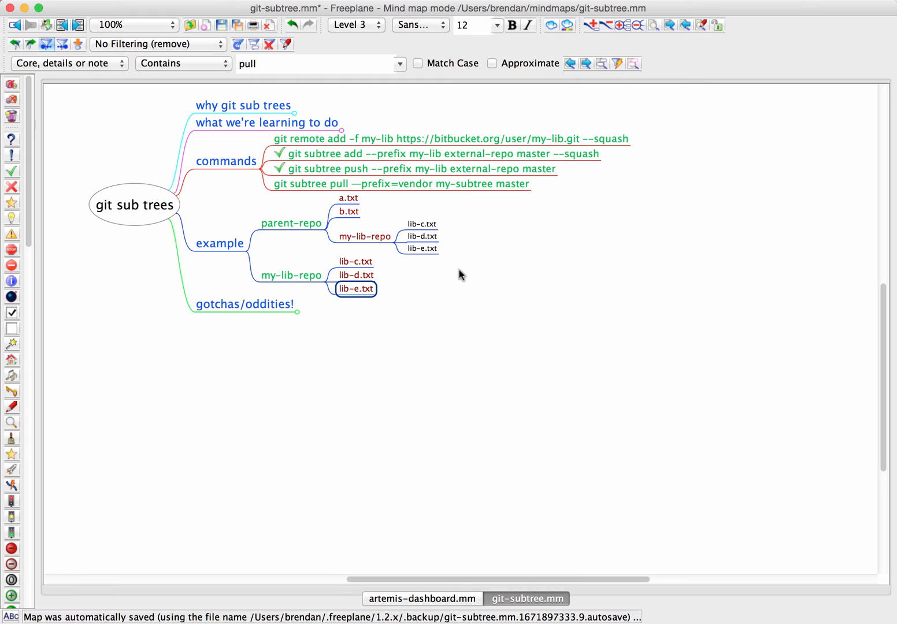
{"action": "mouse_move", "coordinate": [449, 271]}
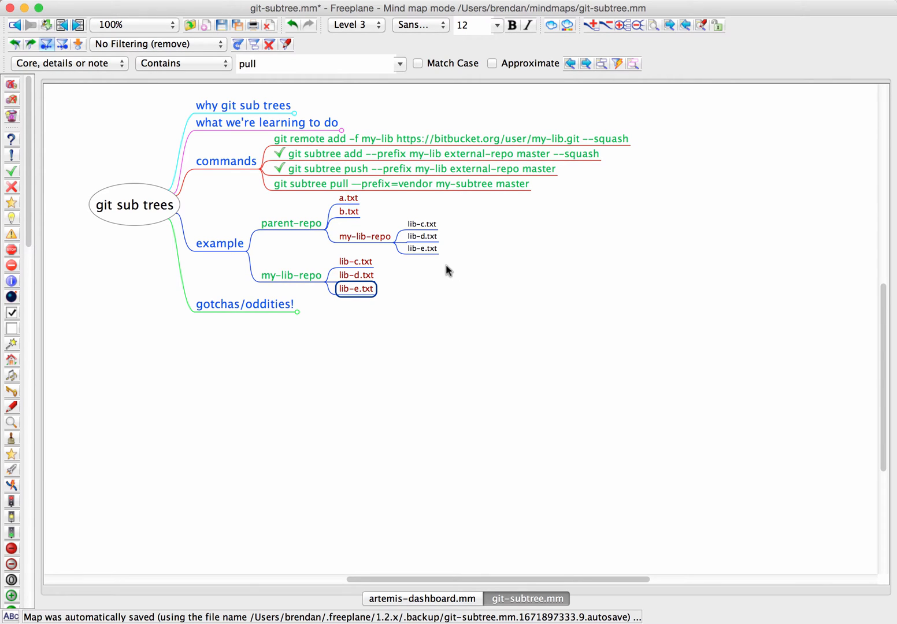
{"action": "mouse_move", "coordinate": [418, 261]}
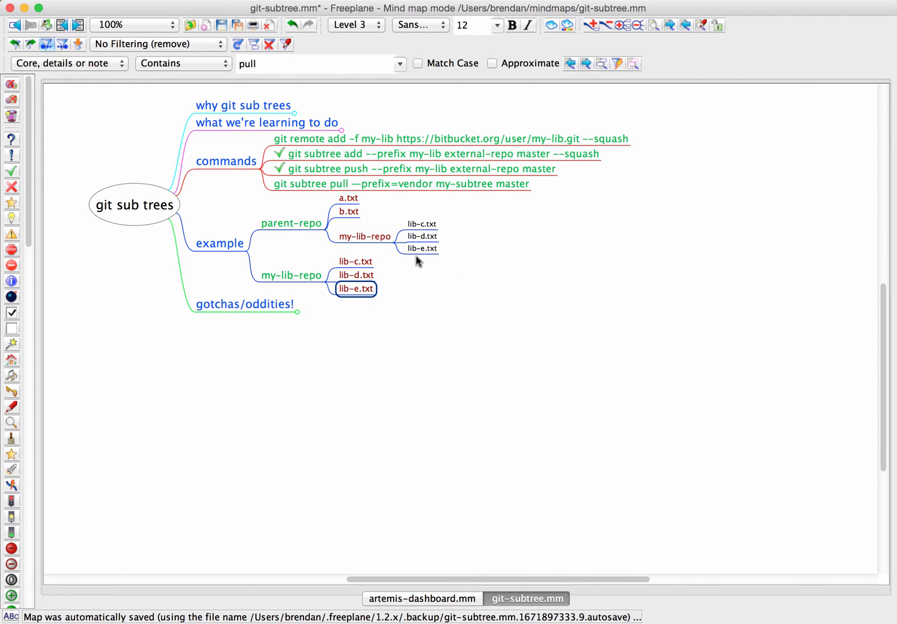
{"action": "left_click", "coordinate": [421, 236]}
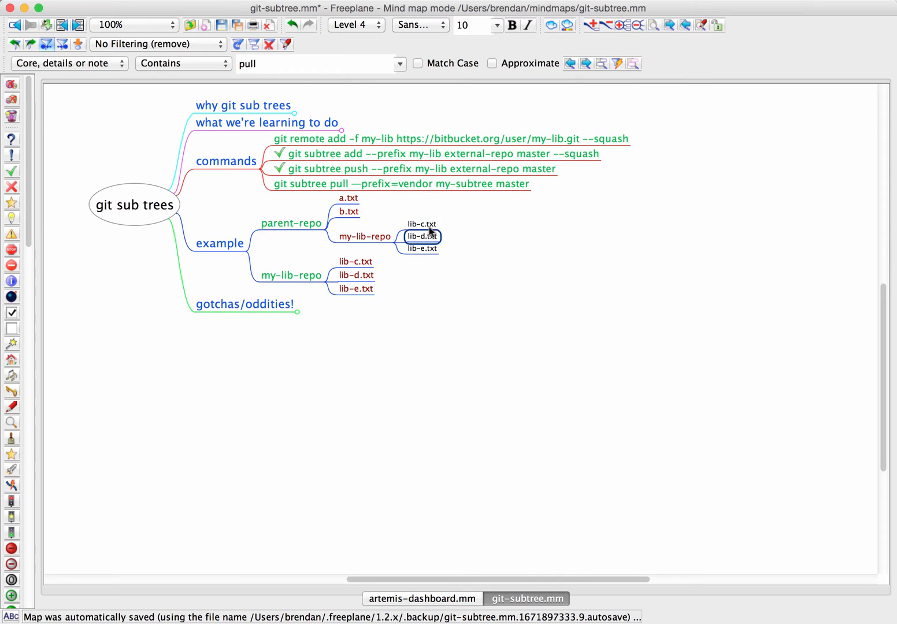
{"action": "left_click", "coordinate": [421, 224]}
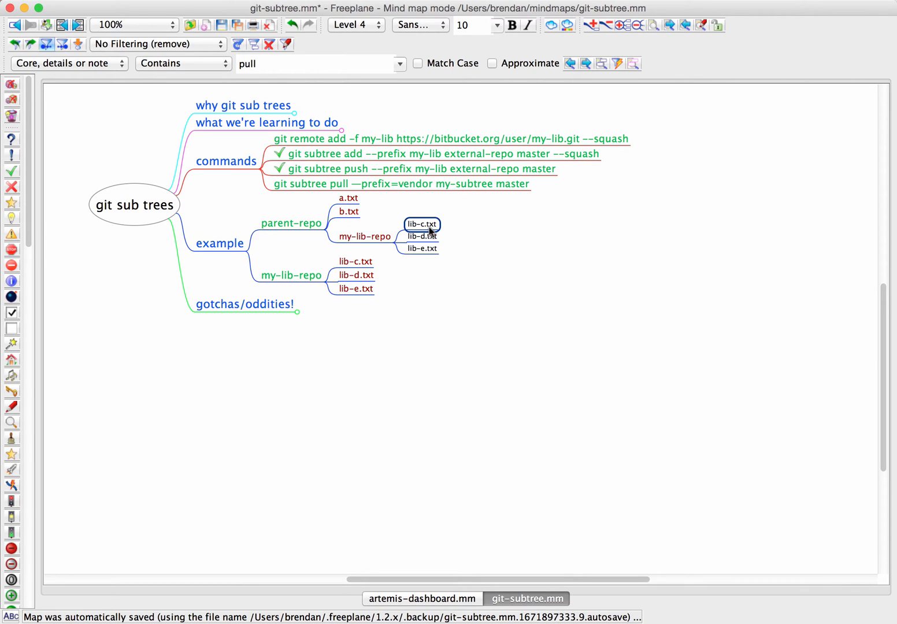
{"action": "left_click", "coordinate": [355, 275]}
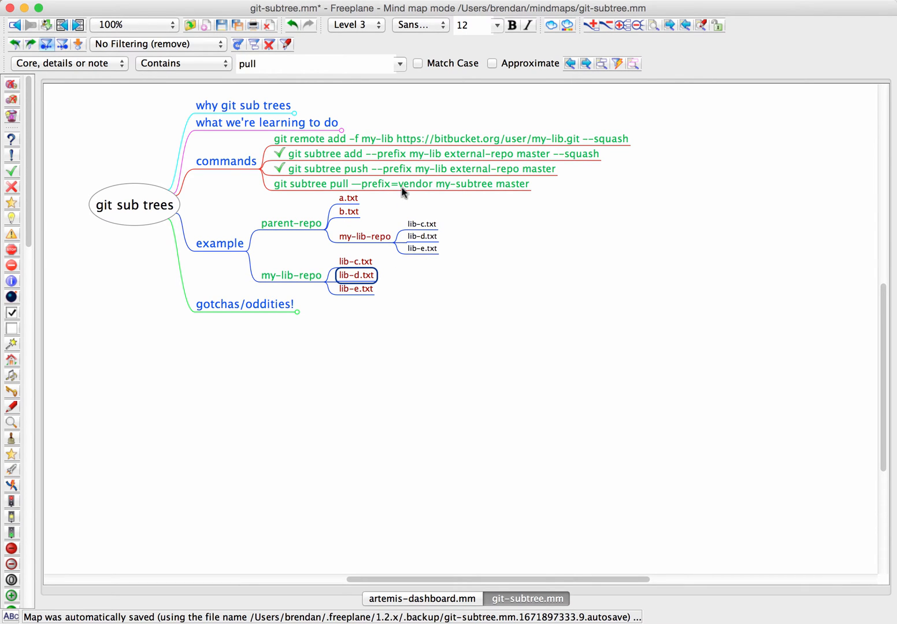
- Check off git subtree pull and choose where lib-f.txt goes in parent-repo's my-lib-repo
{"action": "left_click", "coordinate": [399, 184]}
{"action": "type", "text": "lib-f.txt"}
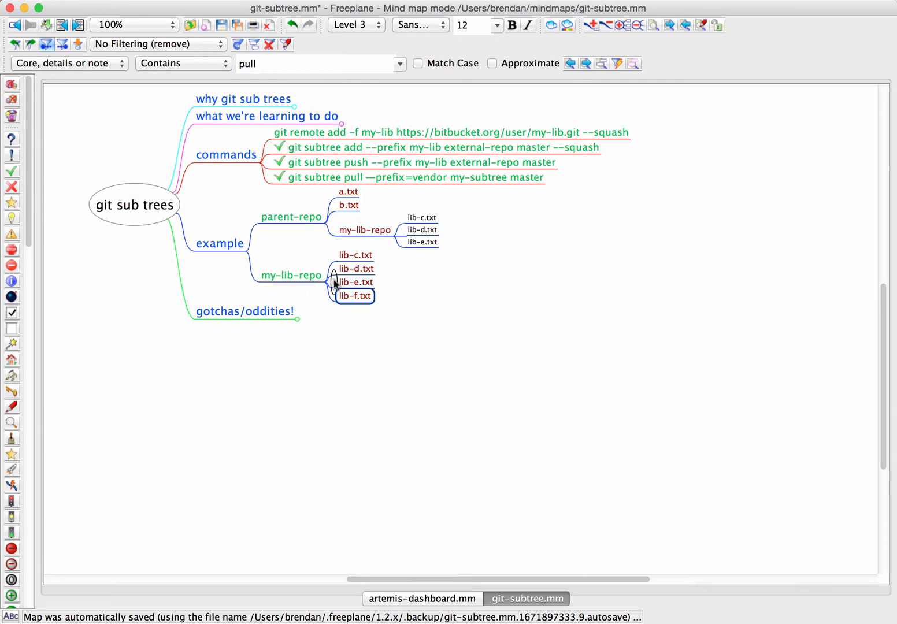
{"action": "left_click", "coordinate": [356, 282]}
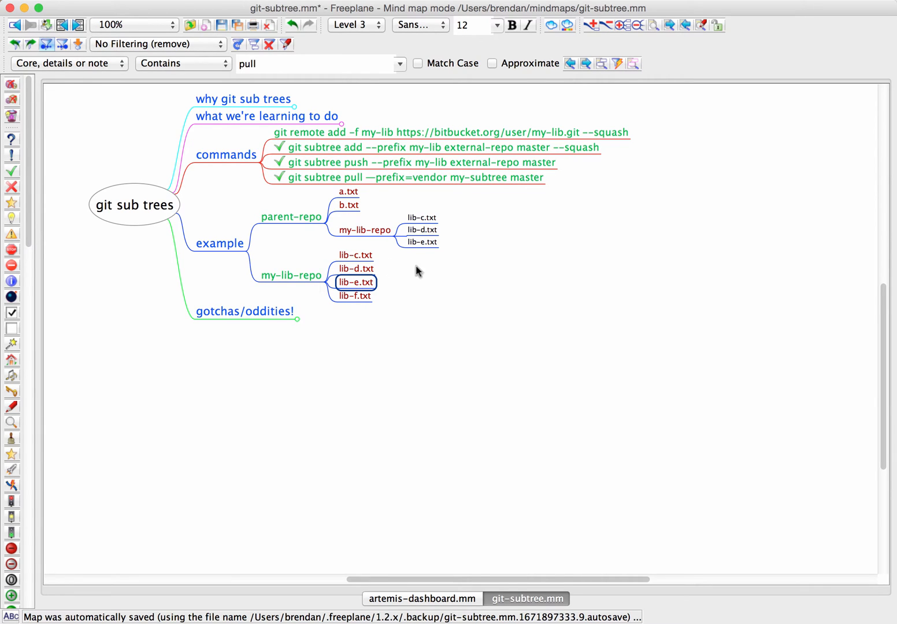
{"action": "left_click", "coordinate": [411, 177]}
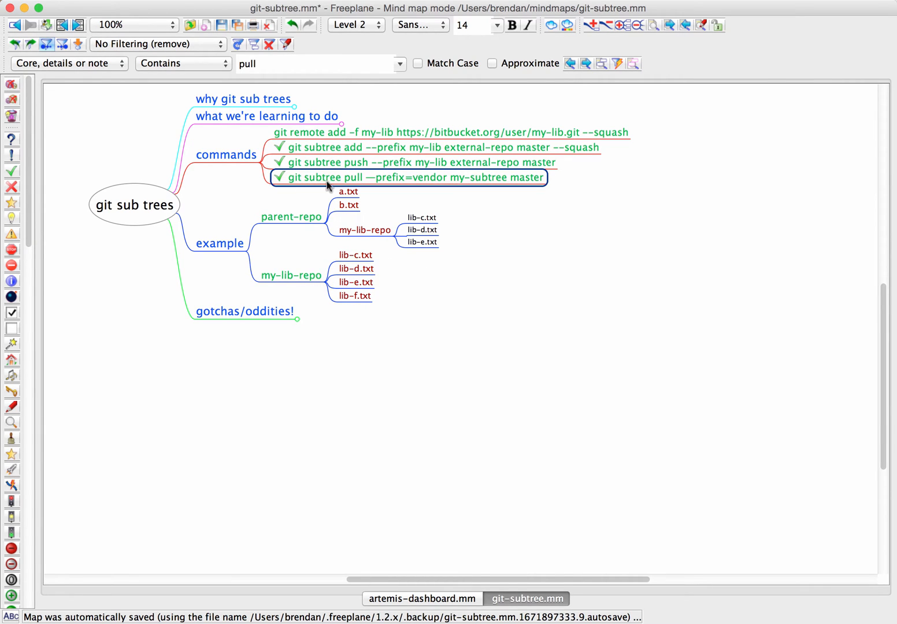
{"action": "left_click", "coordinate": [422, 242]}
{"action": "type", "text": "lib-f.txt"}
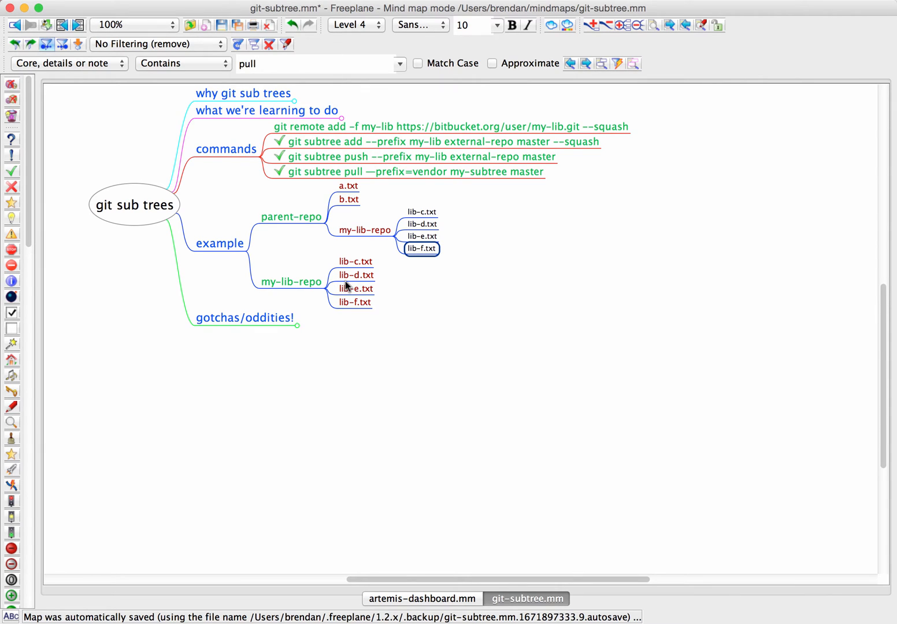
{"action": "mouse_move", "coordinate": [342, 286]}
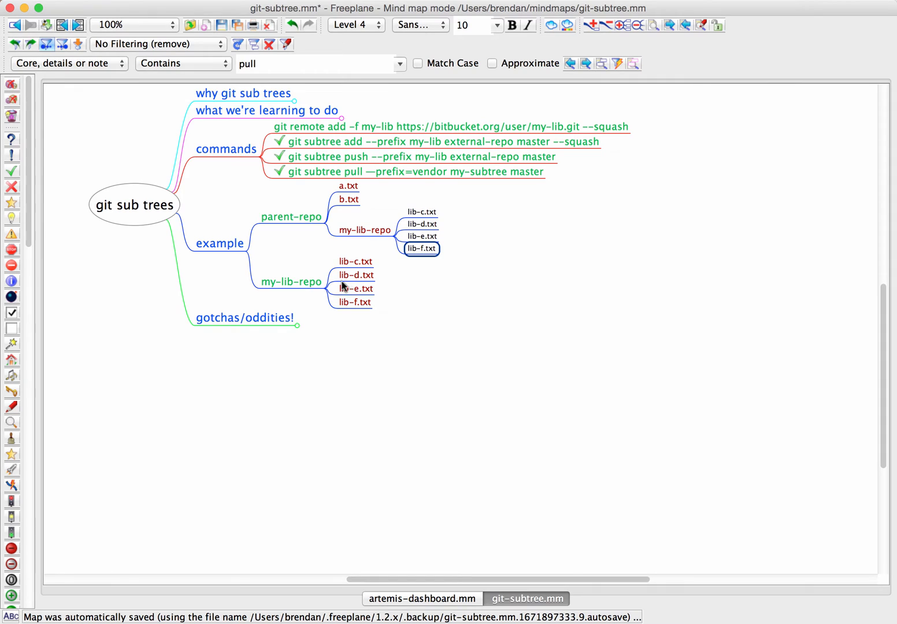
- Label the standalone my-lib-repo node '<master>'
{"action": "left_click", "coordinate": [291, 282]}
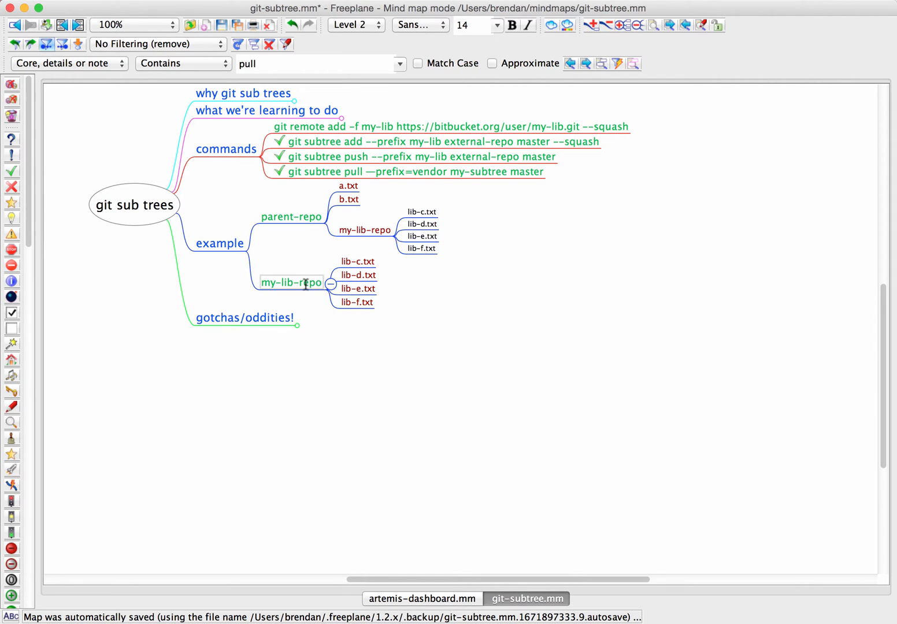
{"action": "type", "text": "<mas"}
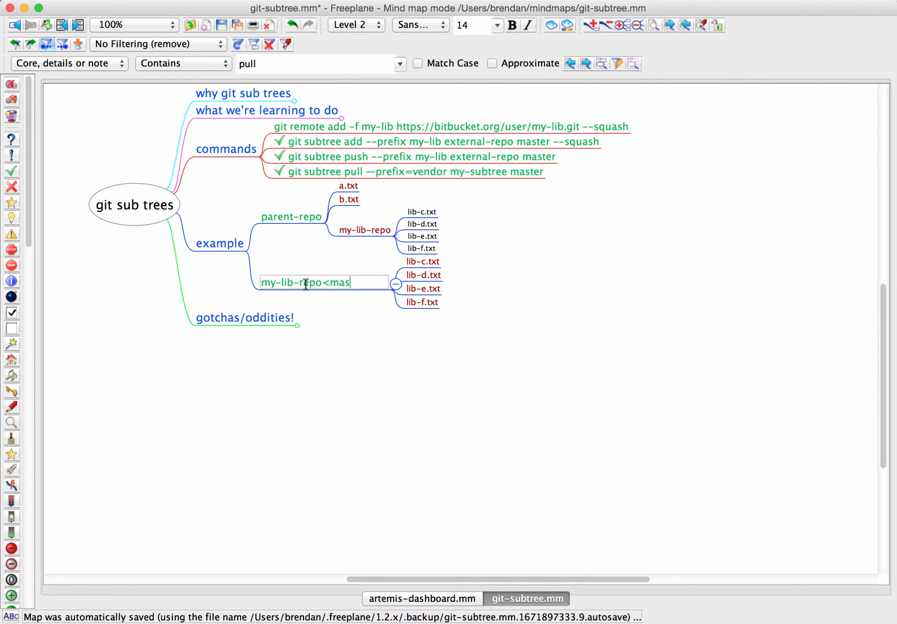
{"action": "type", "text": "ter>"}
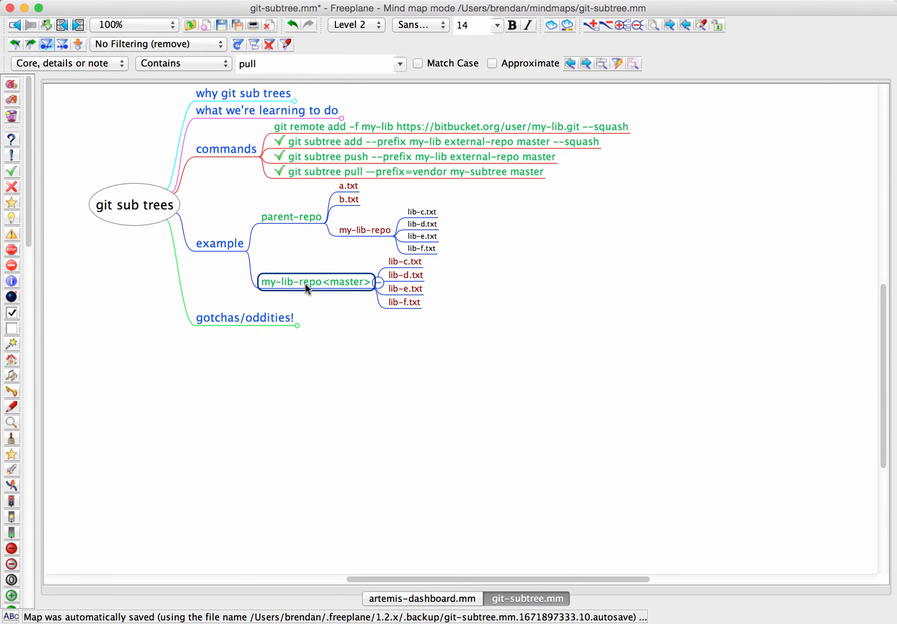
- Tag parent-repo <master> and the nested my-lib-repo <release-1.5>
{"action": "left_click", "coordinate": [291, 217]}
{"action": "type", "text": "<master>"}
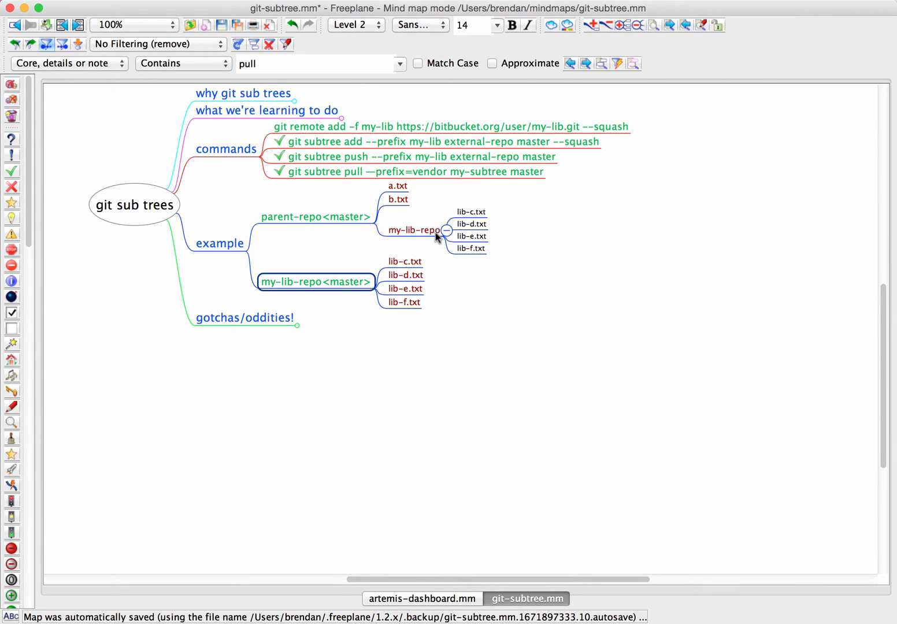
{"action": "left_click", "coordinate": [414, 230]}
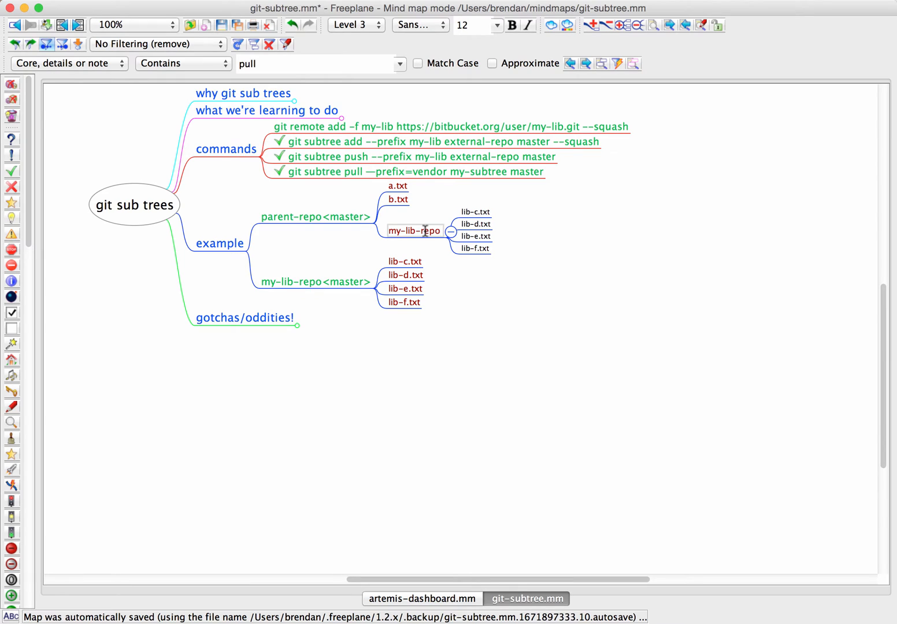
{"action": "type", "text": "<"}
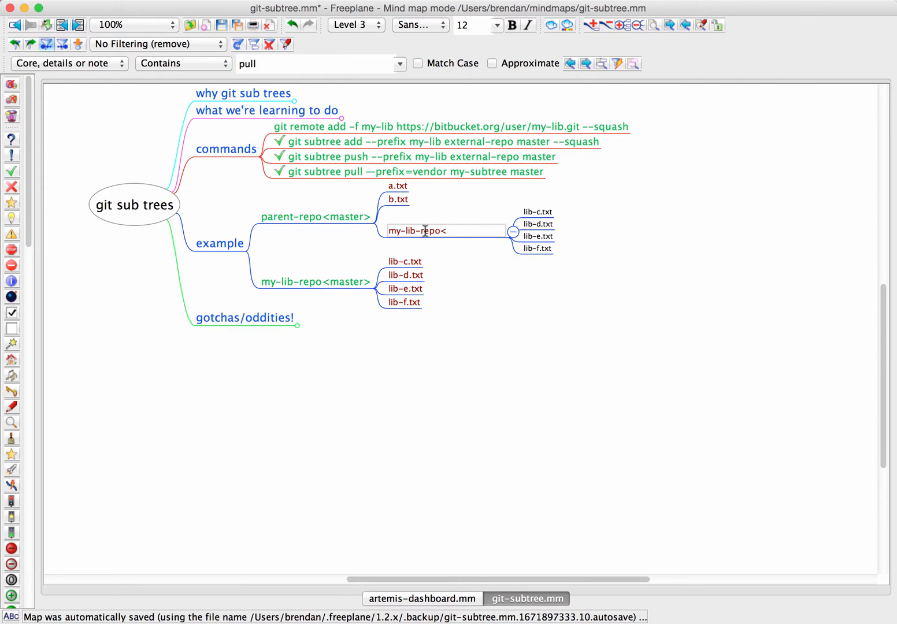
{"action": "type", "text": "release"}
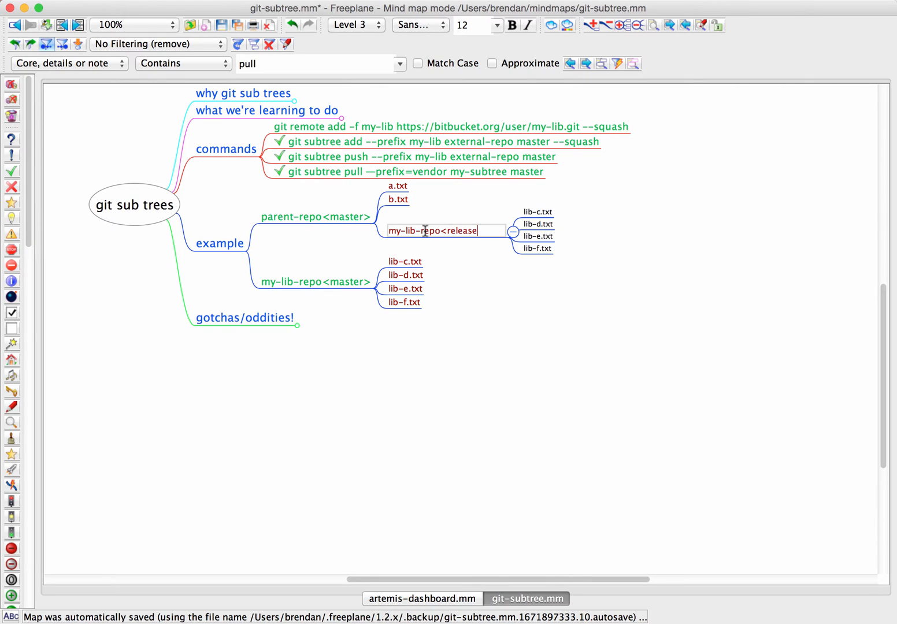
{"action": "type", "text": "-"}
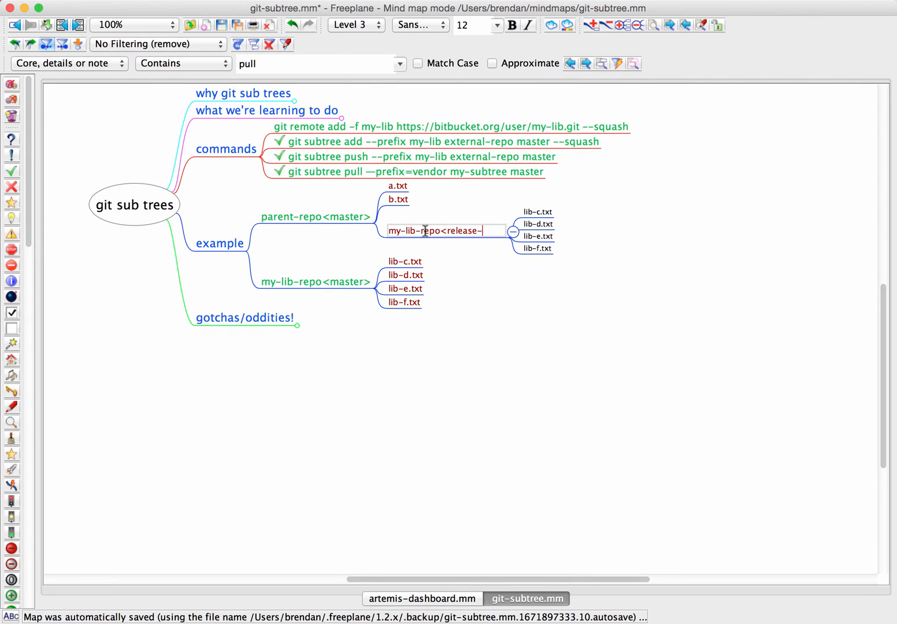
{"action": "type", "text": "1"}
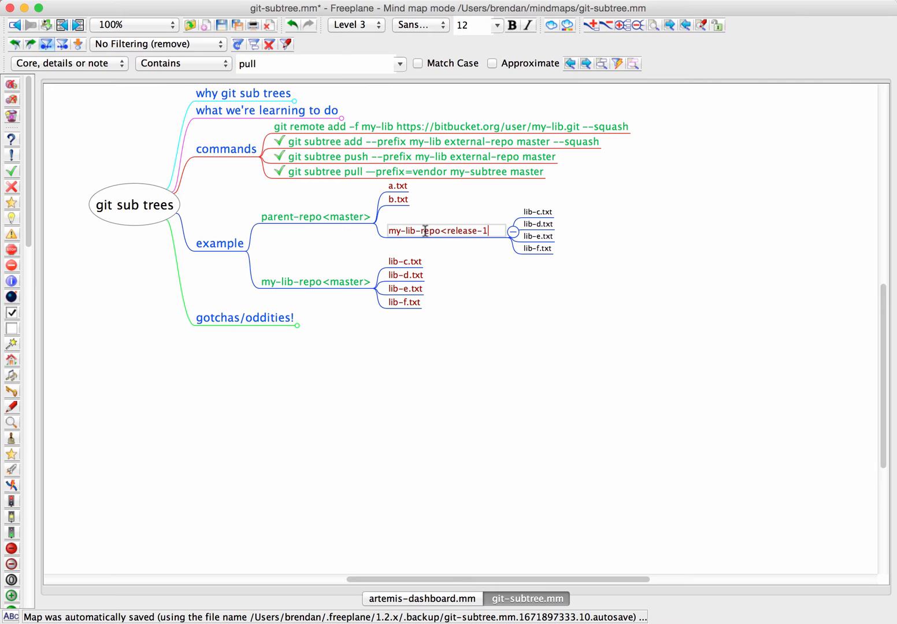
{"action": "type", "text": ".0>"}
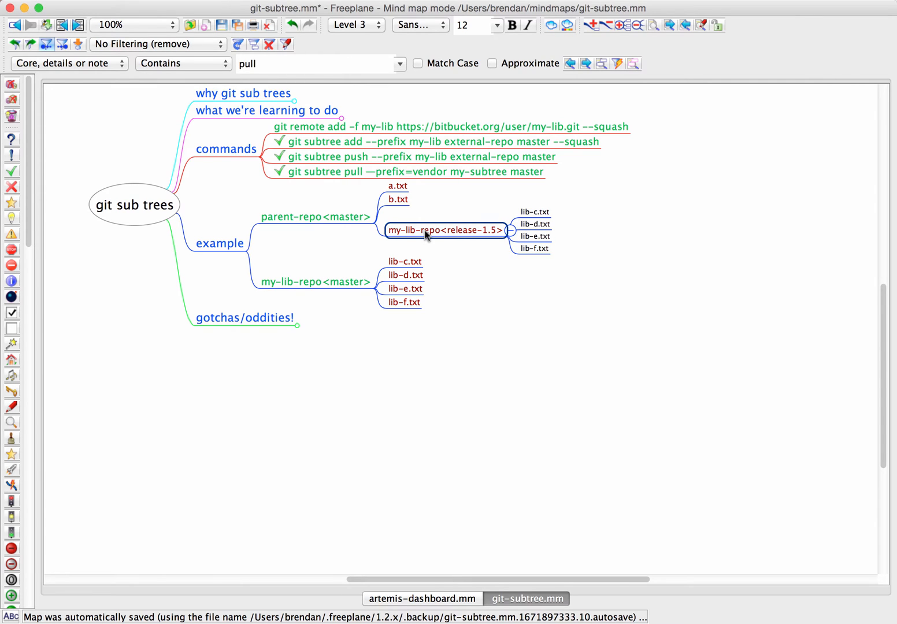
- Add the 'git rm my-lib-repo; git commit' removal command under commands
{"action": "left_click", "coordinate": [405, 274]}
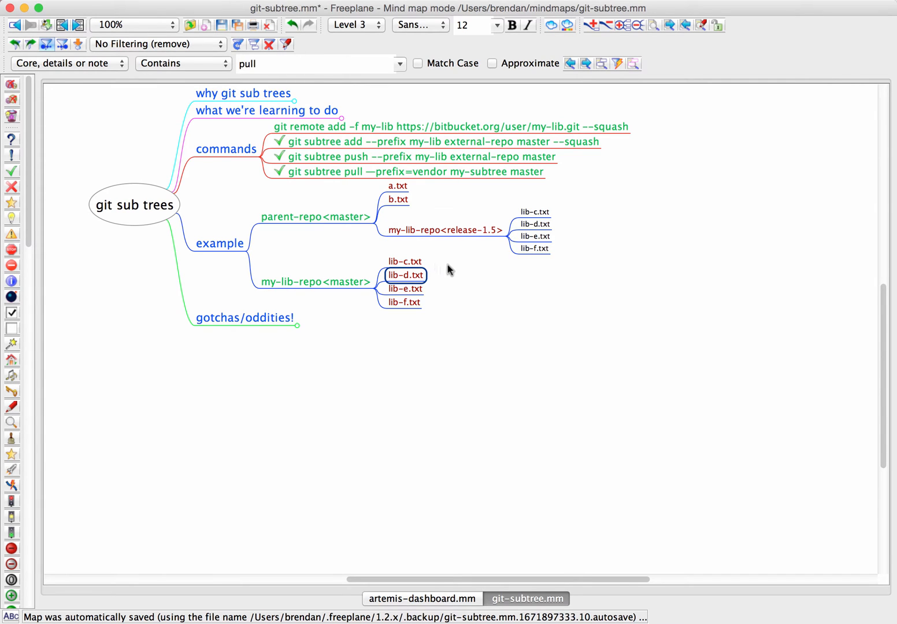
{"action": "left_click", "coordinate": [410, 172]}
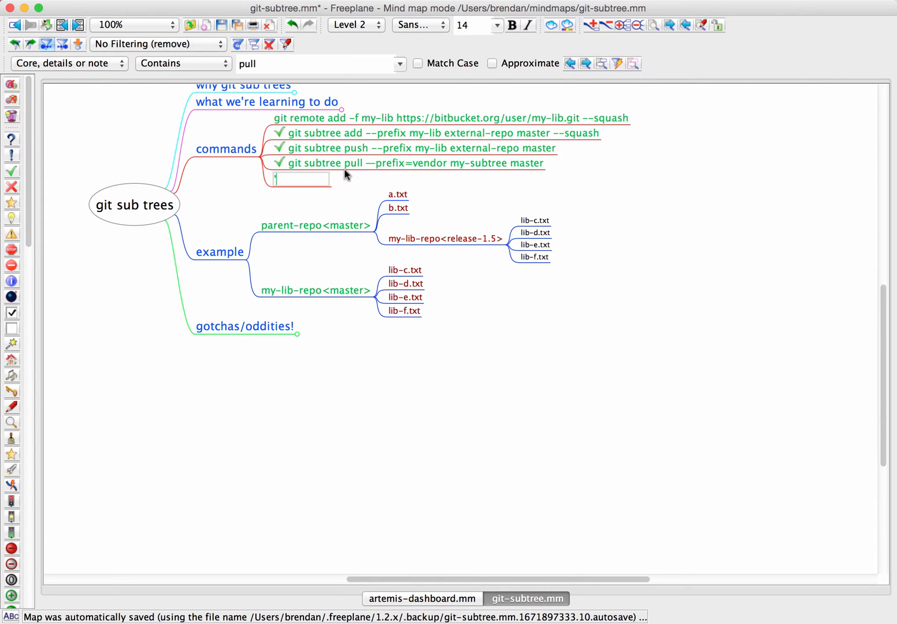
{"action": "type", "text": "git"}
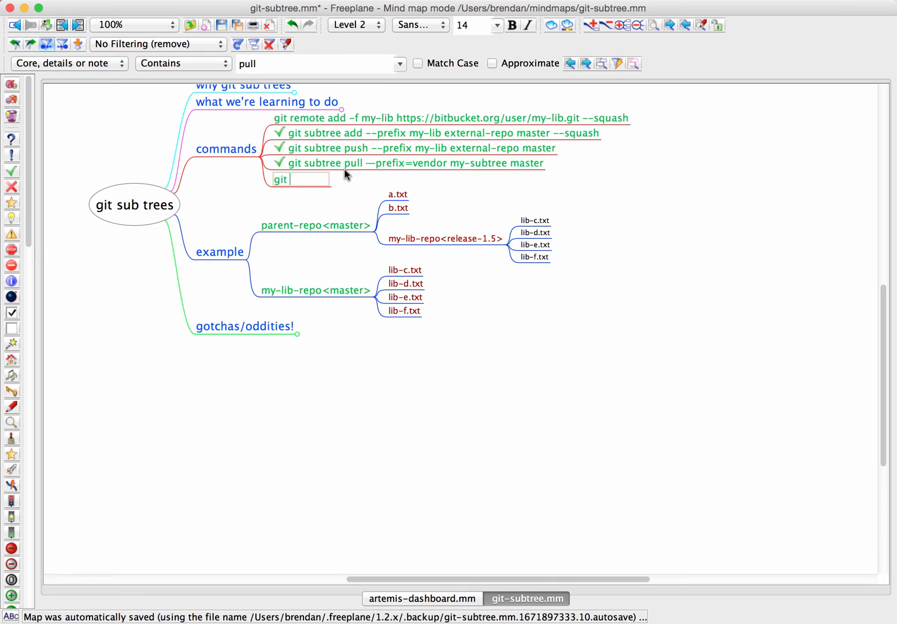
{"action": "type", "text": "rm"}
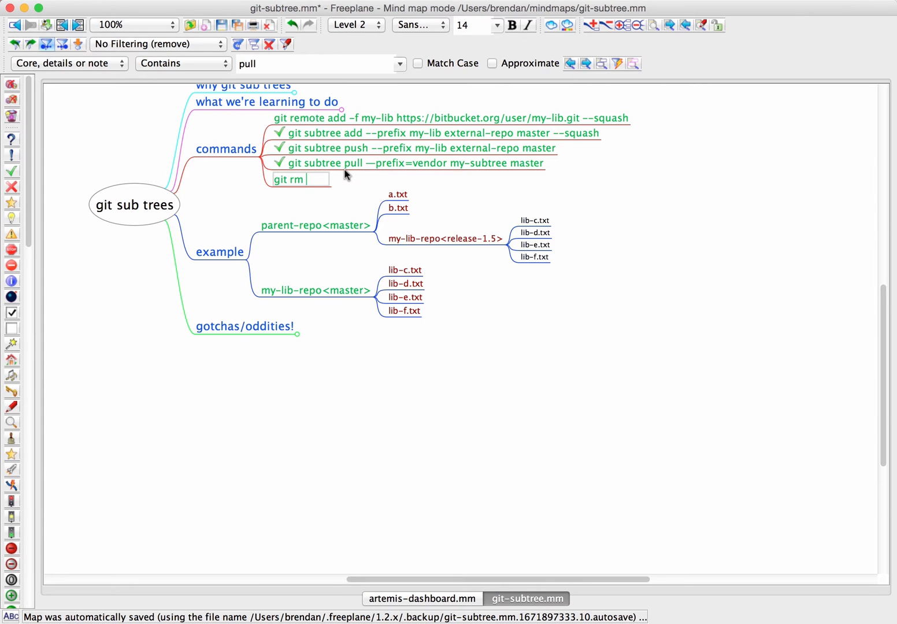
{"action": "type", "text": "my-lib-"}
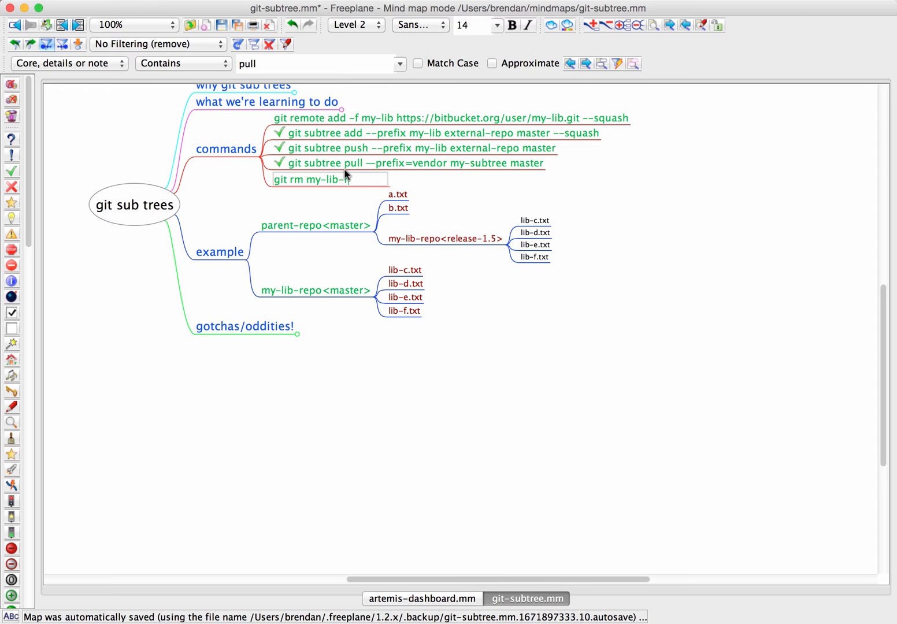
{"action": "type", "text": "epo"}
{"action": "type", "text": "-----"}
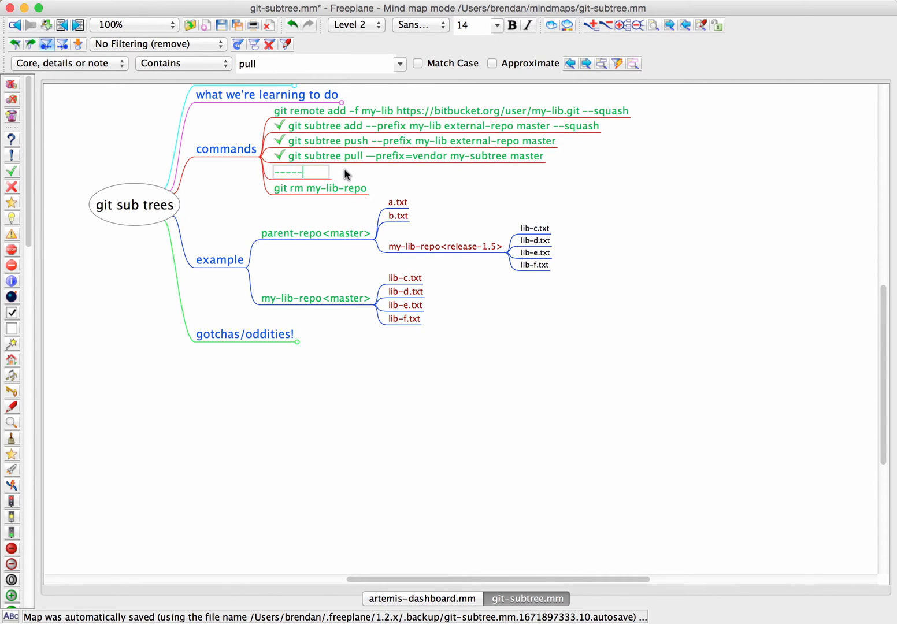
{"action": "left_click", "coordinate": [320, 186]}
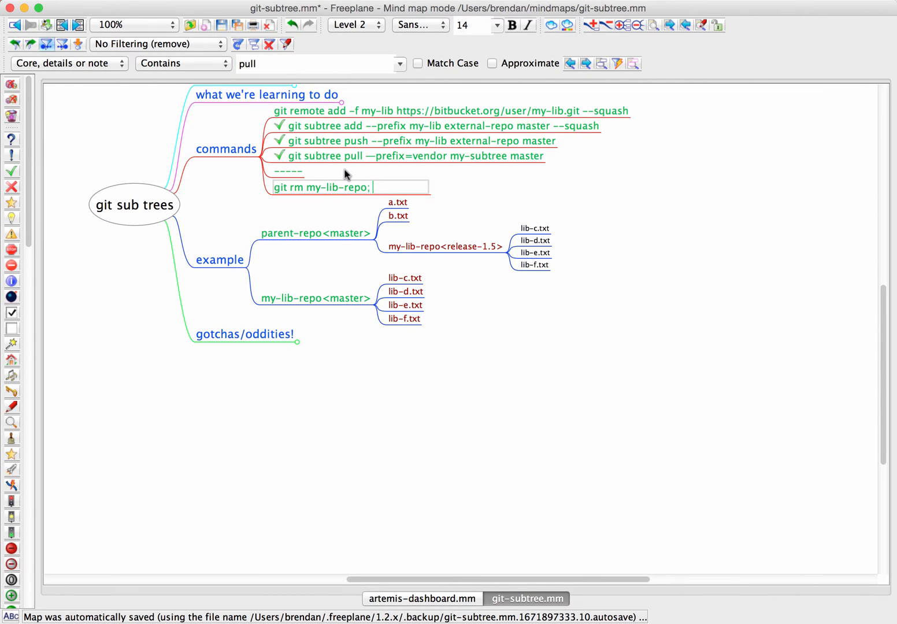
{"action": "type", "text": "git commit -m \"removing sub-repo\";"}
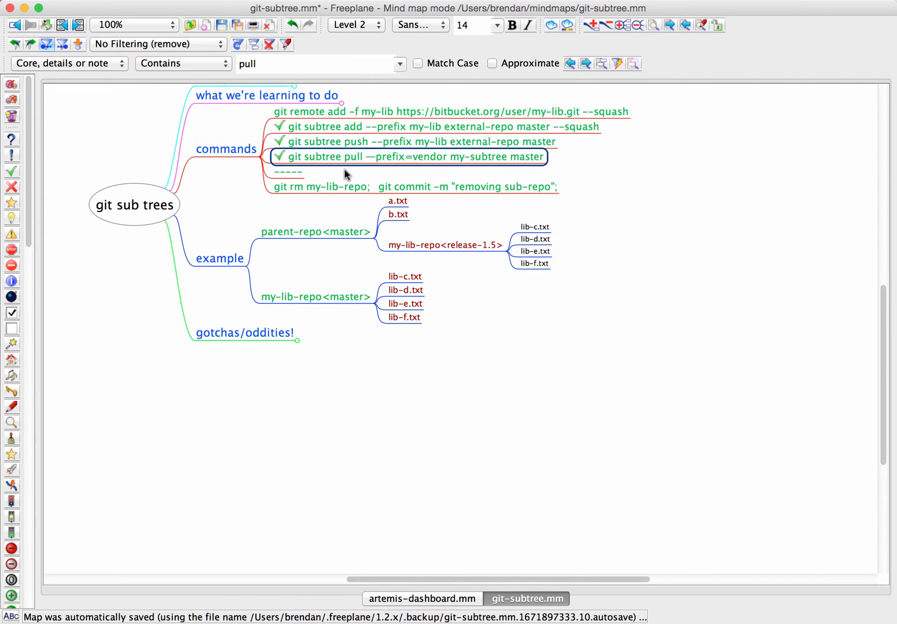
- Paste the subtree add command, change master to release-1.5, and expand gotchas/oddities
{"action": "left_click", "coordinate": [226, 148]}
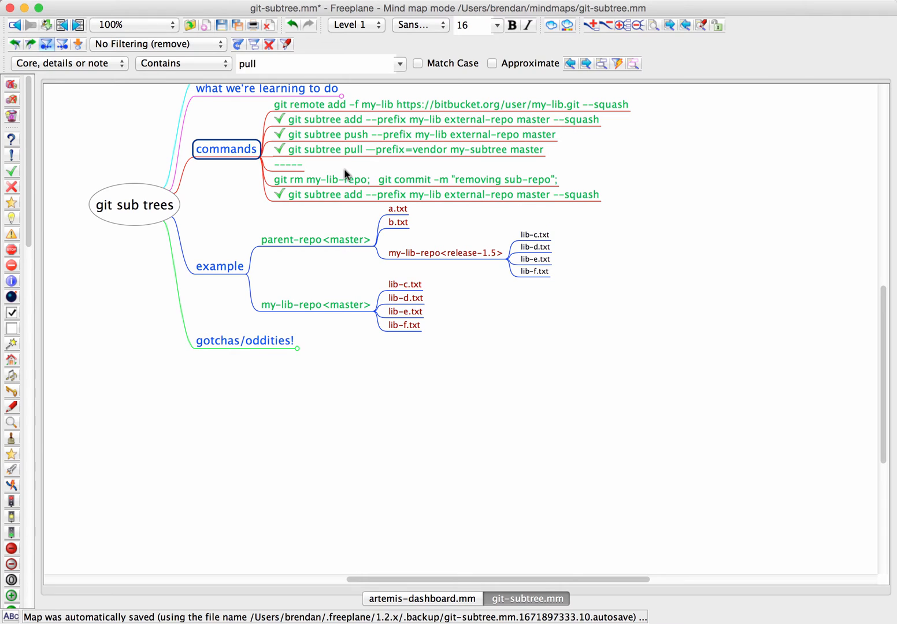
{"action": "left_click", "coordinate": [430, 194]}
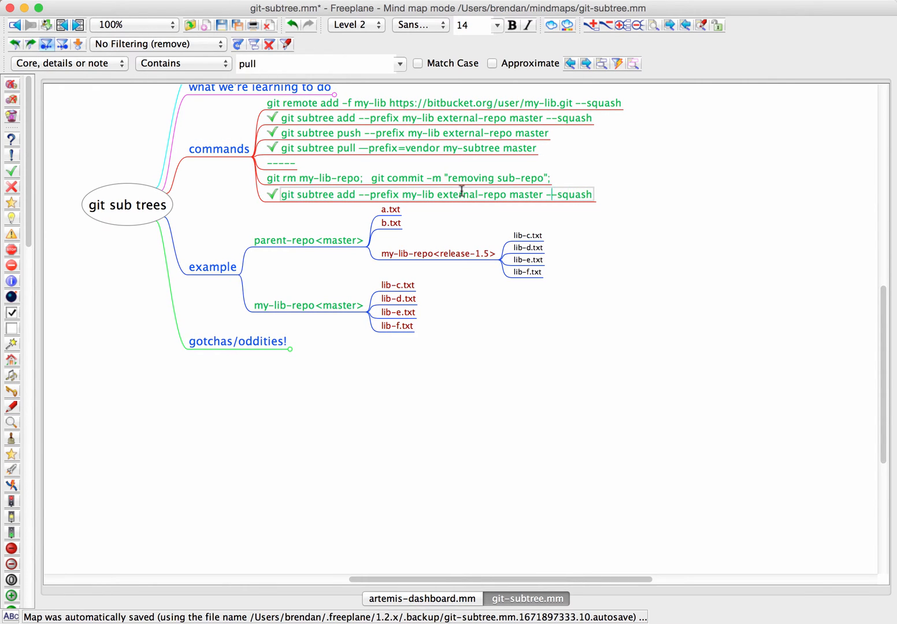
{"action": "double_click", "coordinate": [525, 195]}
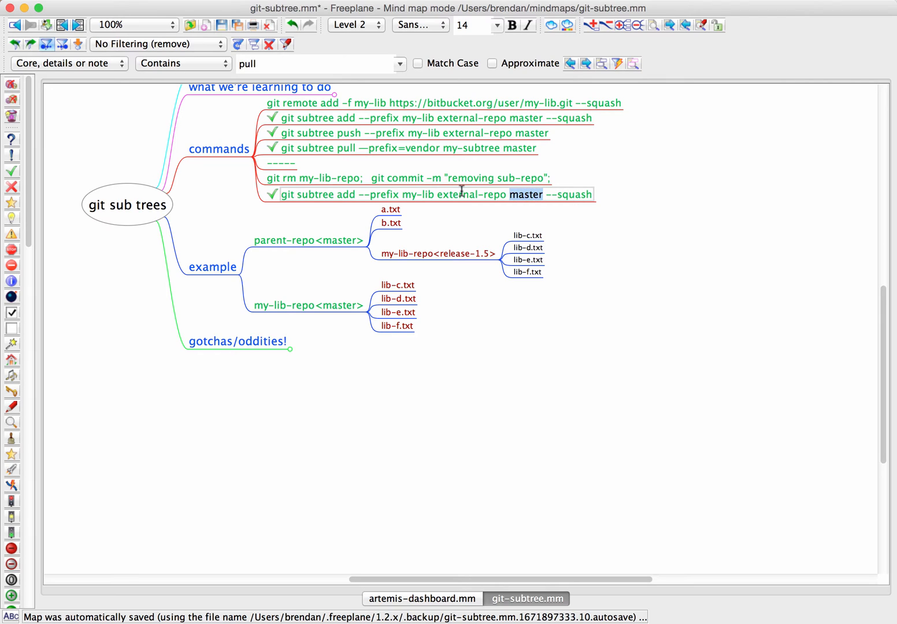
{"action": "type", "text": "releas"}
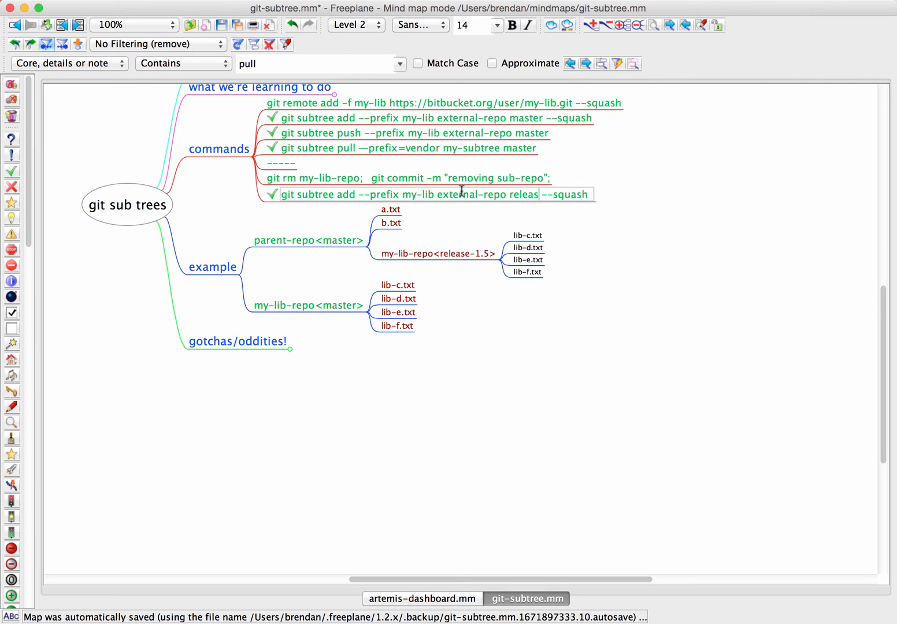
{"action": "type", "text": "release-1.5"}
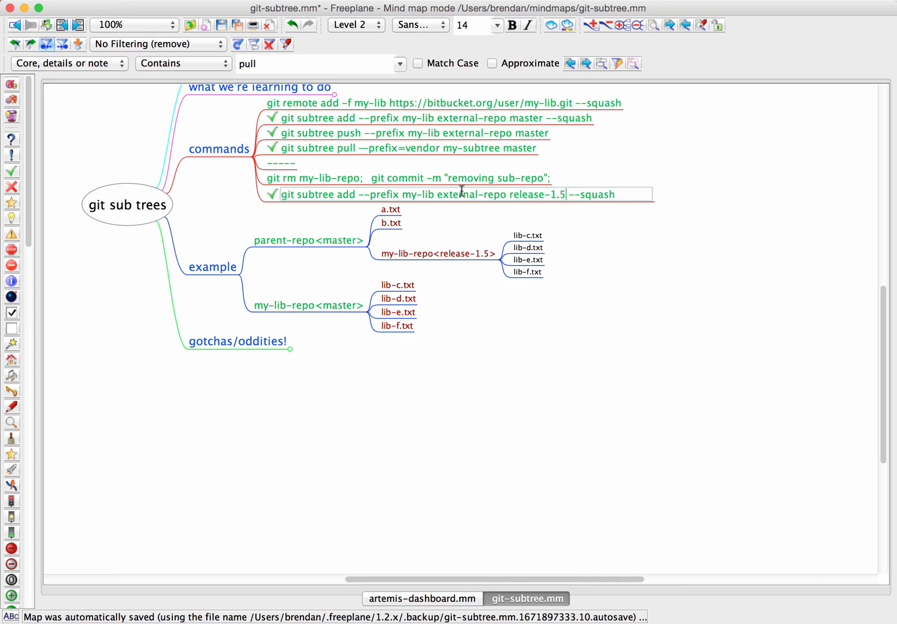
{"action": "left_click", "coordinate": [307, 304]}
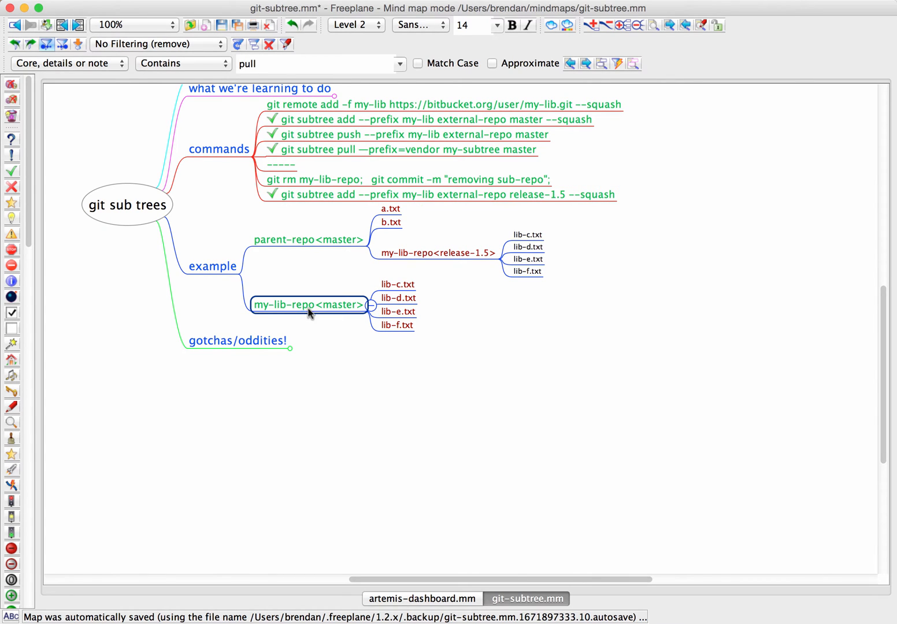
{"action": "mouse_move", "coordinate": [344, 310]}
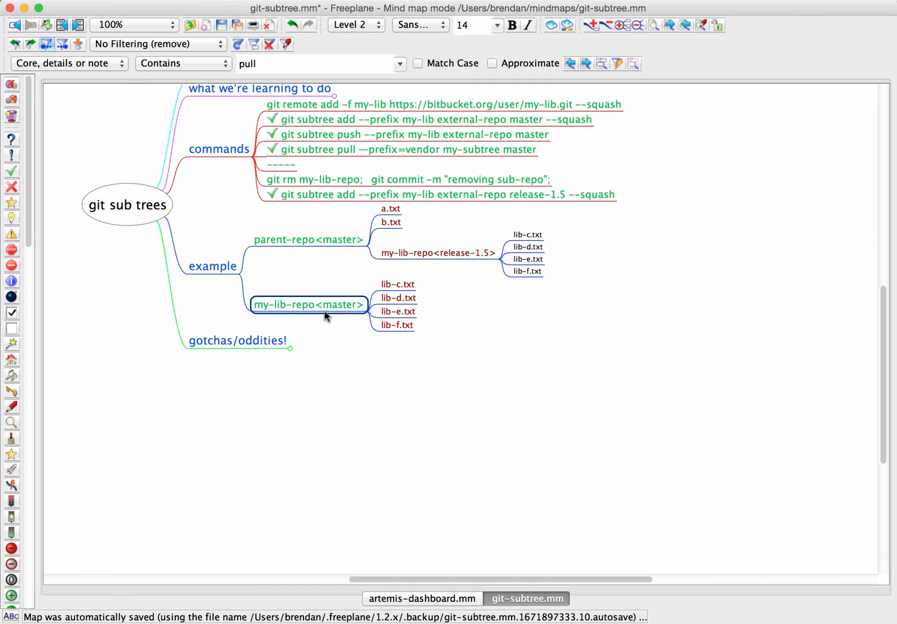
{"action": "left_click", "coordinate": [237, 341]}
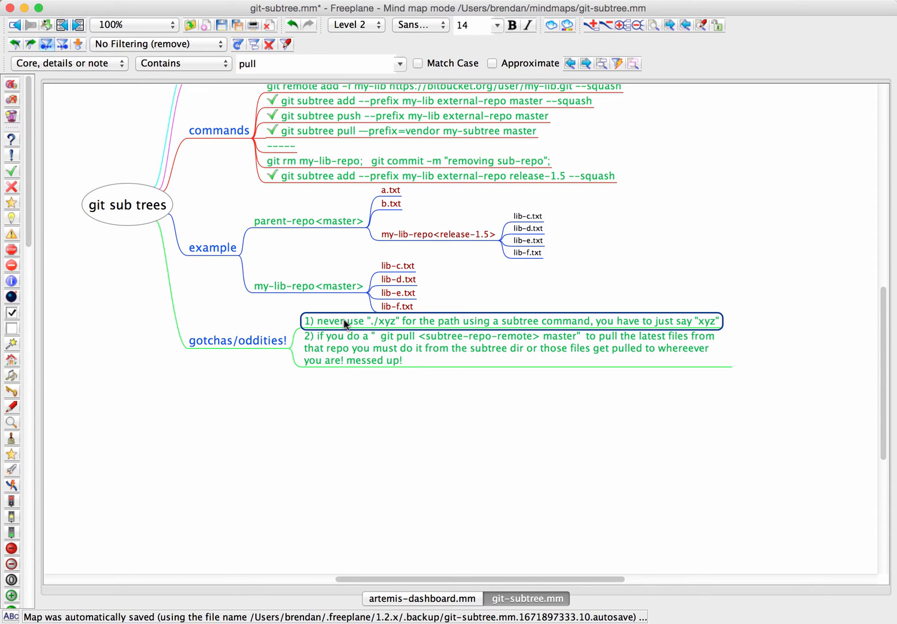
{"action": "mouse_move", "coordinate": [208, 174]}
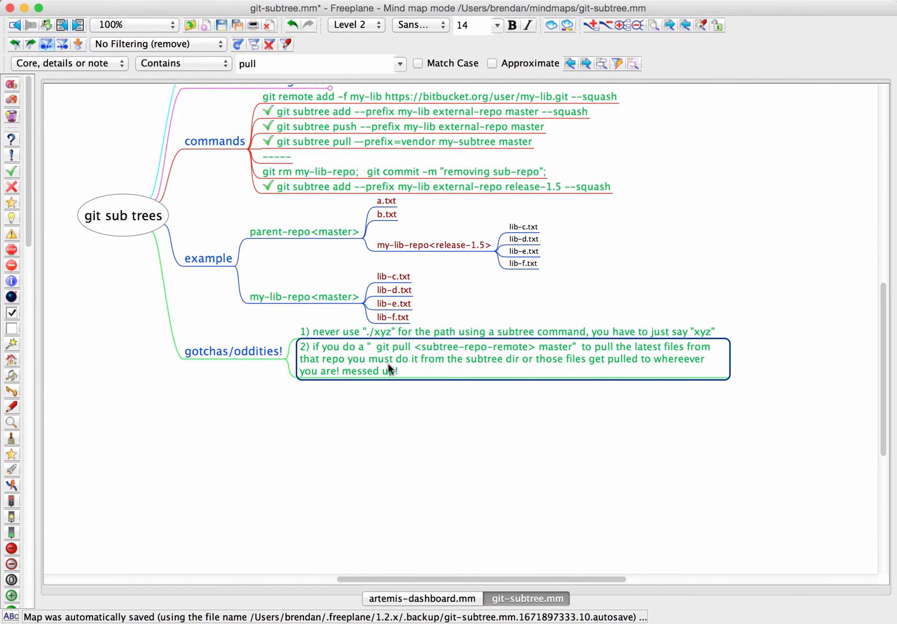
{"action": "left_click", "coordinate": [432, 245]}
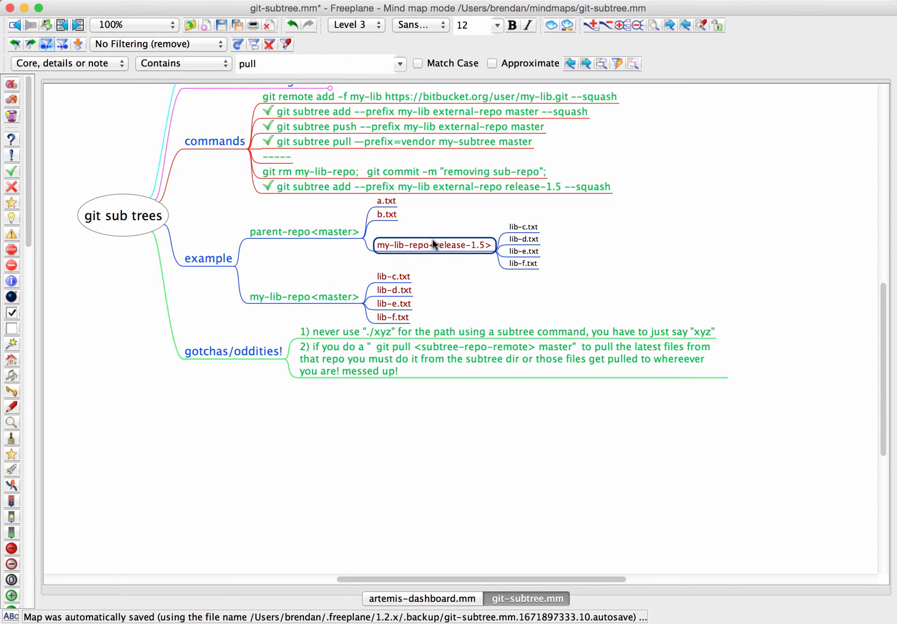
{"action": "mouse_move", "coordinate": [437, 242]}
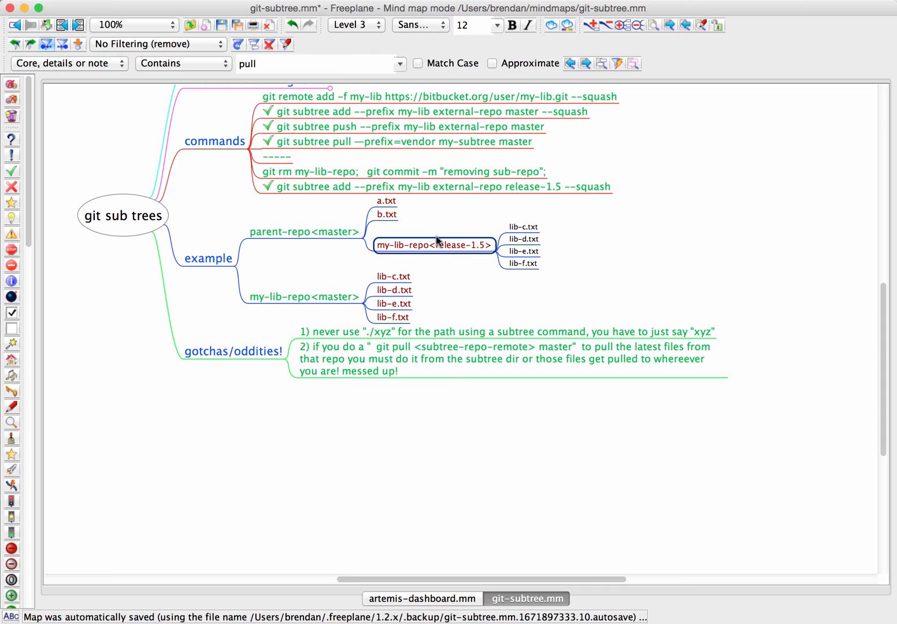
{"action": "left_click", "coordinate": [399, 142]}
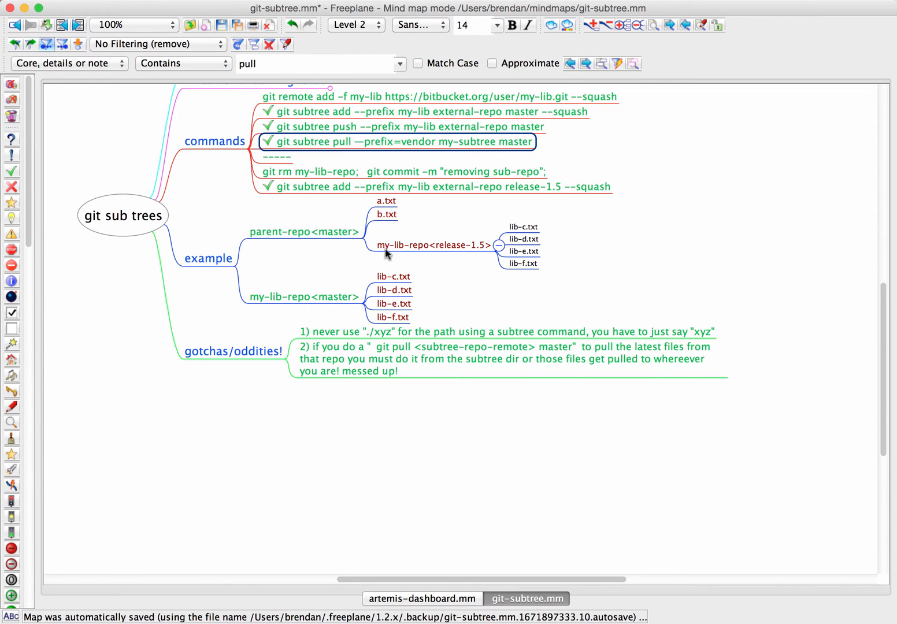
{"action": "left_click", "coordinate": [433, 245]}
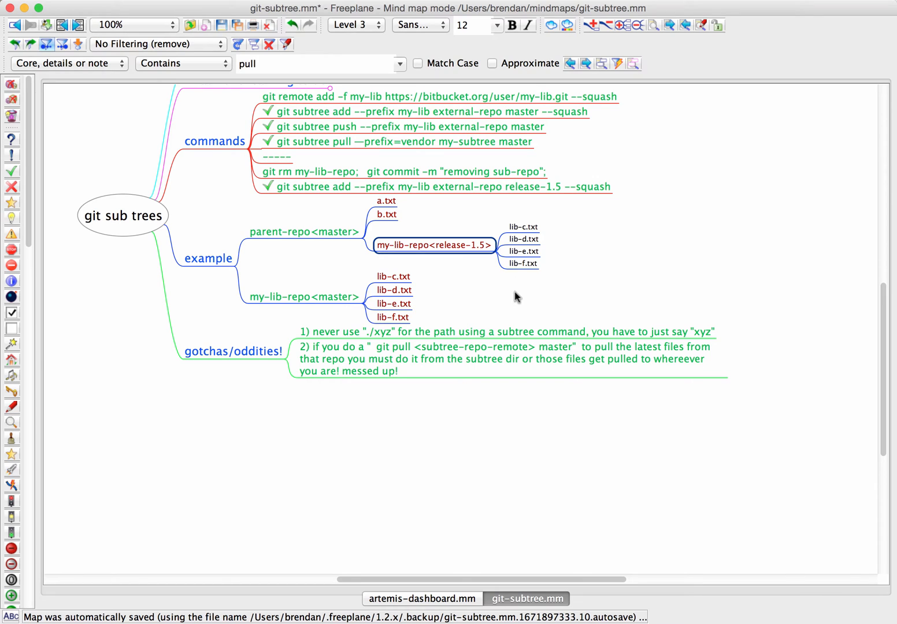
{"action": "left_click", "coordinate": [302, 232]}
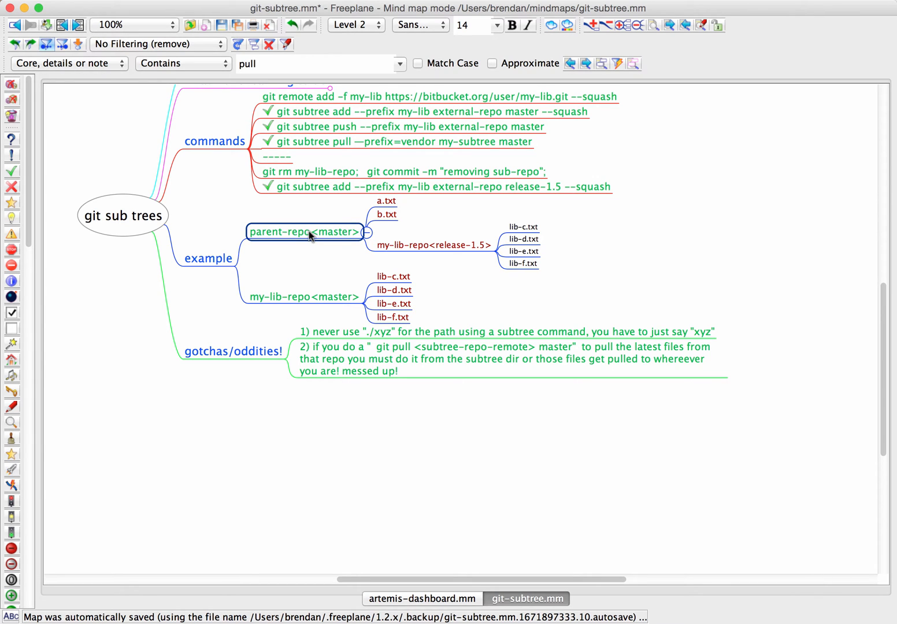
{"action": "mouse_move", "coordinate": [305, 240]}
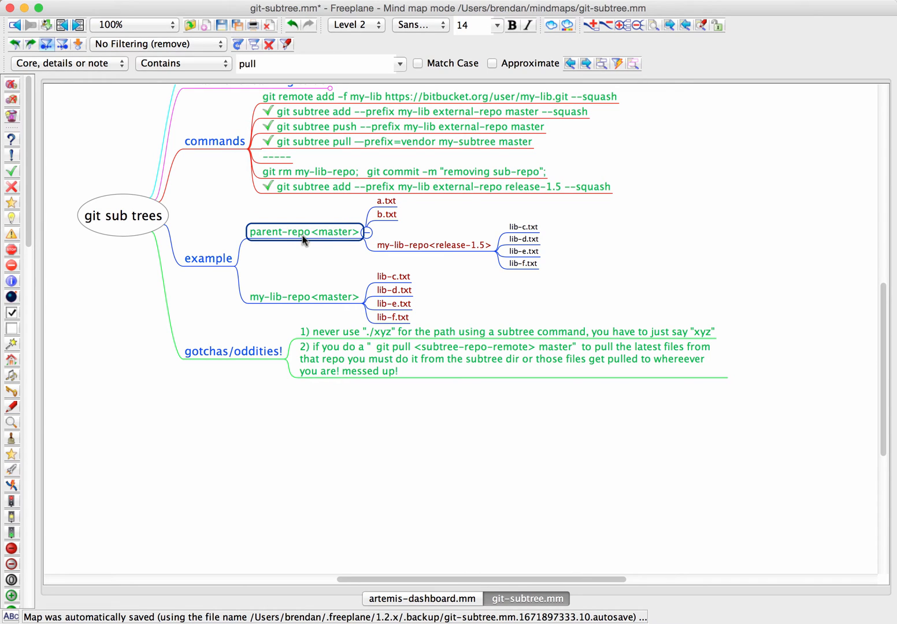
{"action": "left_click", "coordinate": [400, 141]}
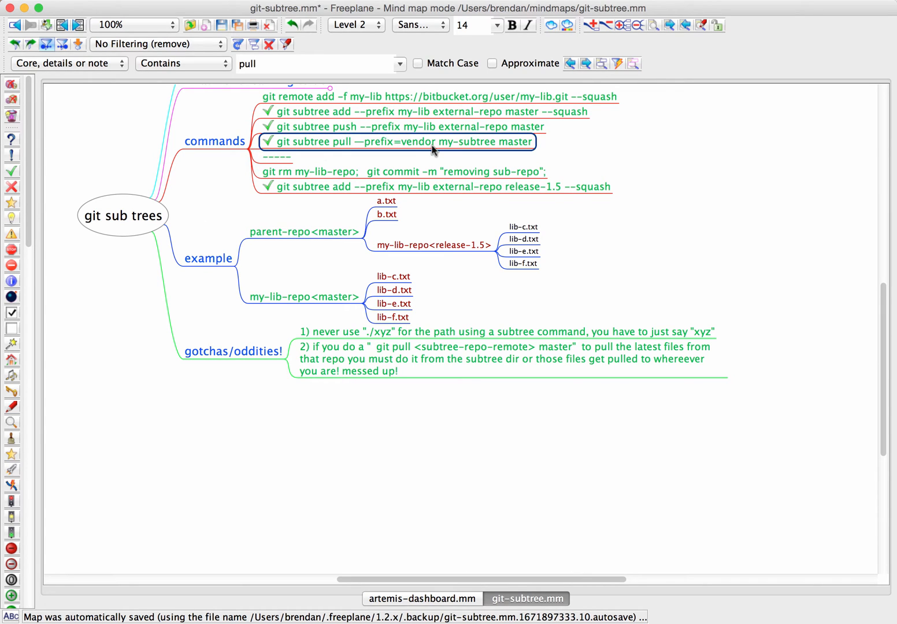
{"action": "left_click", "coordinate": [304, 232]}
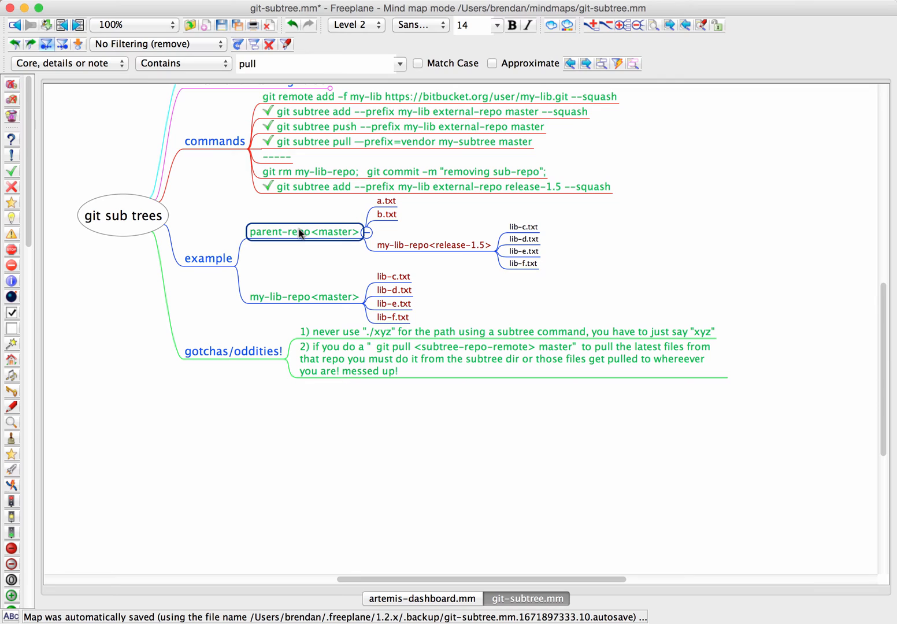
{"action": "left_click", "coordinate": [431, 245]}
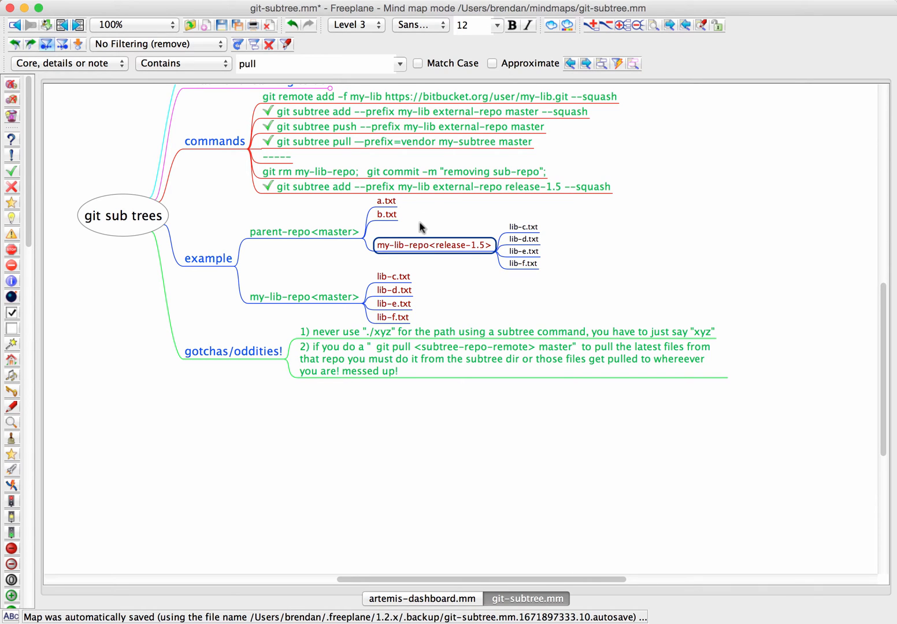
{"action": "left_click", "coordinate": [399, 142]}
{"action": "type", "text": "my-lib"}
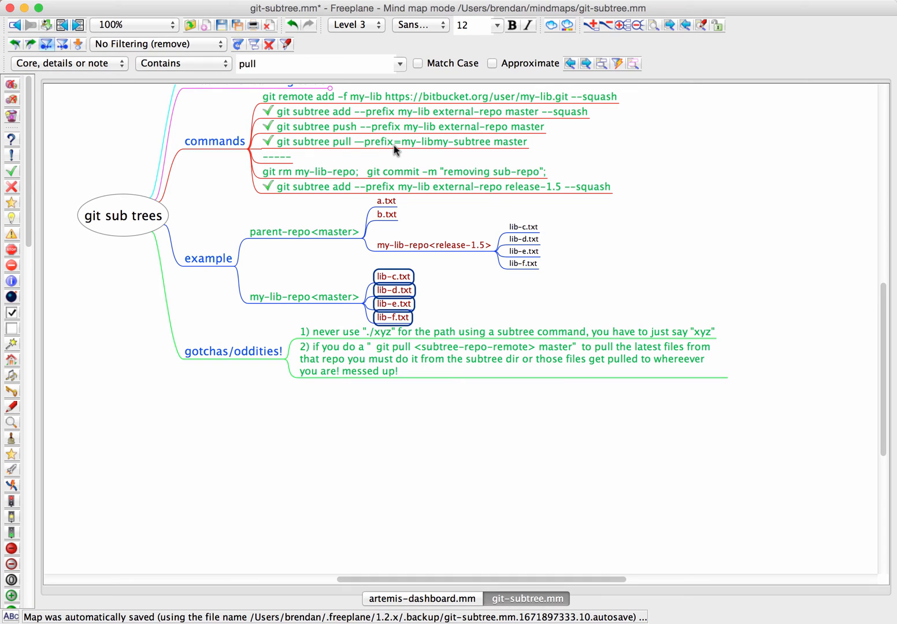
{"action": "left_click", "coordinate": [398, 171]}
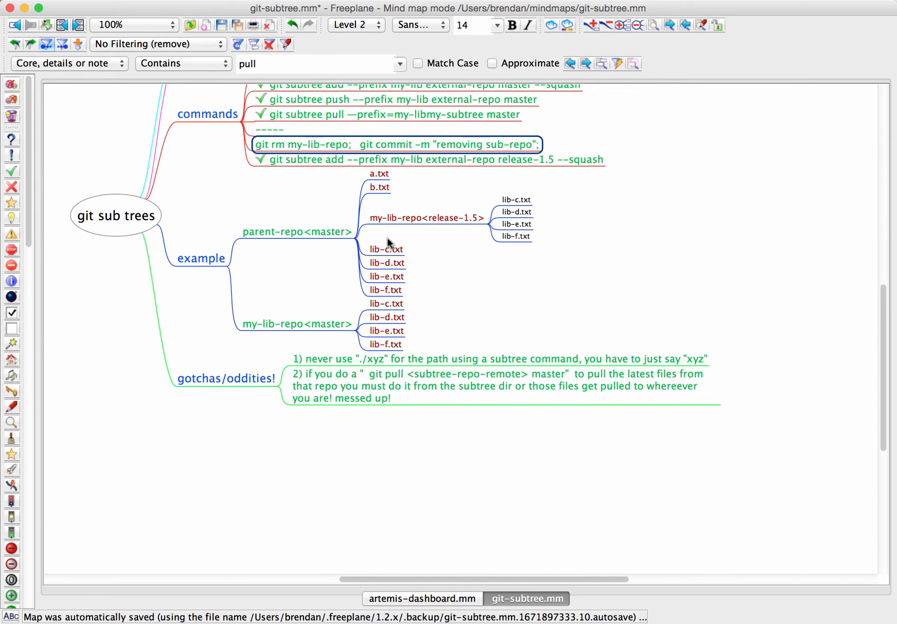
{"action": "left_click", "coordinate": [385, 263]}
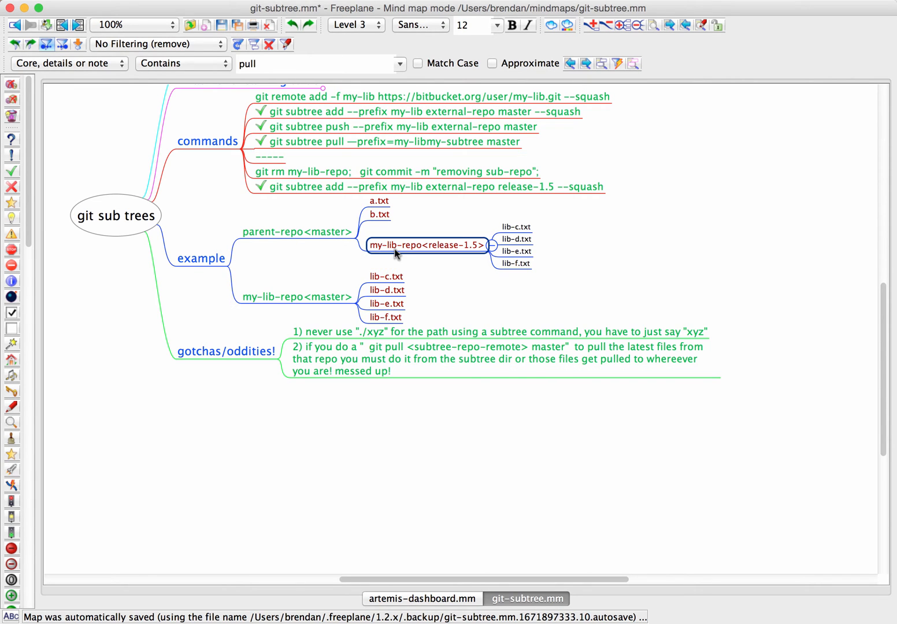
{"action": "left_click", "coordinate": [386, 276]}
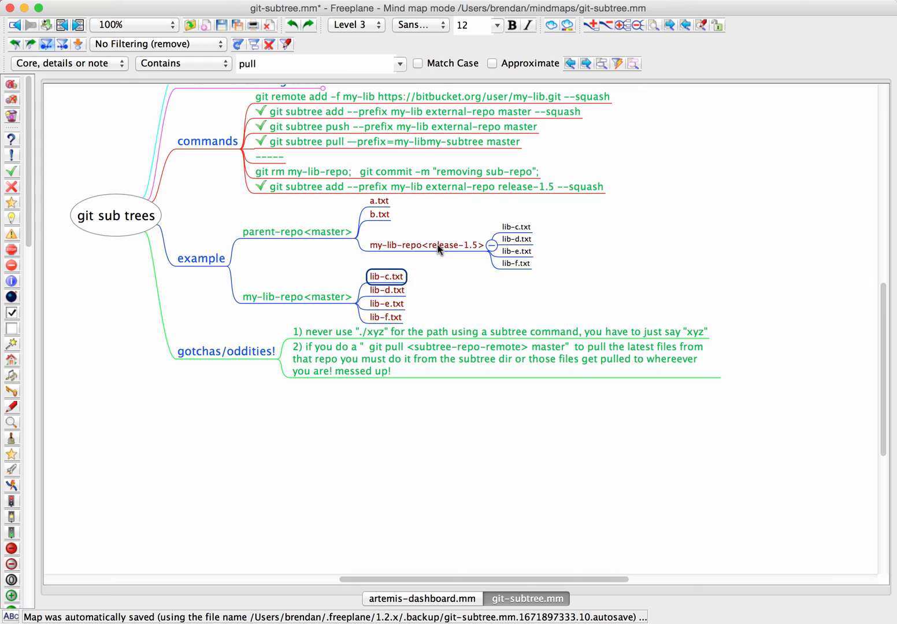
{"action": "left_click", "coordinate": [425, 245]}
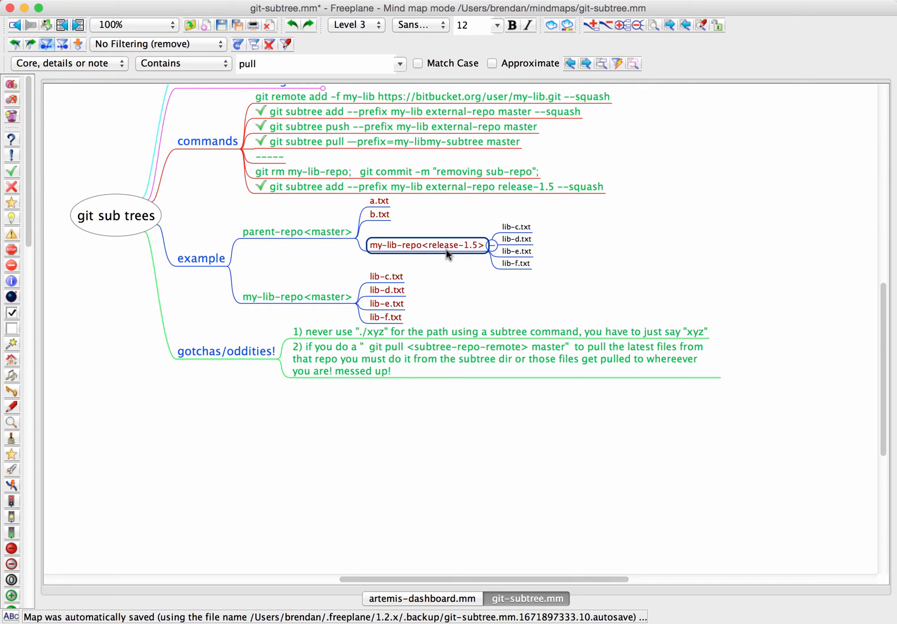
{"action": "left_click", "coordinate": [399, 127]}
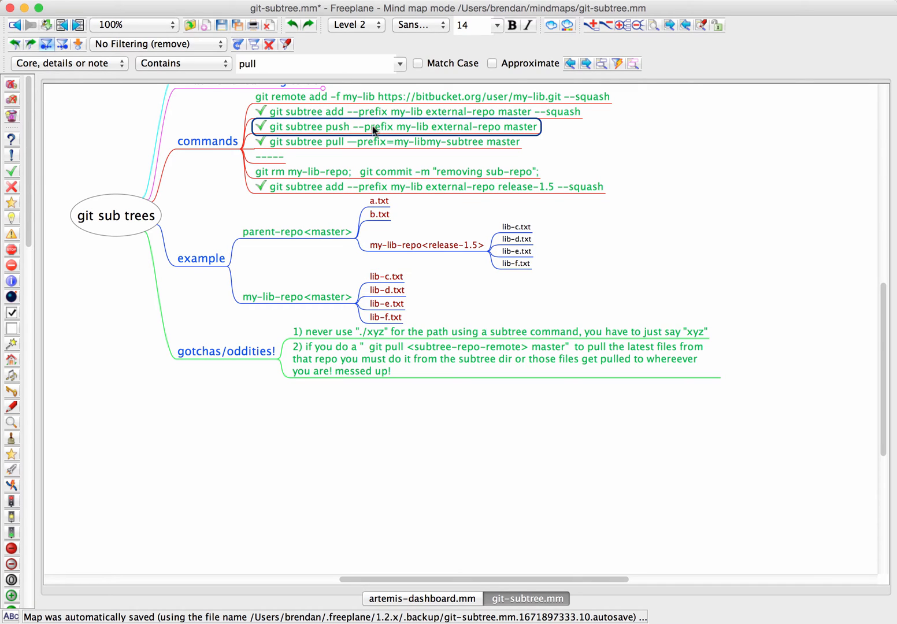
{"action": "left_click", "coordinate": [425, 245]}
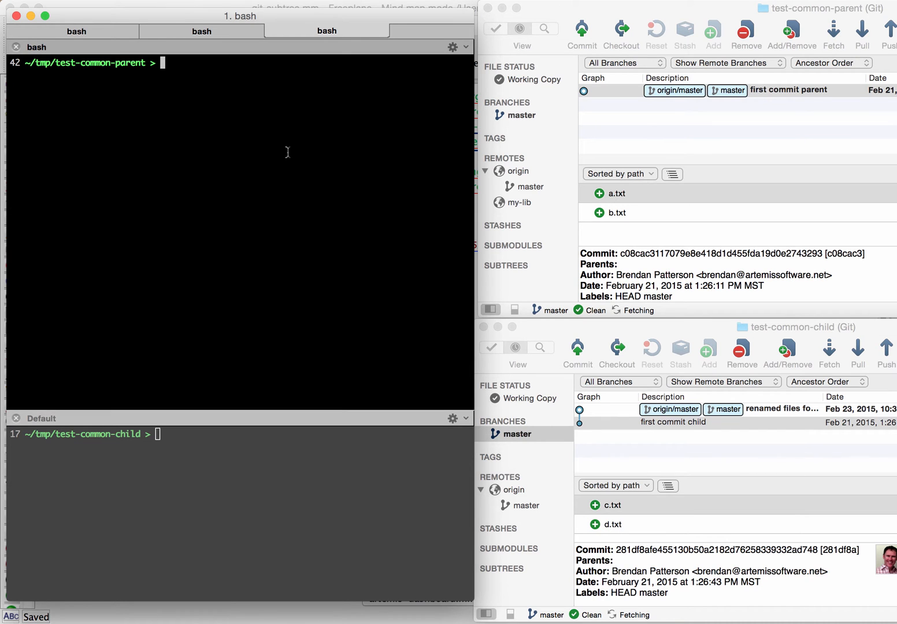
{"action": "mouse_move", "coordinate": [278, 219]}
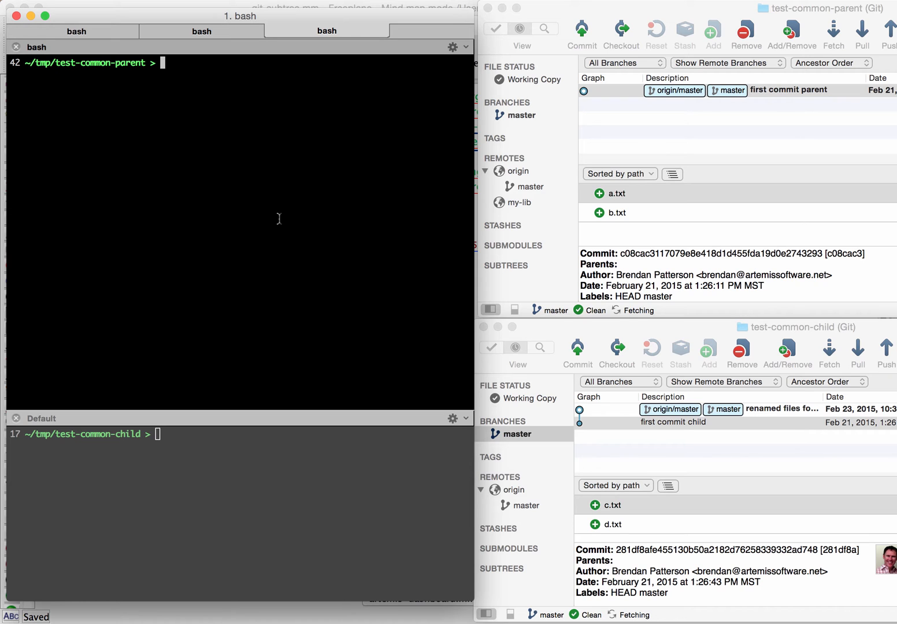
{"action": "mouse_move", "coordinate": [209, 386]}
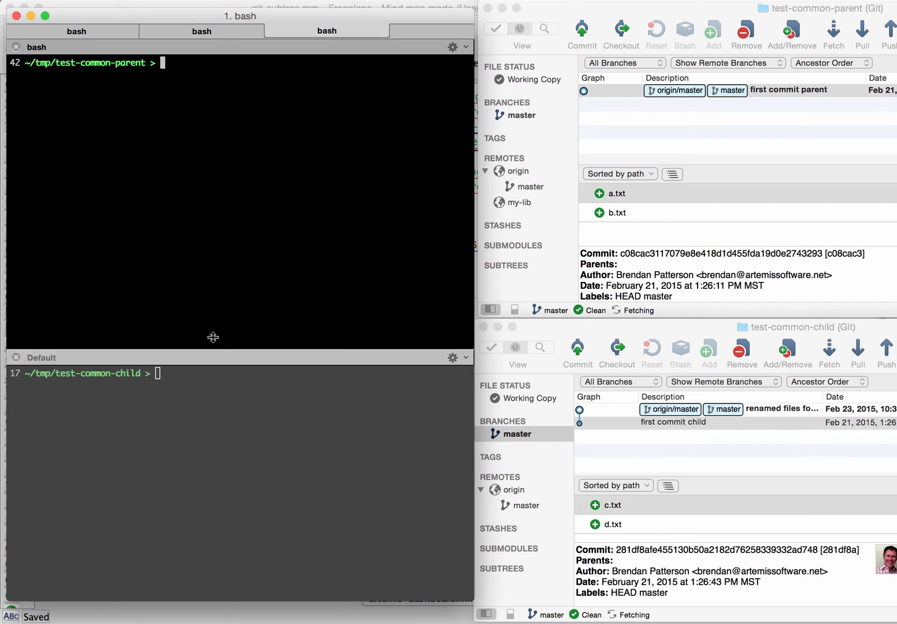
{"action": "mouse_move", "coordinate": [162, 136]}
{"action": "type", "text": "ll"}
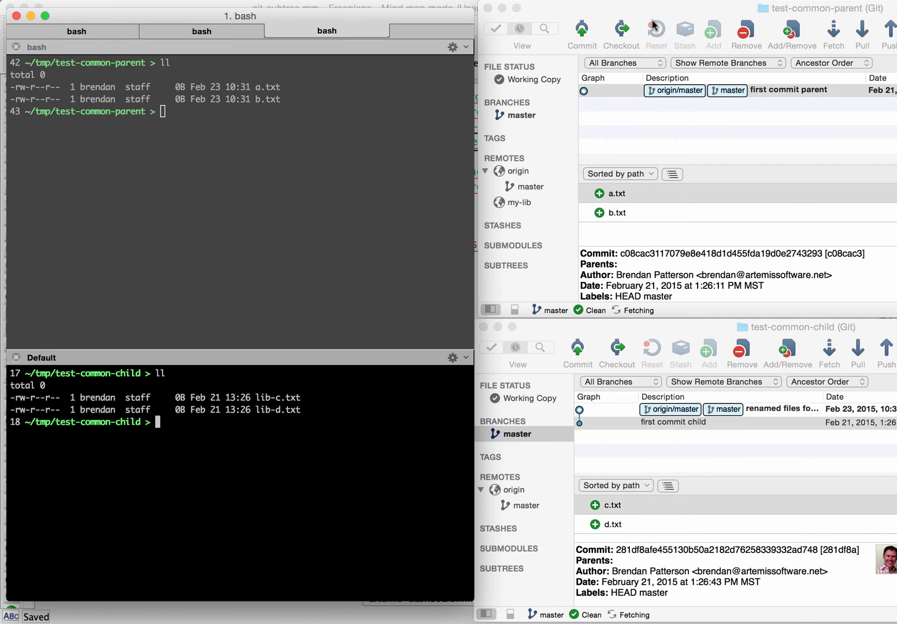
{"action": "mouse_move", "coordinate": [623, 451]}
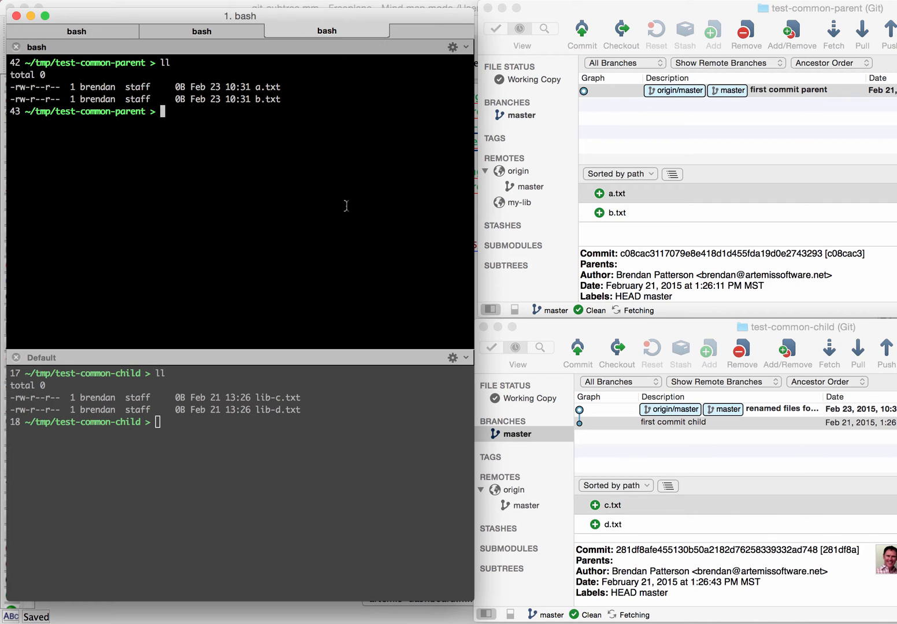
{"action": "mouse_move", "coordinate": [183, 222]}
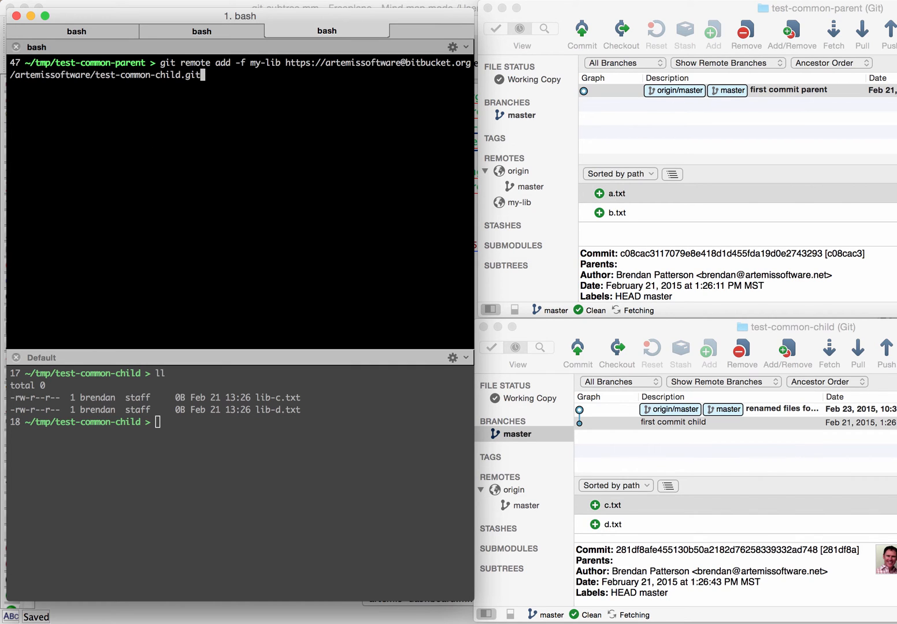
- Add and fetch the child repo as remote my-lib, then list the parent's files with ll
{"action": "key", "text": "Return"}
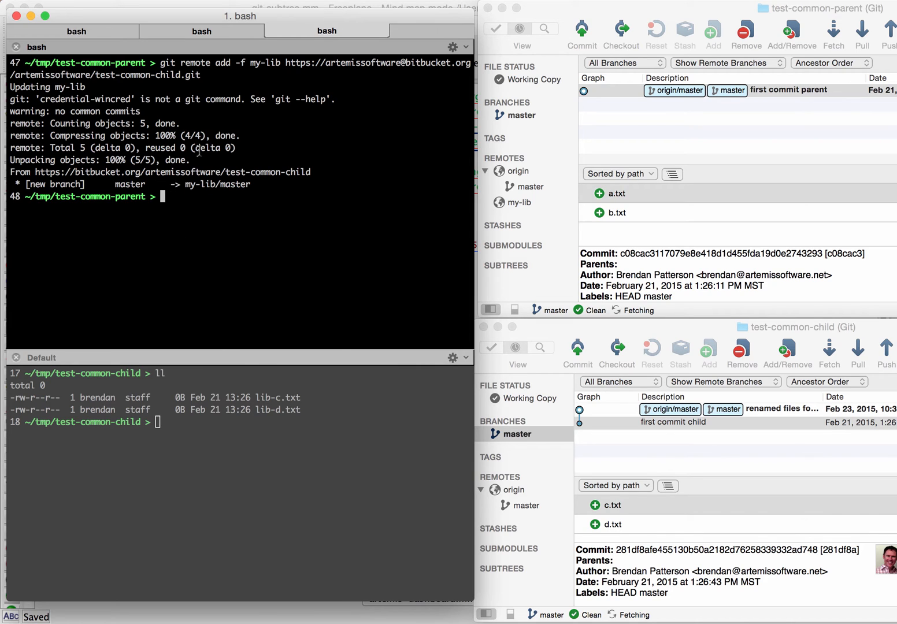
{"action": "mouse_move", "coordinate": [202, 329]}
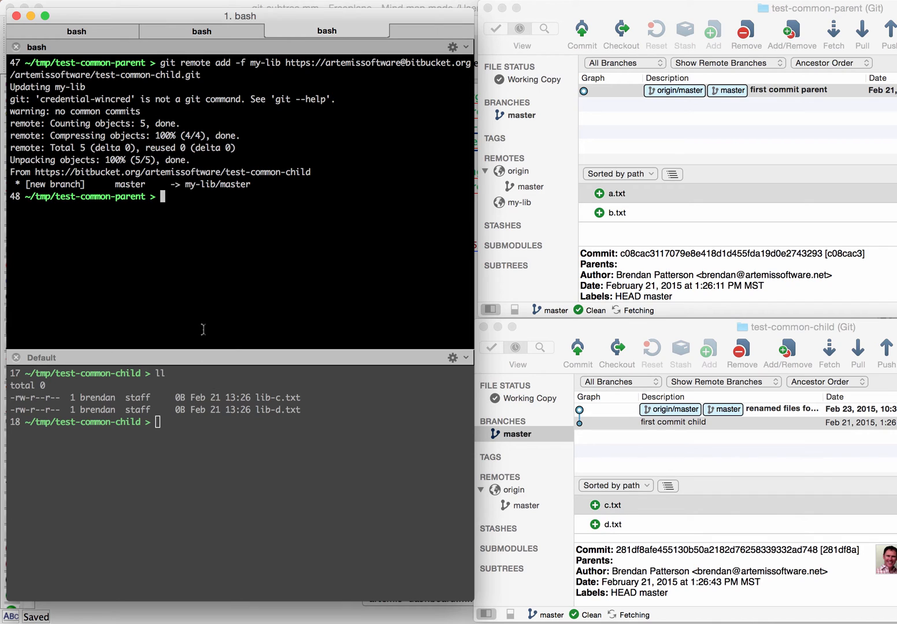
{"action": "type", "text": "ll"}
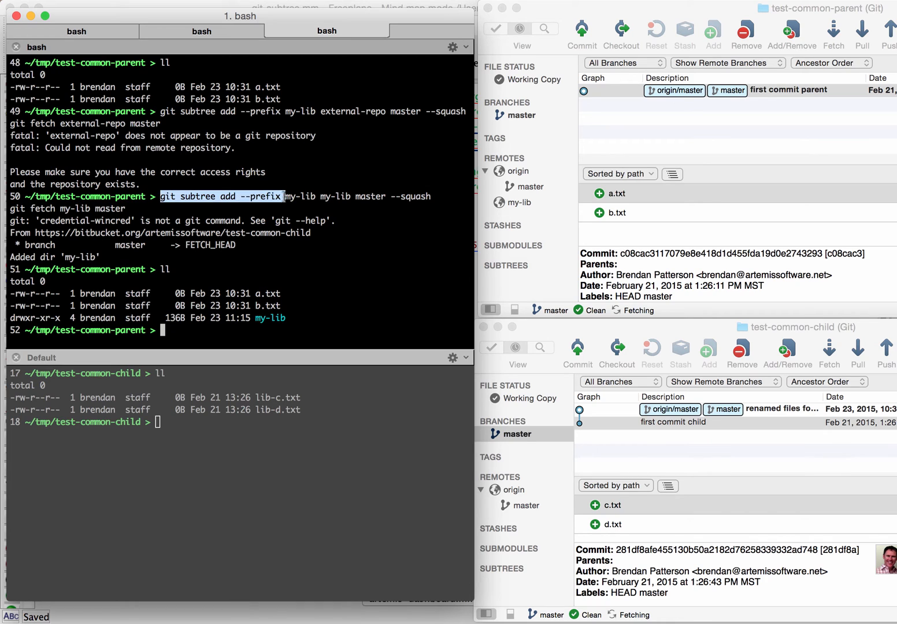
- Add the my-lib subtree from my-lib master with --squash and list the my-lib folder
{"action": "double_click", "coordinate": [299, 196]}
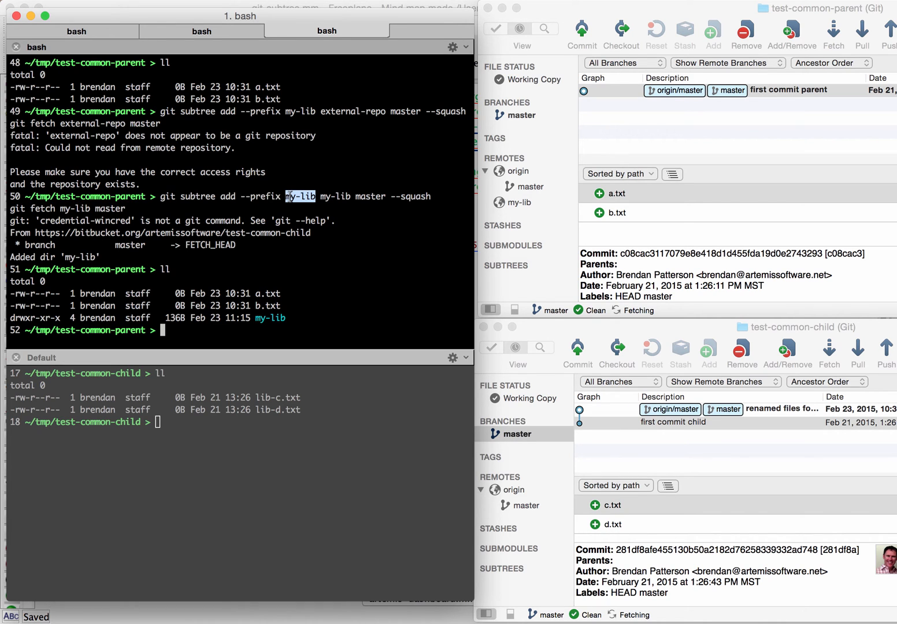
{"action": "mouse_move", "coordinate": [285, 233]}
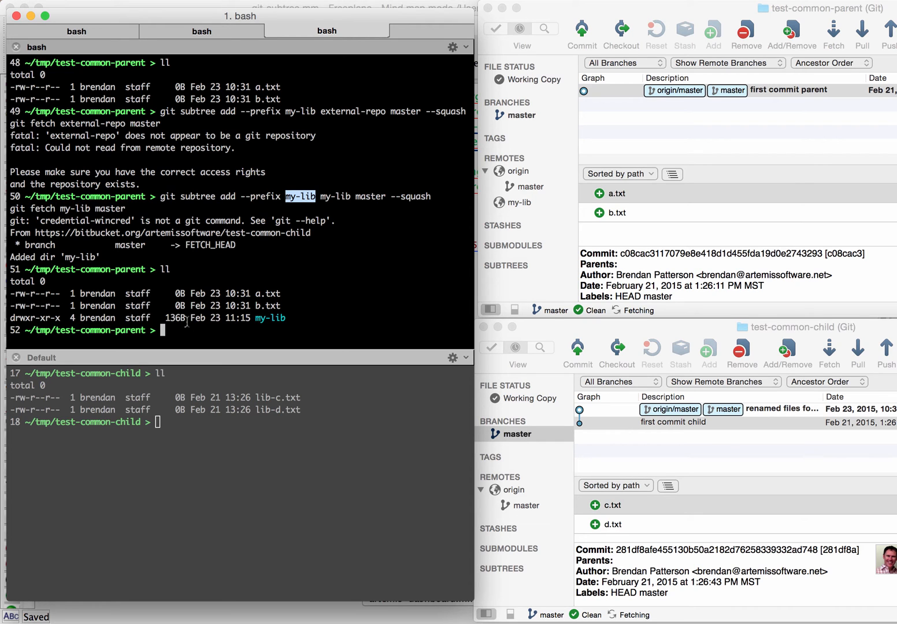
{"action": "type", "text": "ll my-"}
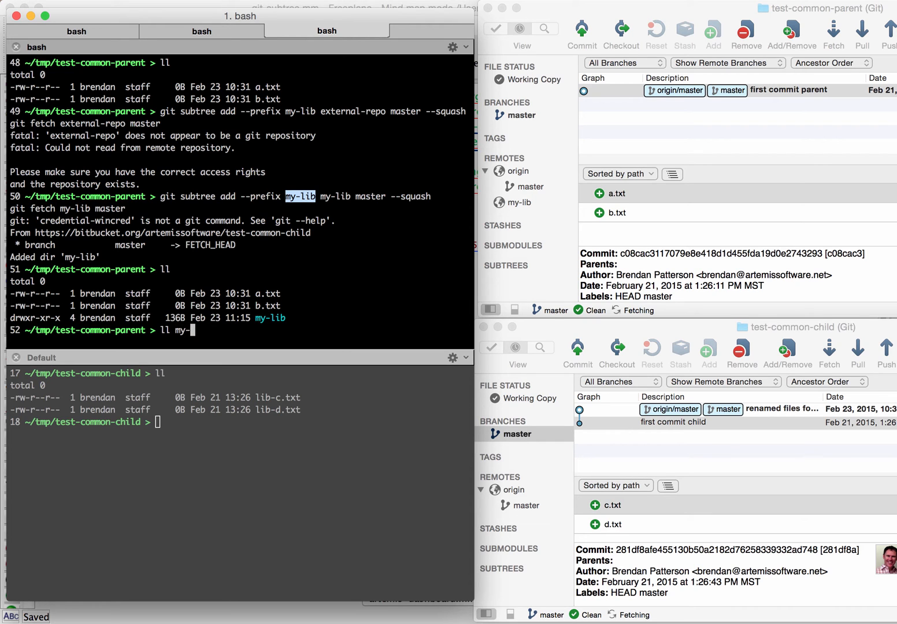
{"action": "key", "text": "Return"}
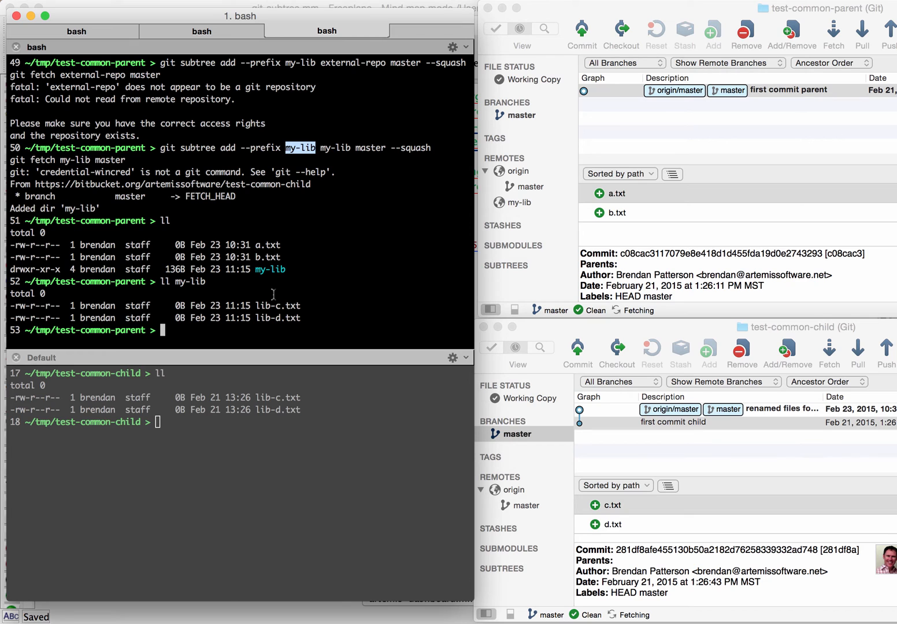
- Check git log, then view the merge commit adding my-lib/lib-c.txt and lib-d.txt in SourceTree
{"action": "type", "text": "git stu"}
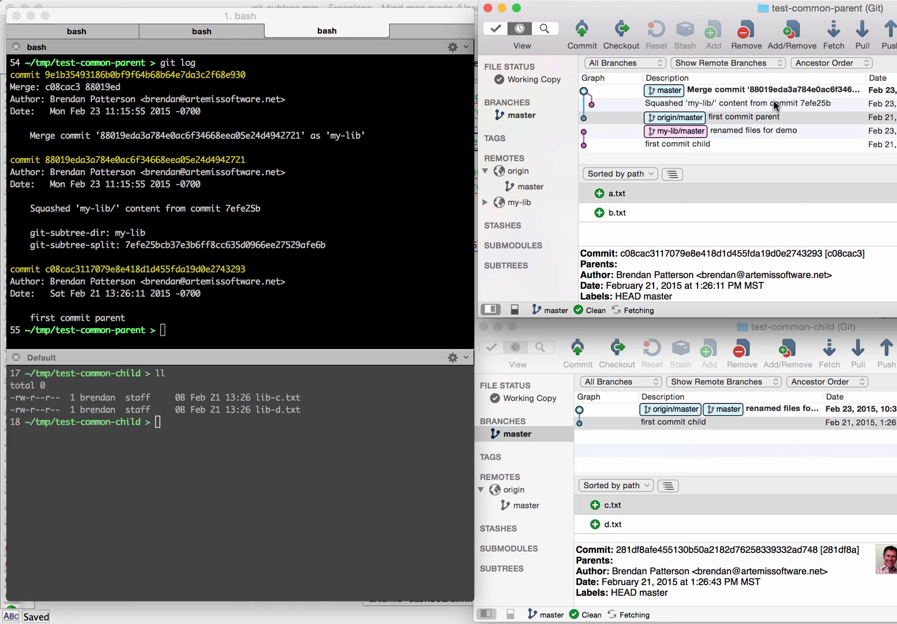
{"action": "mouse_move", "coordinate": [762, 90]}
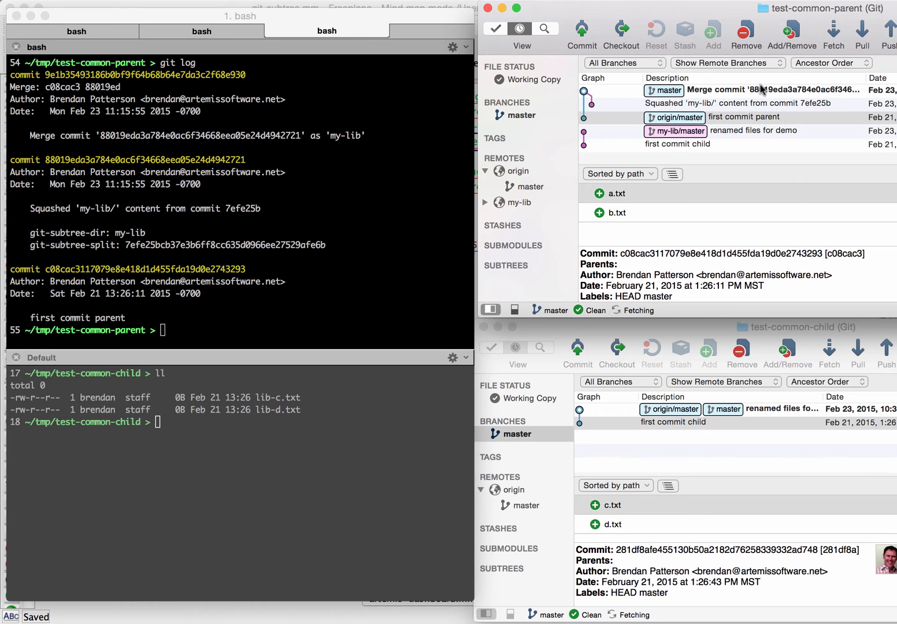
{"action": "left_click", "coordinate": [751, 90]}
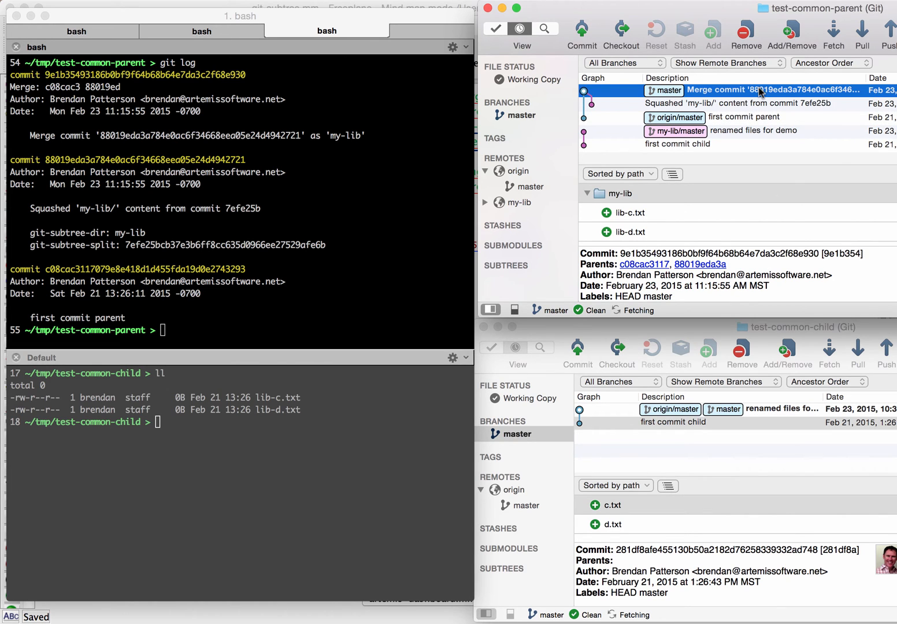
{"action": "mouse_move", "coordinate": [753, 105]}
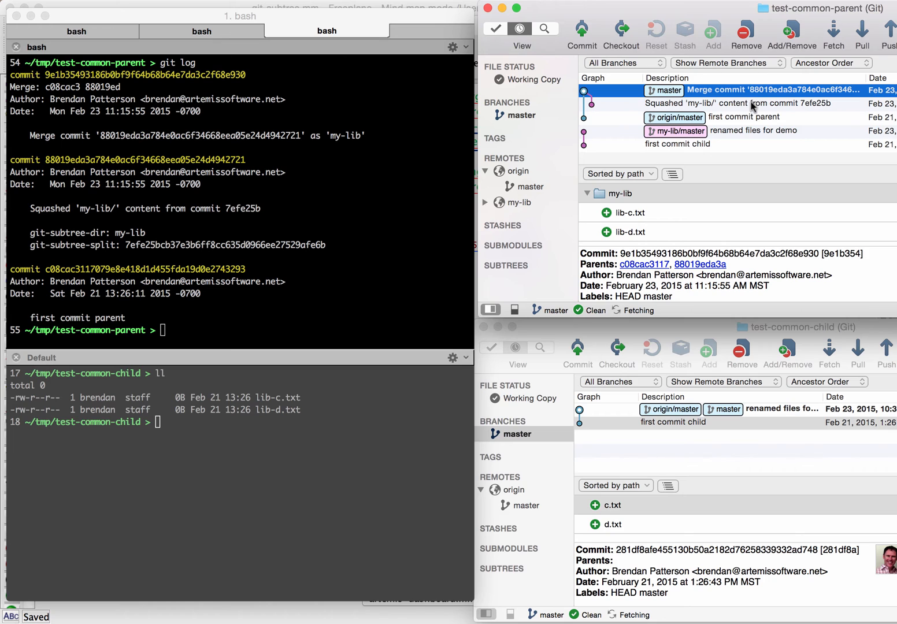
{"action": "mouse_move", "coordinate": [723, 108]}
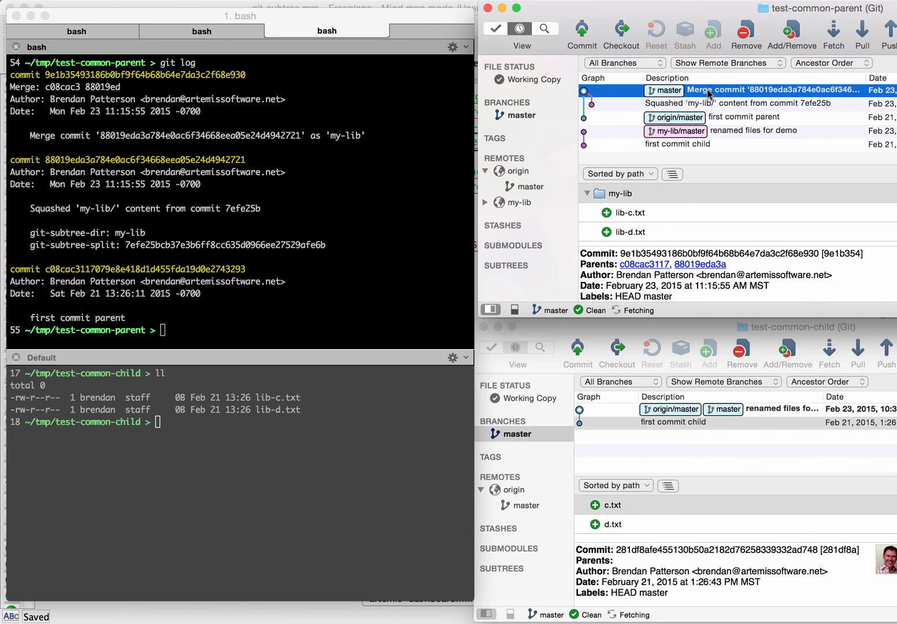
{"action": "mouse_move", "coordinate": [759, 99]}
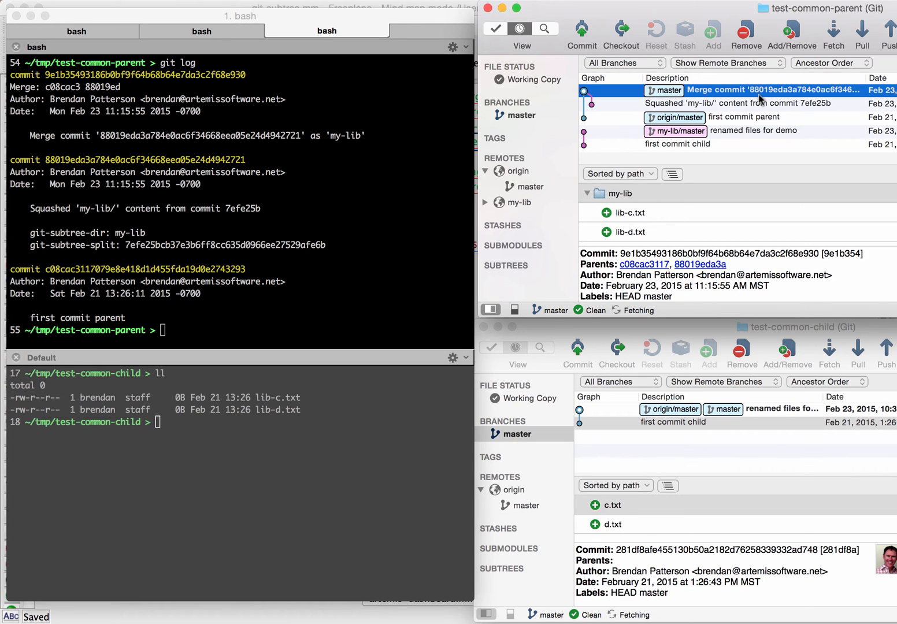
{"action": "mouse_move", "coordinate": [802, 97]}
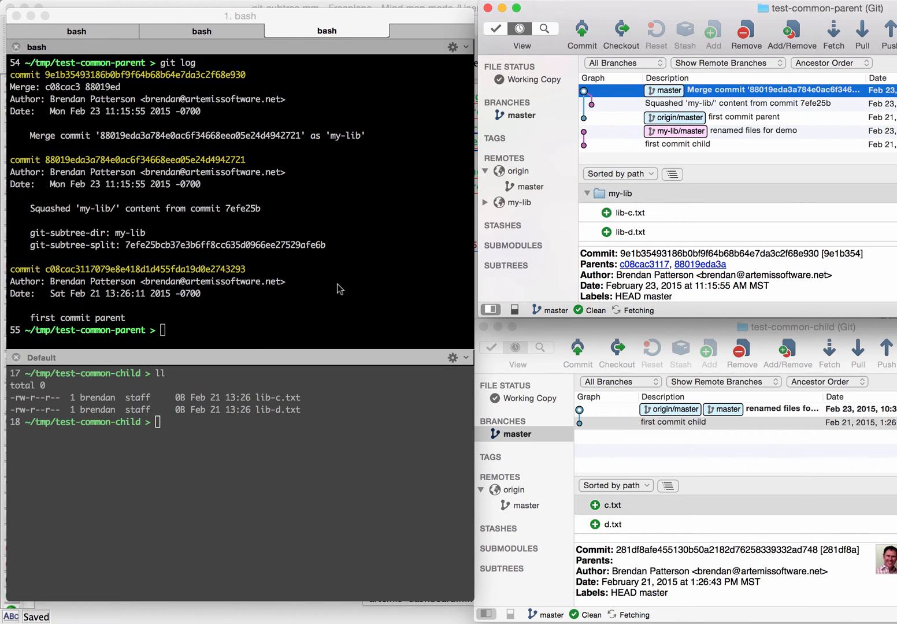
{"action": "mouse_move", "coordinate": [289, 315]}
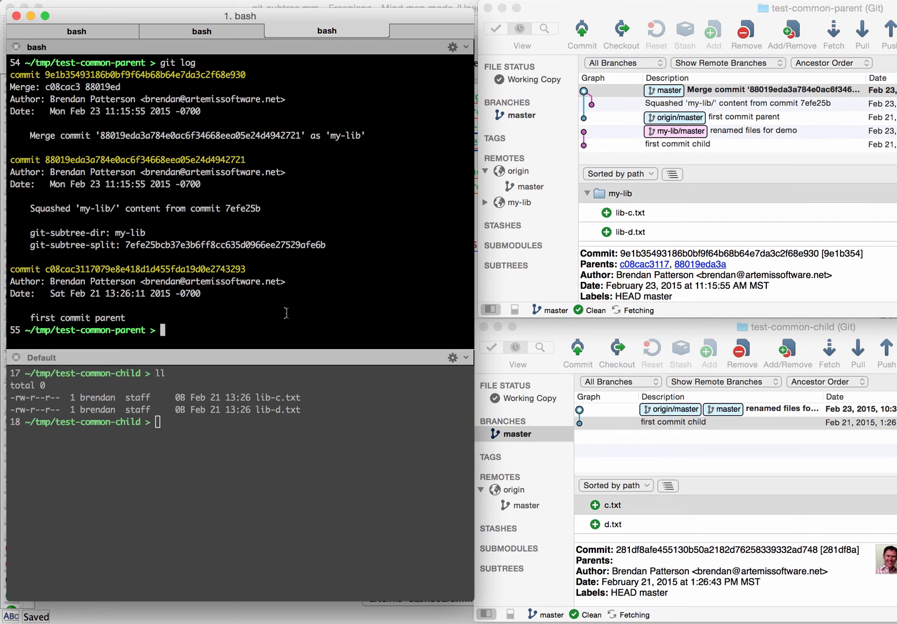
- Create an empty lib-e.txt inside the parent's my-lib folder
{"action": "type", "text": "ls"}
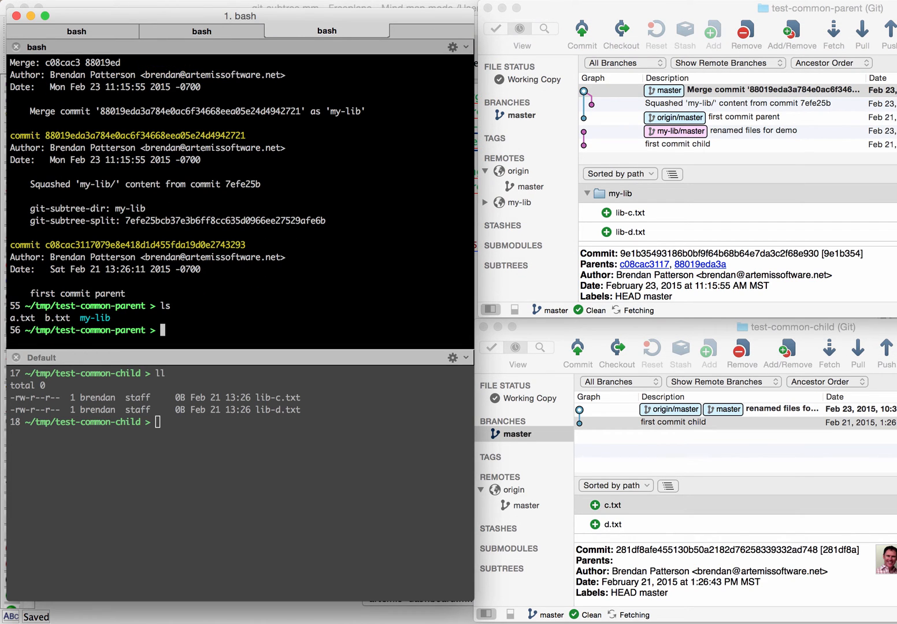
{"action": "type", "text": "cd my-lib/"}
{"action": "type", "text": "ll"}
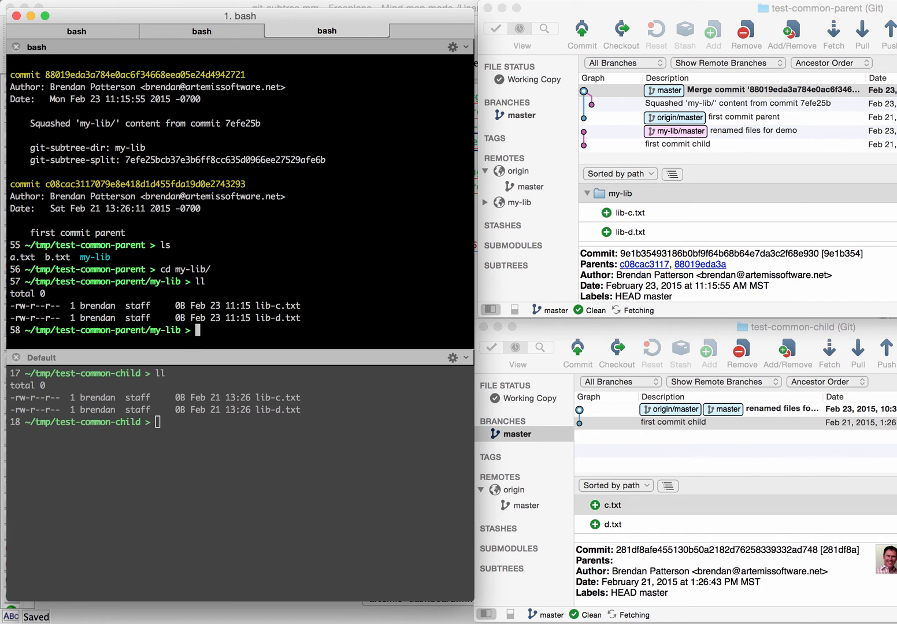
{"action": "type", "text": "touch lib-e.txt"}
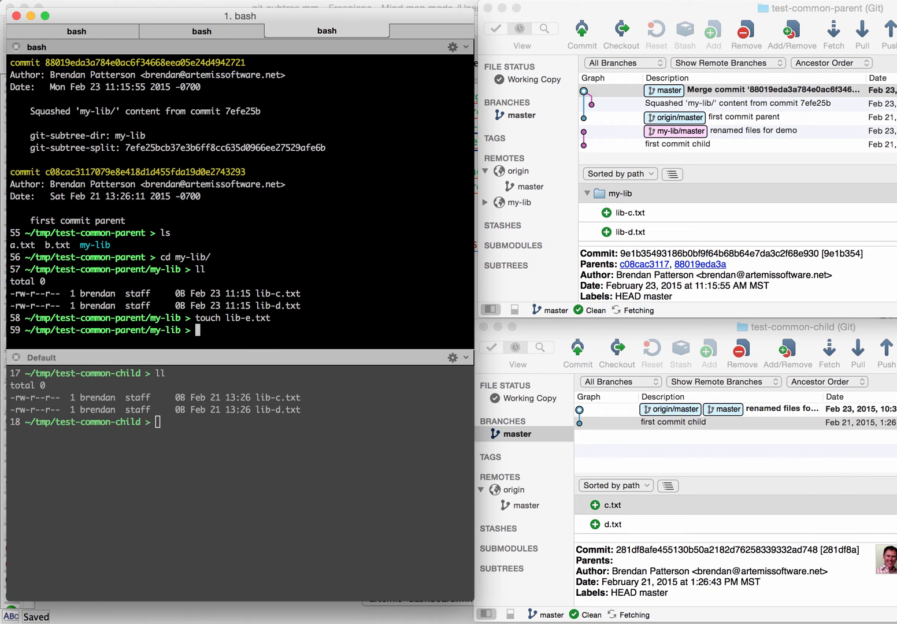
- Commit lib-e.txt as 'adding lib-e.txt from parent' and view the commit's files
{"action": "type", "text": "git"}
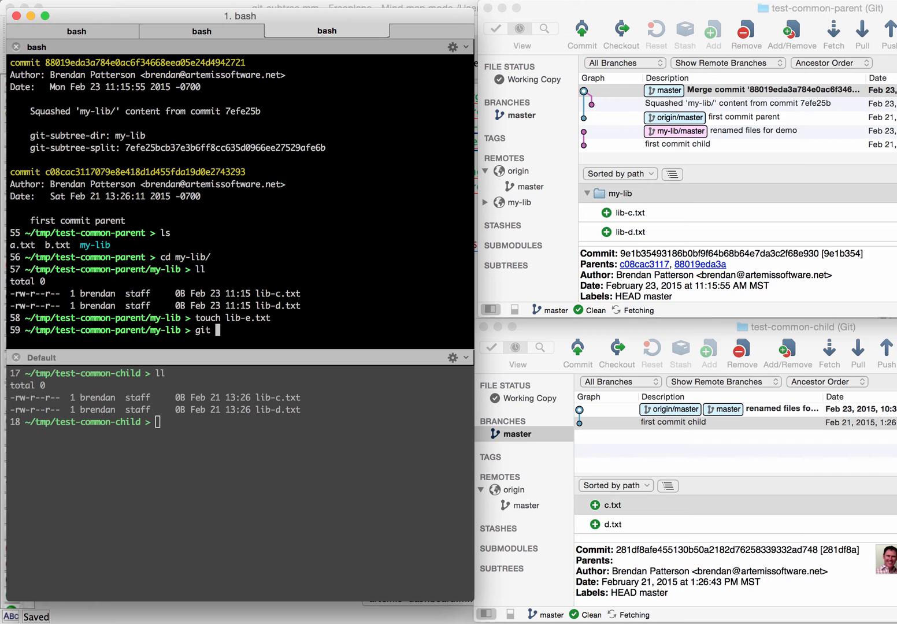
{"action": "type", "text": "com"}
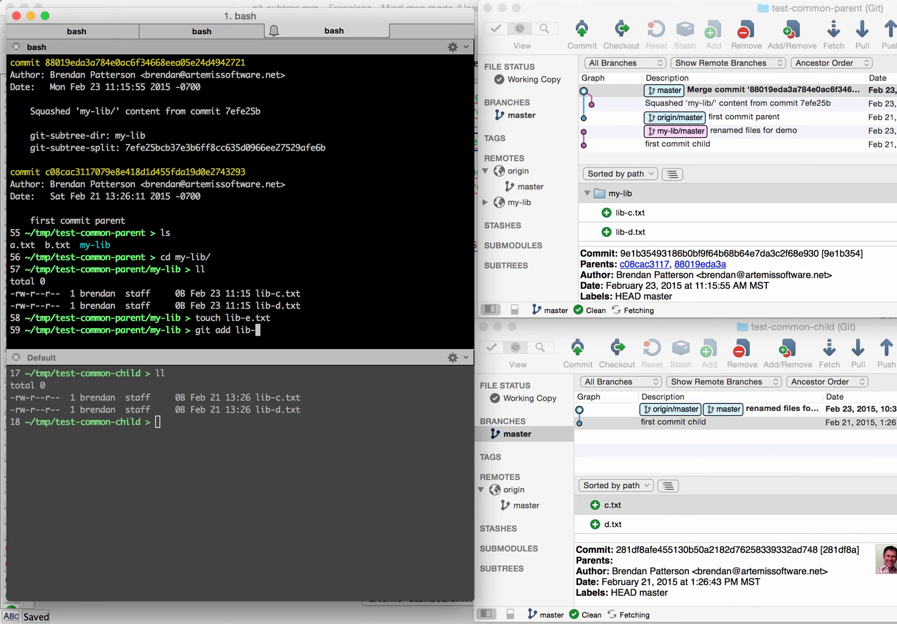
{"action": "type", "text": "e.txt ;"}
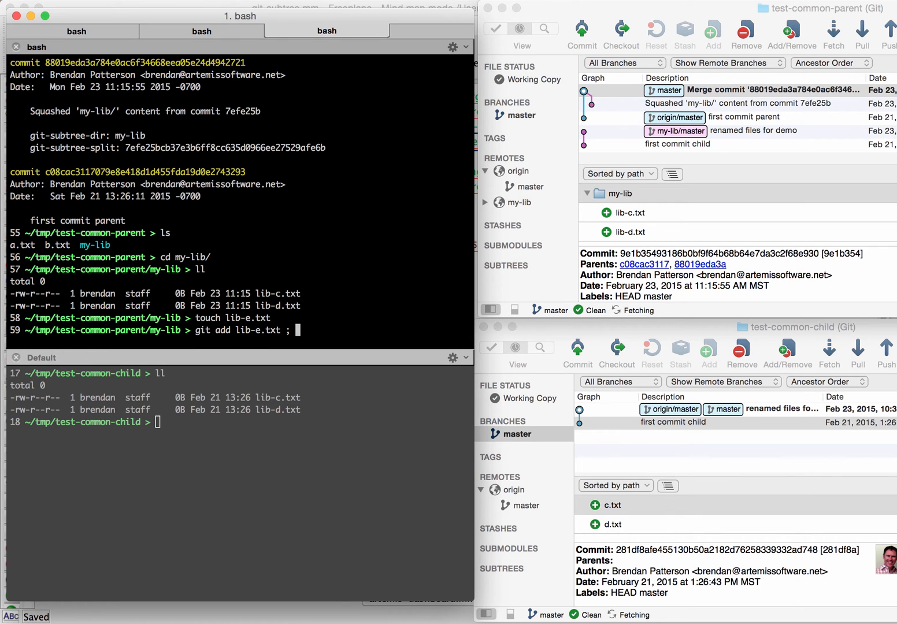
{"action": "key", "text": "Return"}
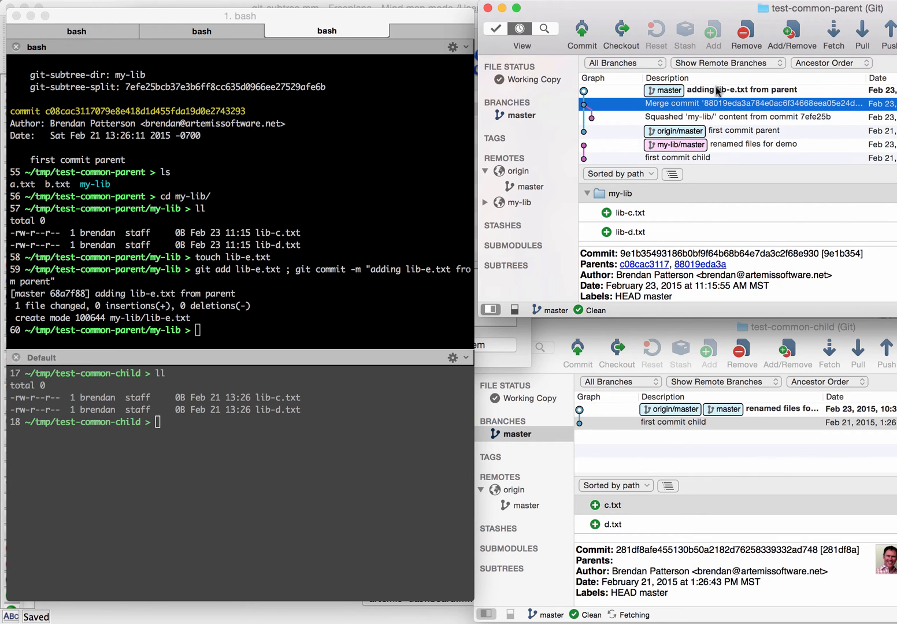
{"action": "left_click", "coordinate": [739, 89]}
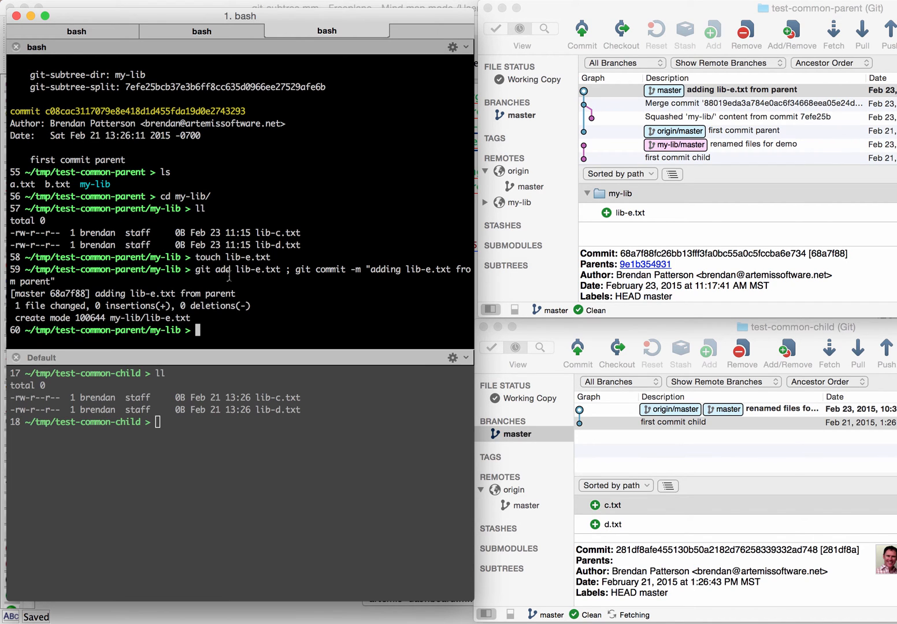
- Push the parent's master with the lib-e.txt commit to origin, then move to the child repository
{"action": "type", "text": "cd .."}
{"action": "type", "text": "git p"}
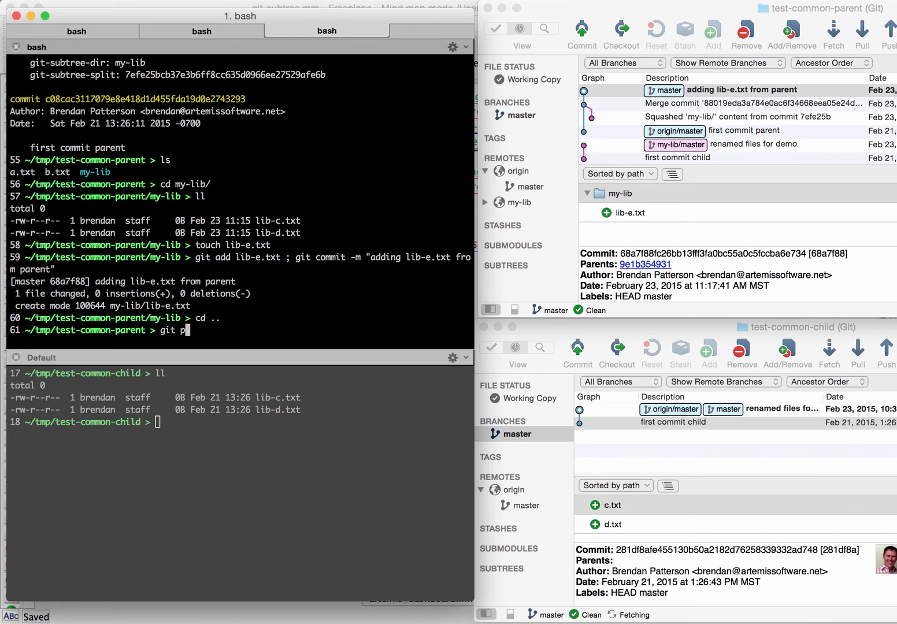
{"action": "type", "text": "ush orig"}
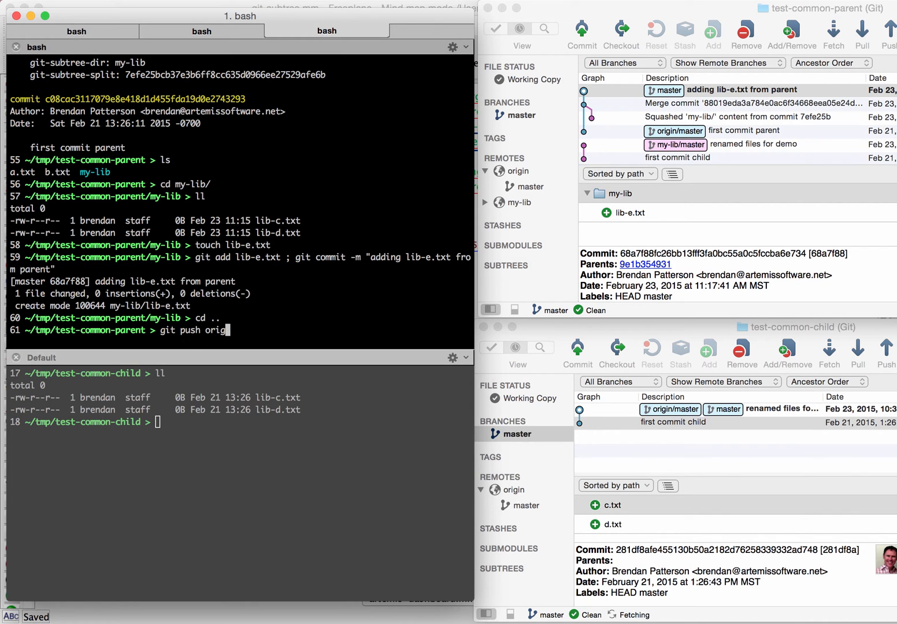
{"action": "type", "text": "in master"}
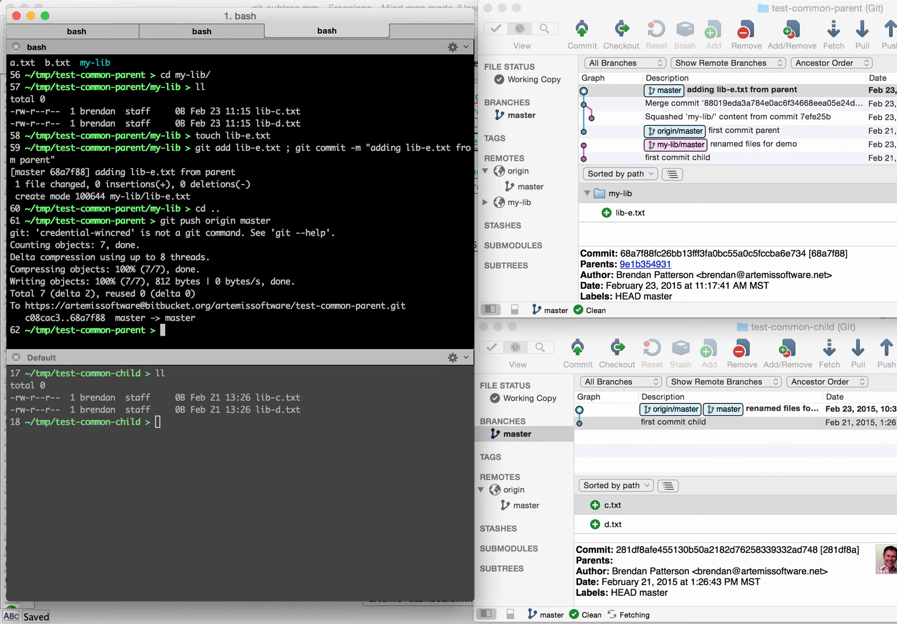
{"action": "left_click", "coordinate": [672, 422]}
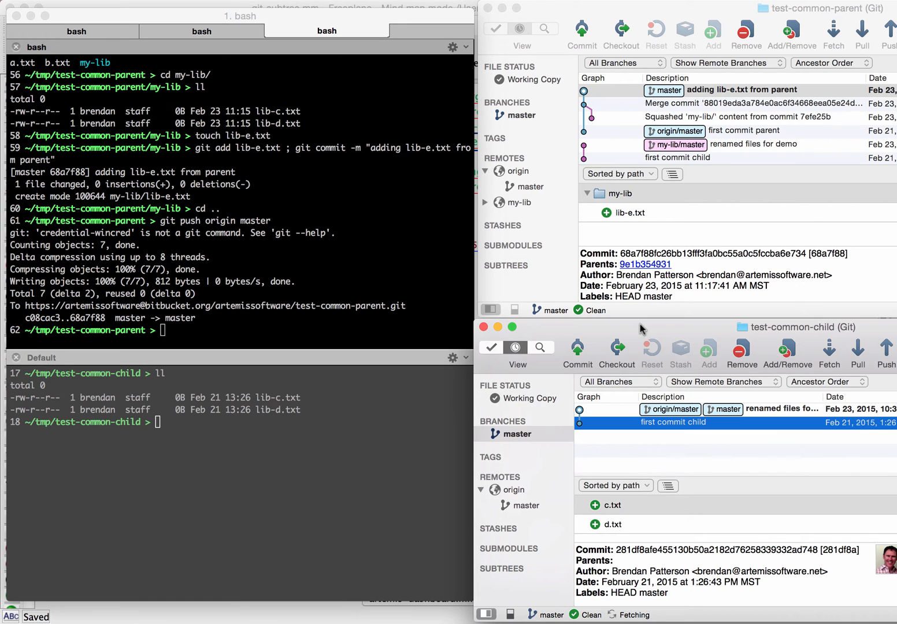
{"action": "left_click", "coordinate": [857, 349]}
{"action": "type", "text": "git pu"}
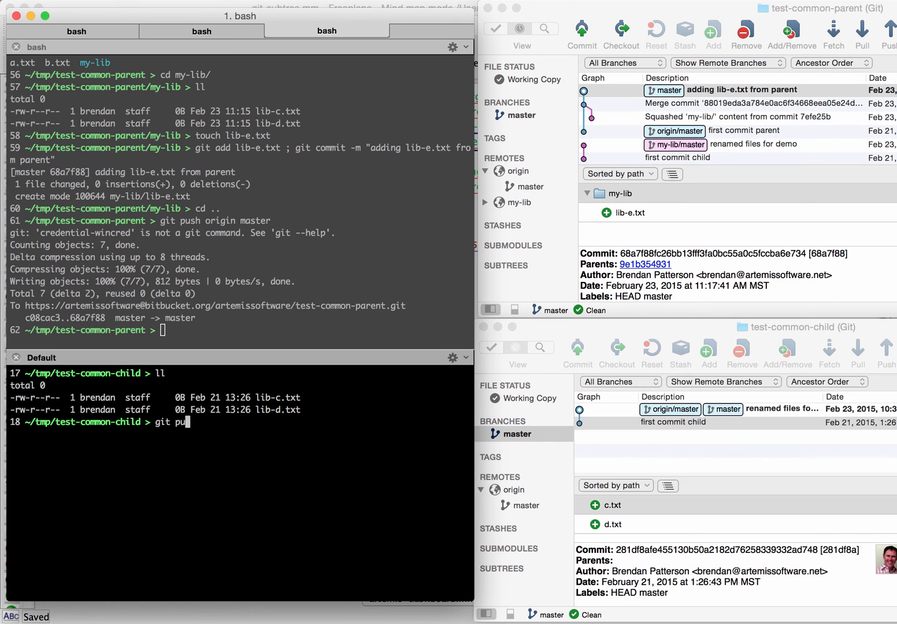
- Pull origin master into the child repo after a tracking error; it reports already up to date
{"action": "key", "text": "Return"}
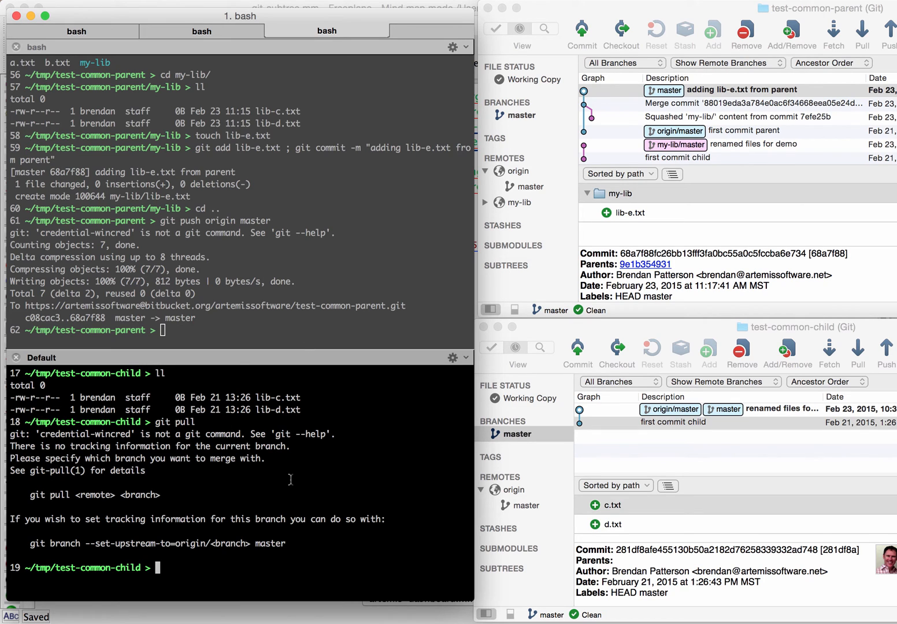
{"action": "type", "text": "git pull"}
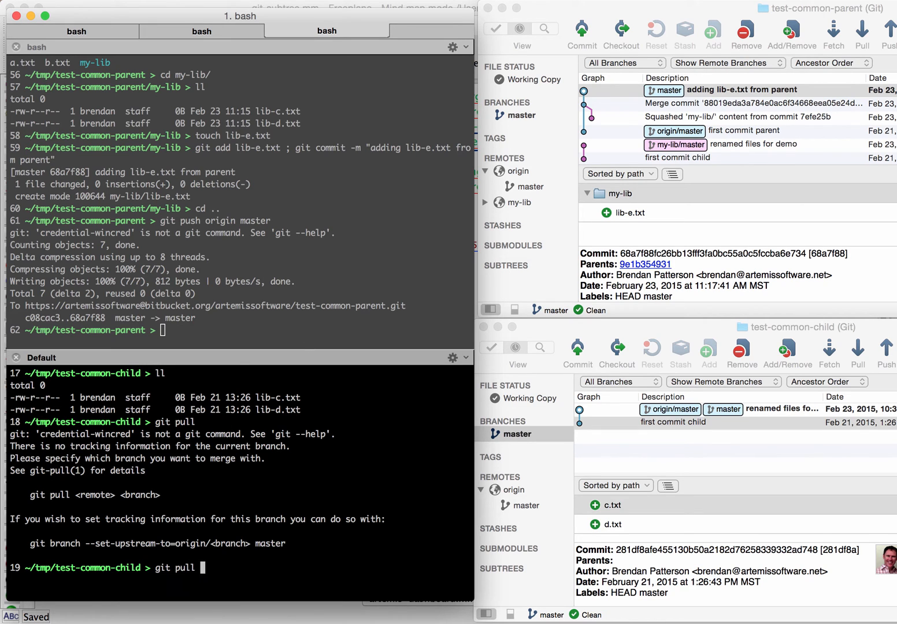
{"action": "type", "text": "origin mast"}
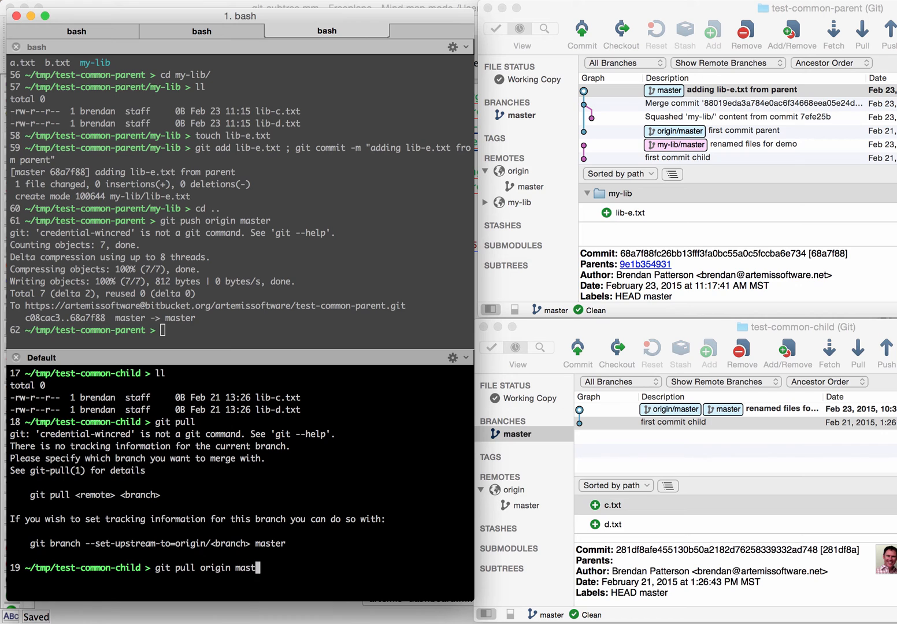
{"action": "key", "text": "Return"}
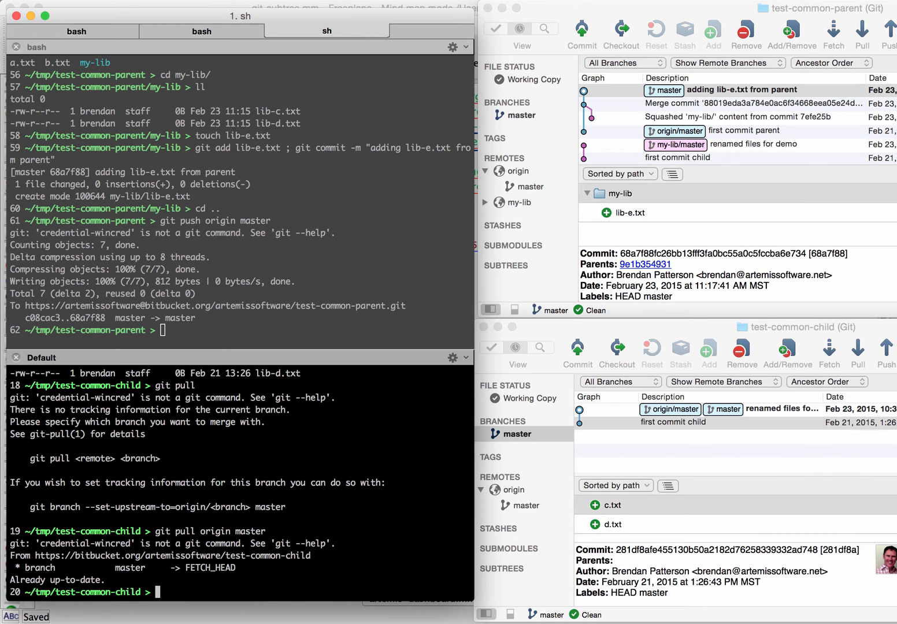
{"action": "left_click", "coordinate": [326, 31]}
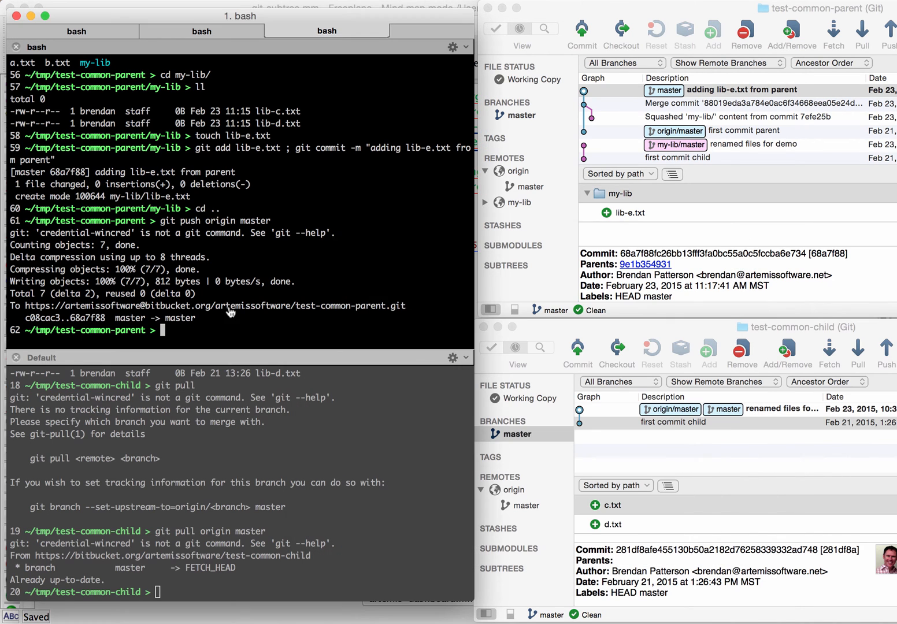
- Run git subtree push --prefix my-lib my-lib master, supplying credentials
{"action": "type", "text": "git push origin master"}
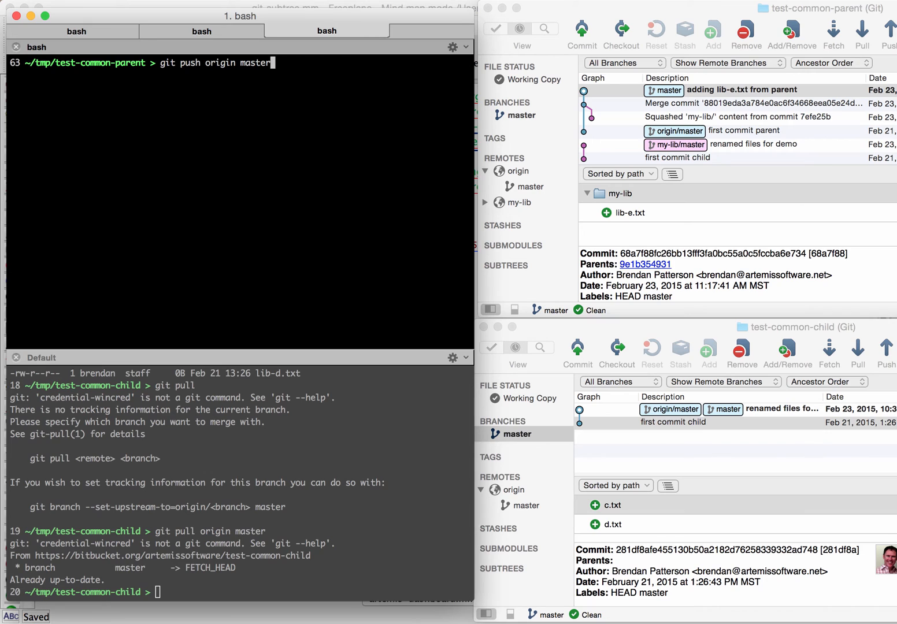
{"action": "type", "text": "git subtree push --prefix my-lib external-repo master"}
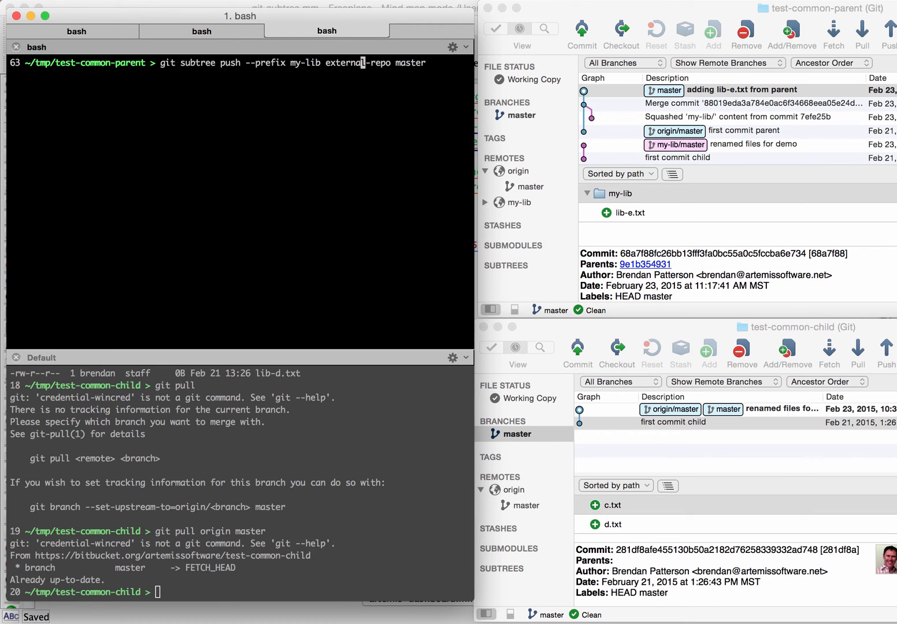
{"action": "mouse_move", "coordinate": [341, 62]}
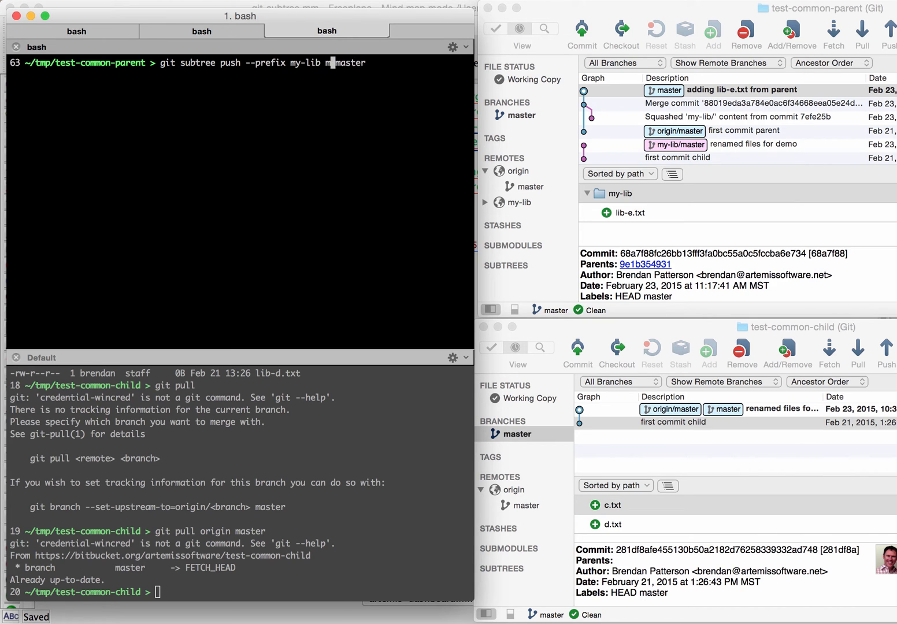
{"action": "type", "text": "my-lib"}
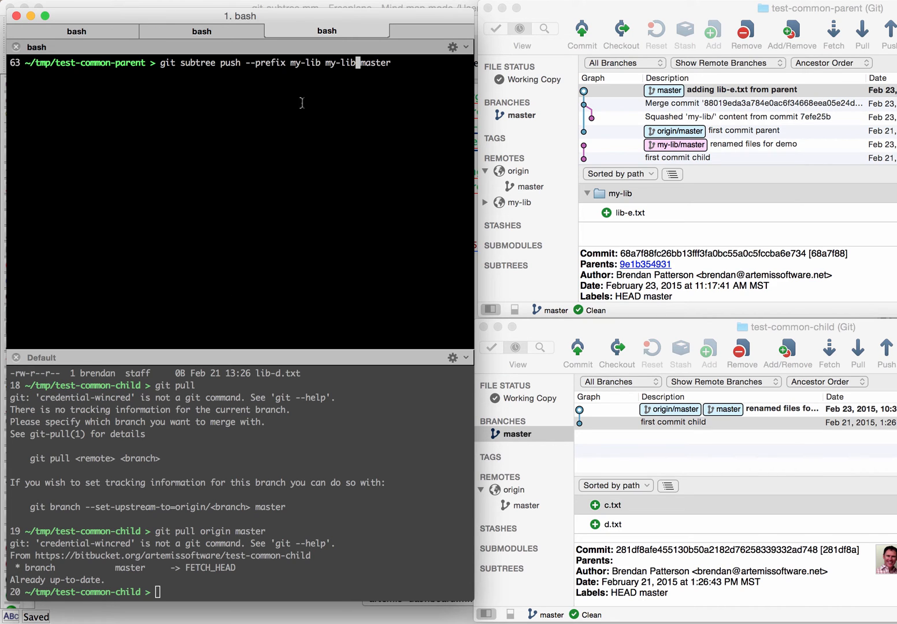
{"action": "key", "text": "Return"}
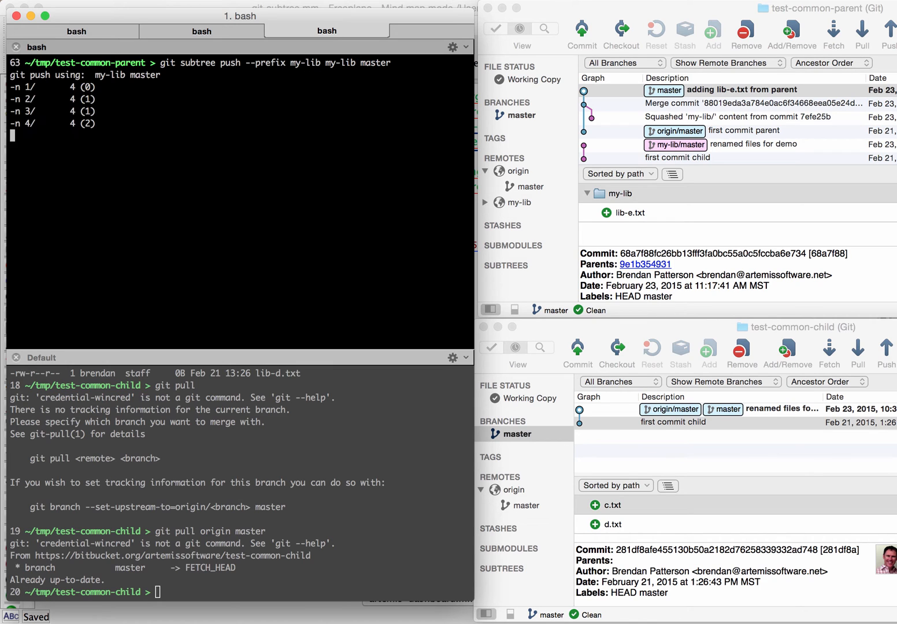
{"action": "key", "text": "Return"}
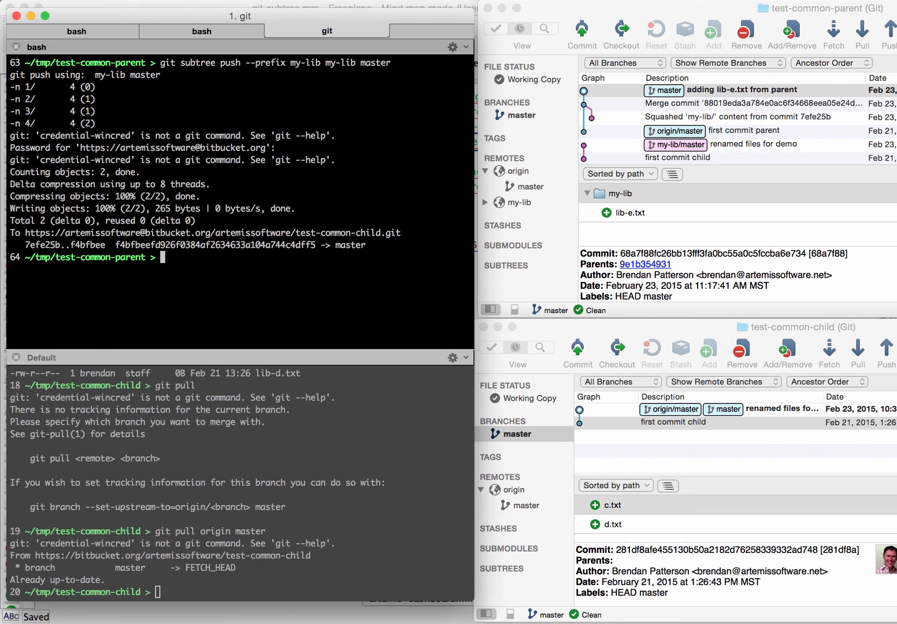
{"action": "left_click", "coordinate": [326, 31]}
{"action": "type", "text": "g"}
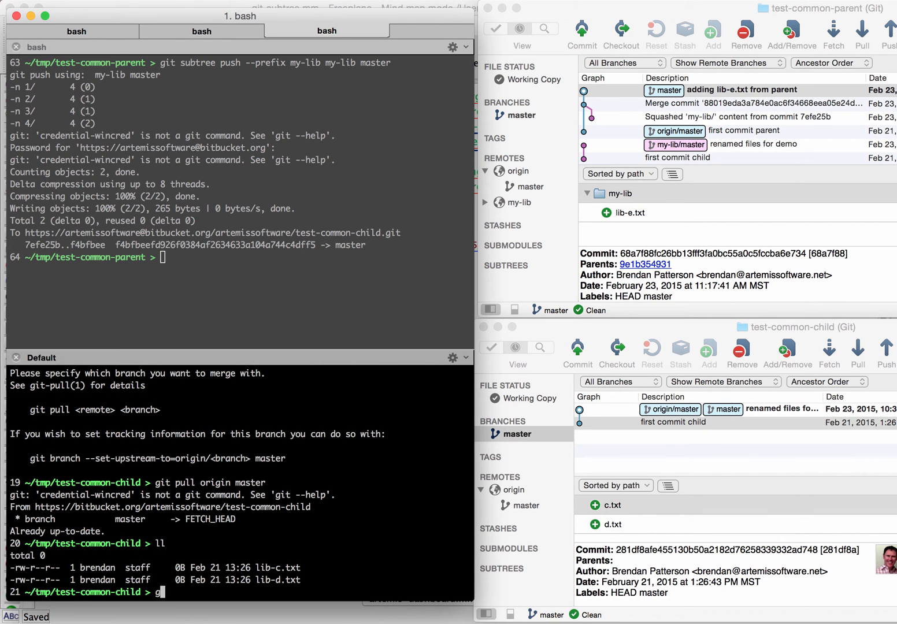
- Pull origin master into the child and list its files, highlighting the new lib-e.txt
{"action": "type", "text": "it pull"}
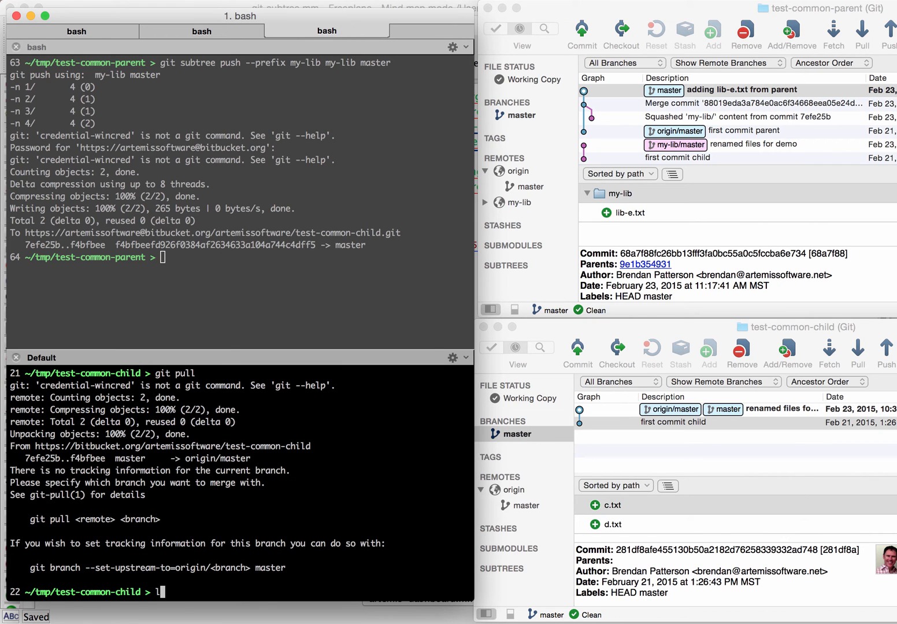
{"action": "type", "text": "git"}
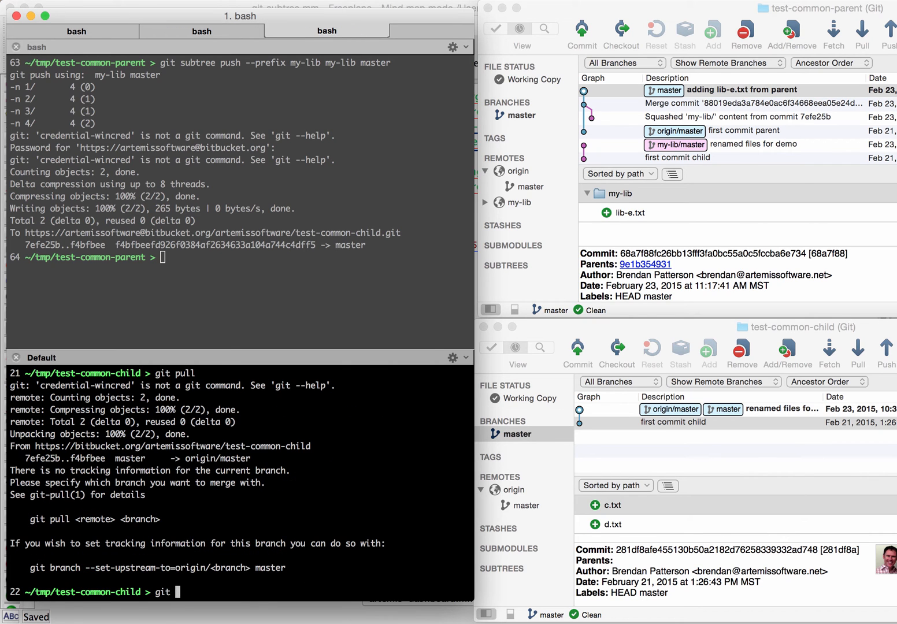
{"action": "type", "text": "pull origin master"}
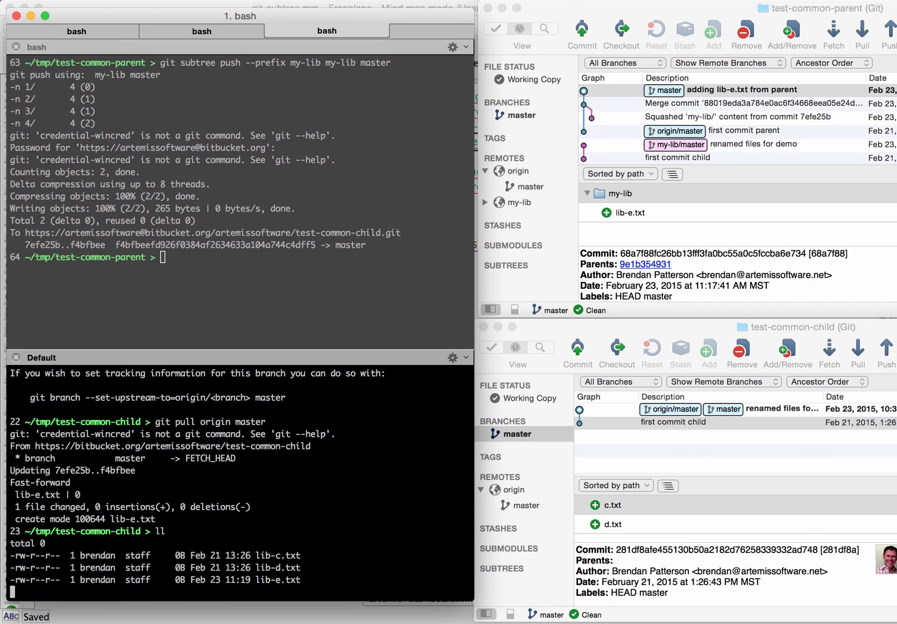
{"action": "key", "text": "Return"}
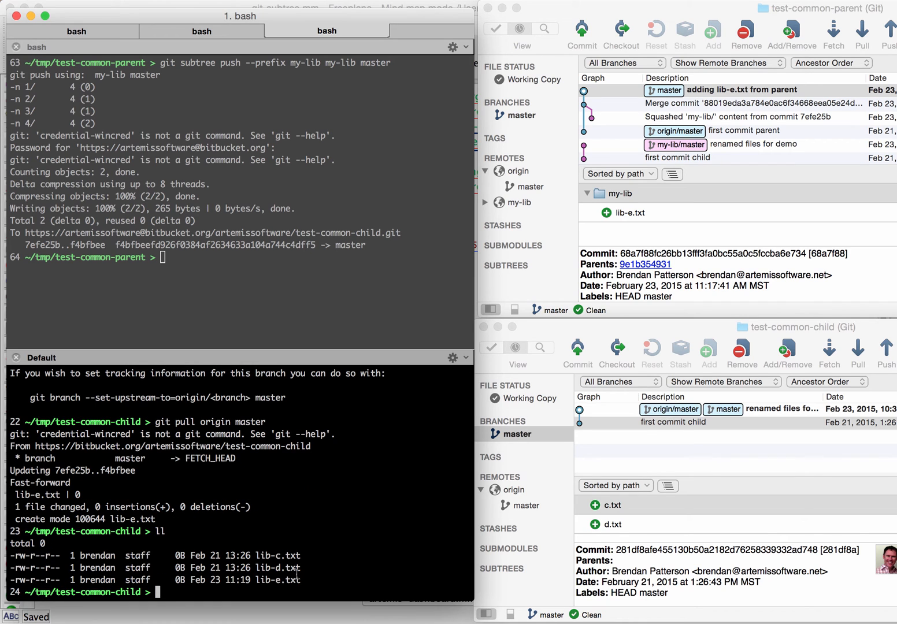
{"action": "double_click", "coordinate": [278, 581]}
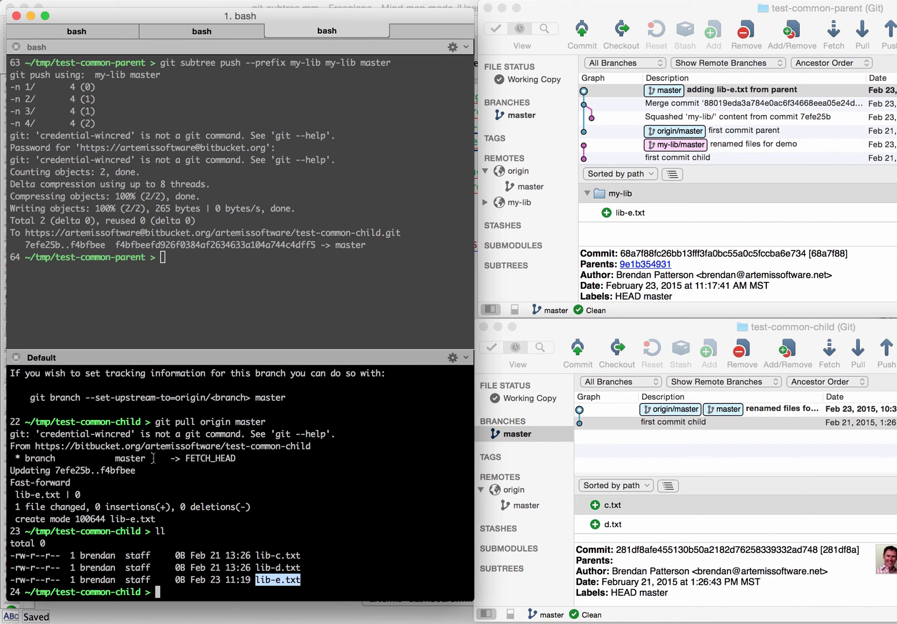
- Create lib-f.txt in the child, commit it as 'adding lib-f.txt from child repo', and push to origin master
{"action": "type", "text": "touch lib-f.txt"}
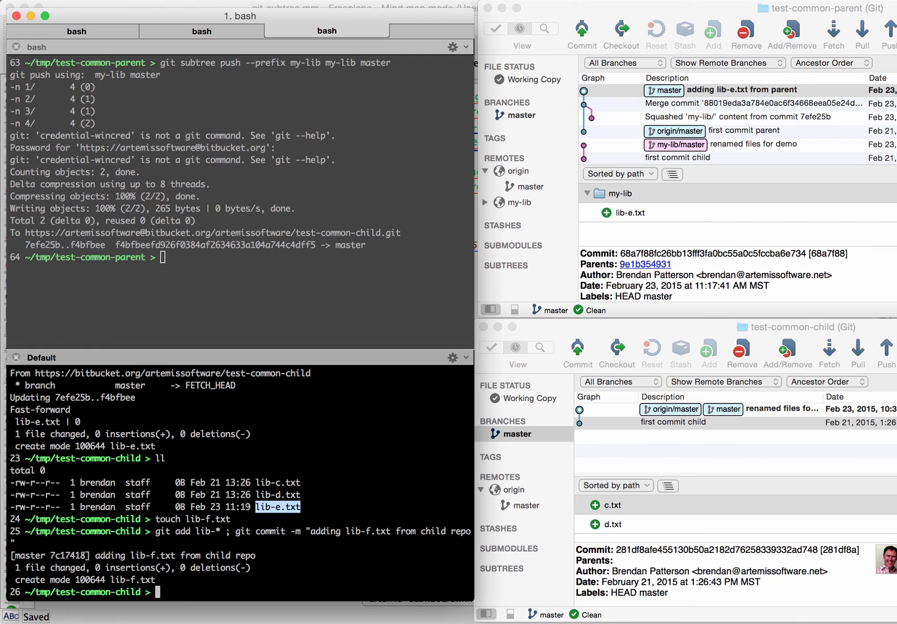
{"action": "type", "text": "pu"}
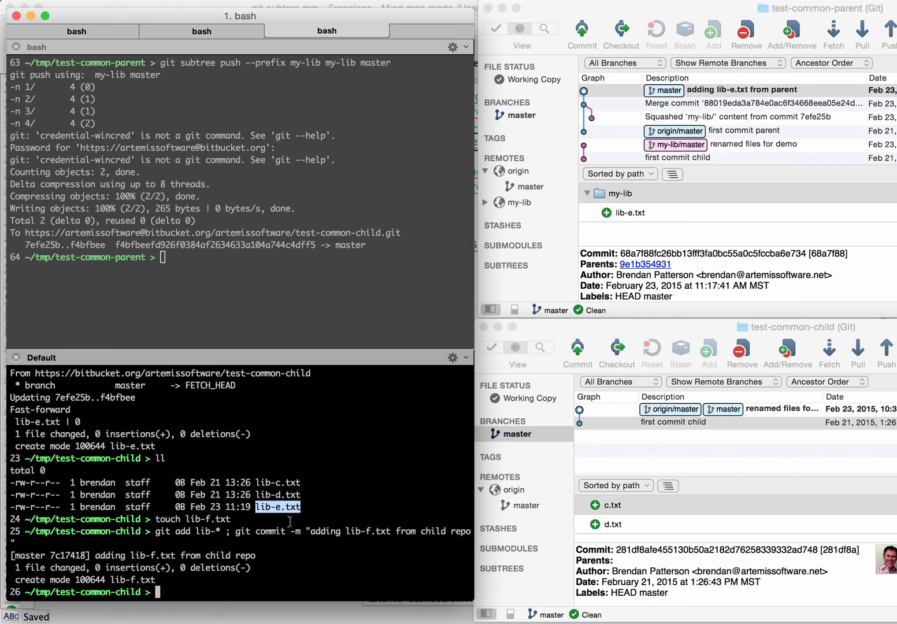
{"action": "type", "text": "git push origin mast"}
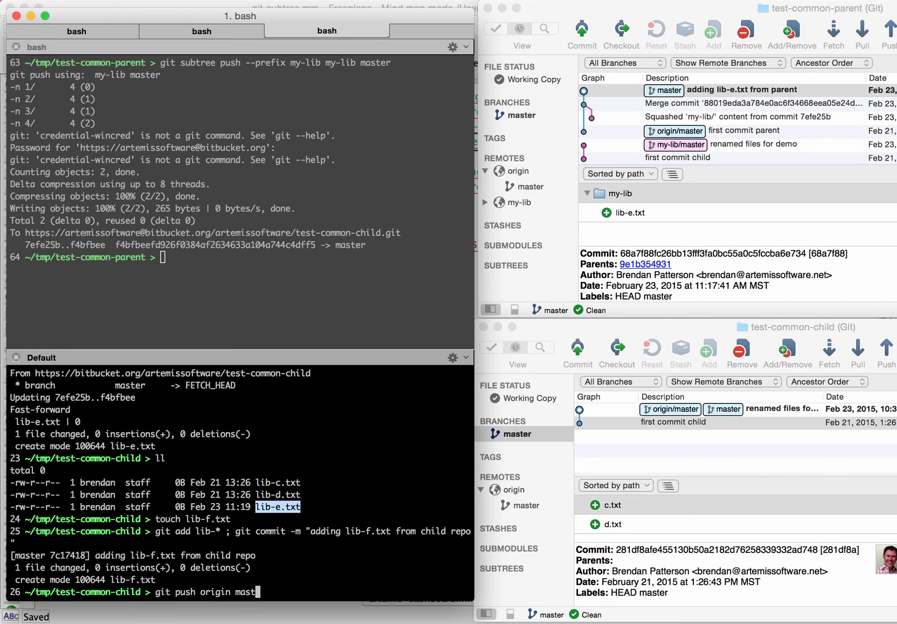
{"action": "key", "text": "Return"}
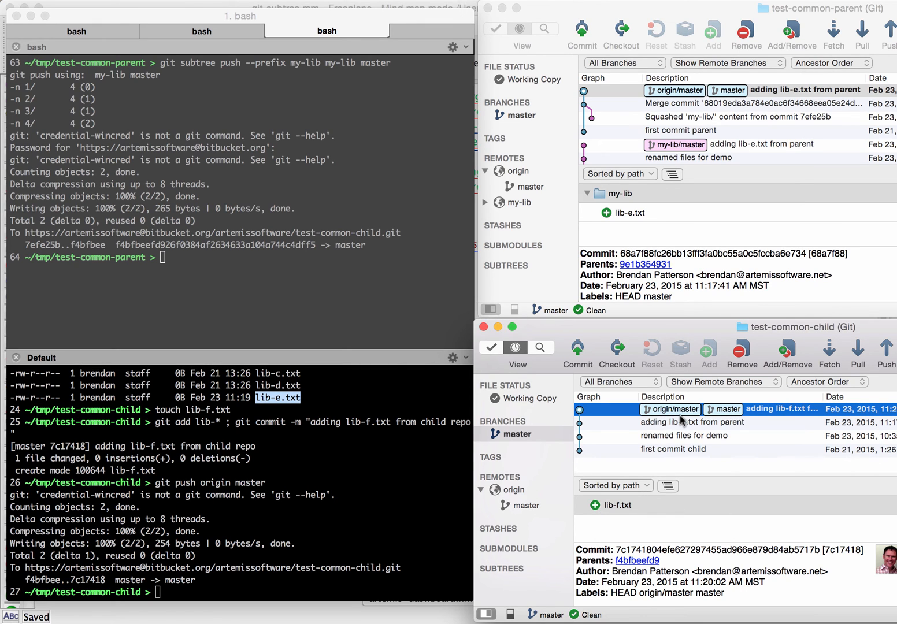
{"action": "mouse_move", "coordinate": [768, 465]}
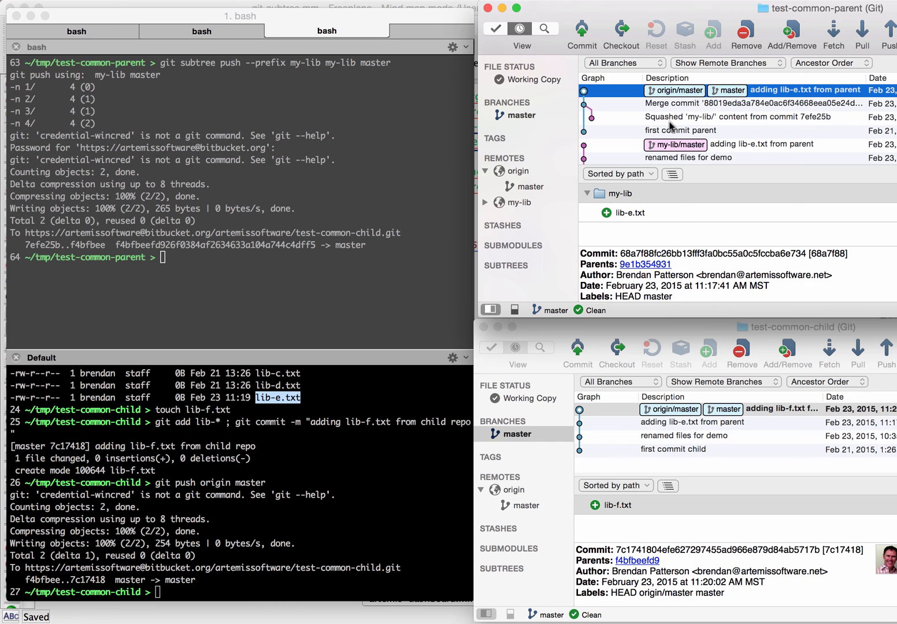
{"action": "mouse_move", "coordinate": [751, 14]}
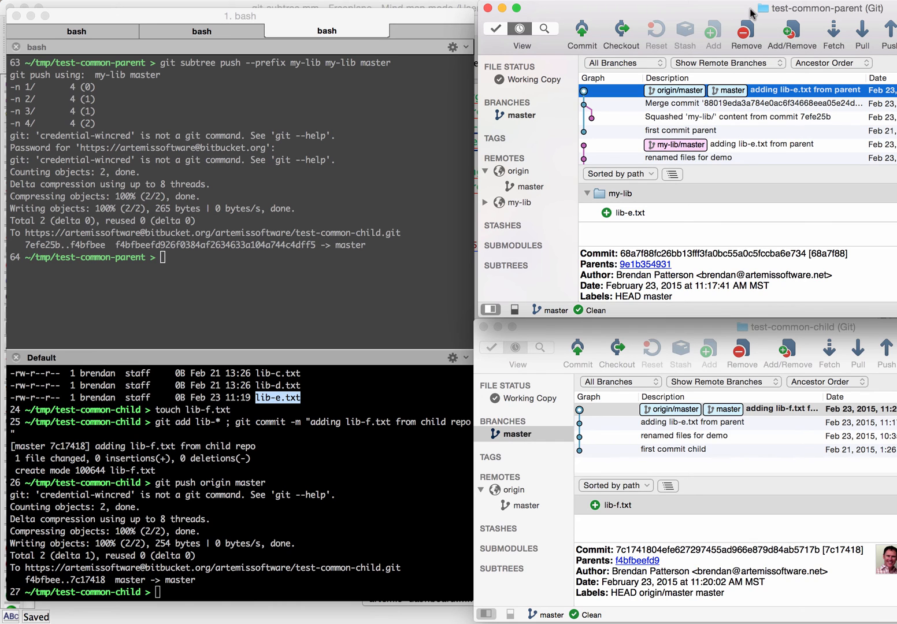
{"action": "mouse_move", "coordinate": [285, 188]}
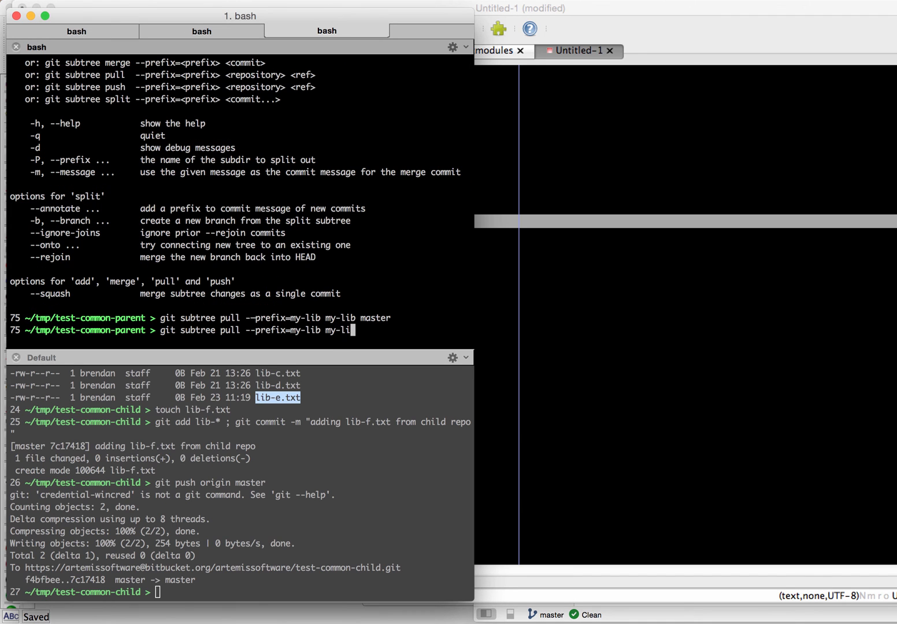
- Run the subtree pull and edit the vim merge message to 'pulling in updates from subtree'
{"action": "key", "text": "Return"}
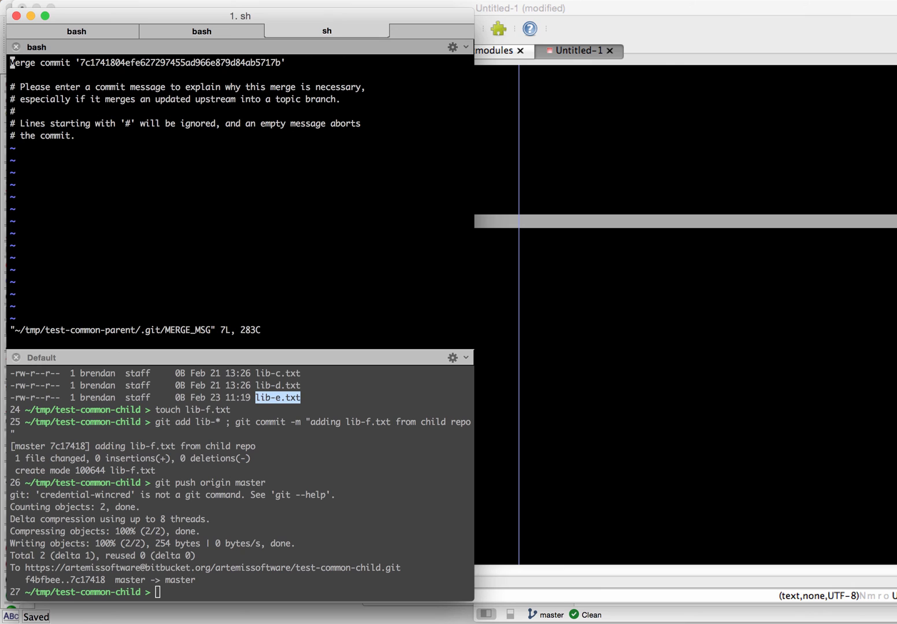
{"action": "key", "text": "i"}
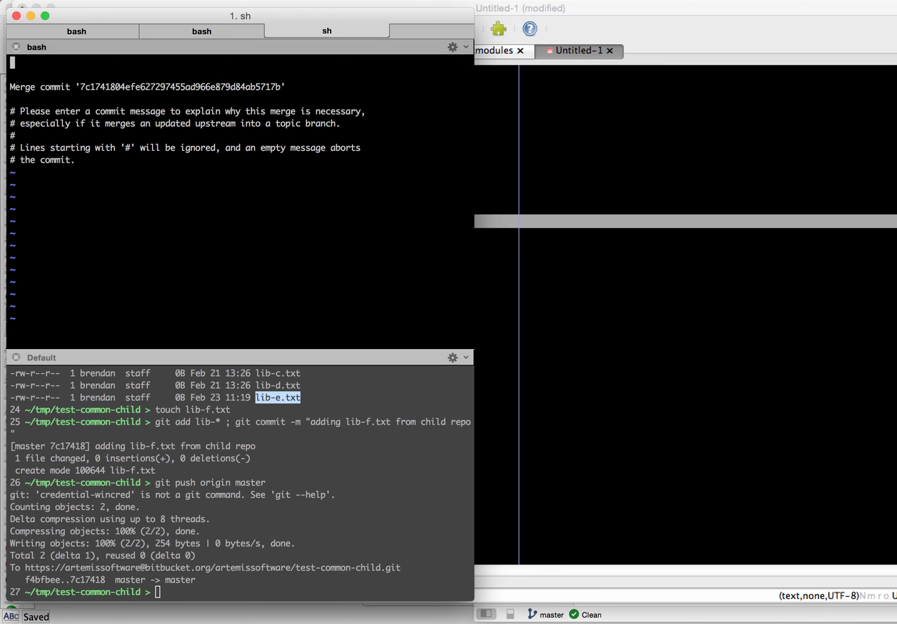
{"action": "type", "text": "pulling in updat"}
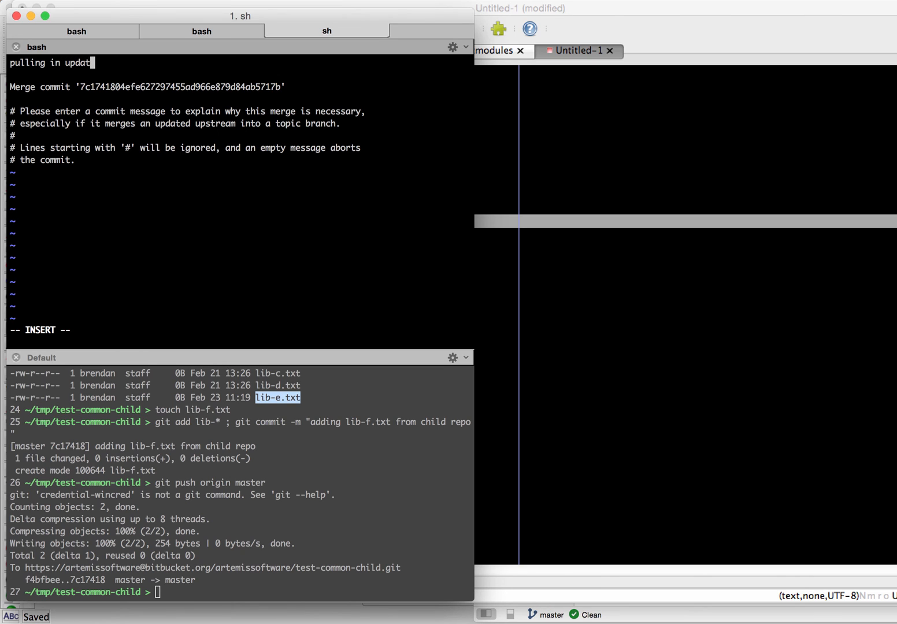
{"action": "type", "text": "es from s"}
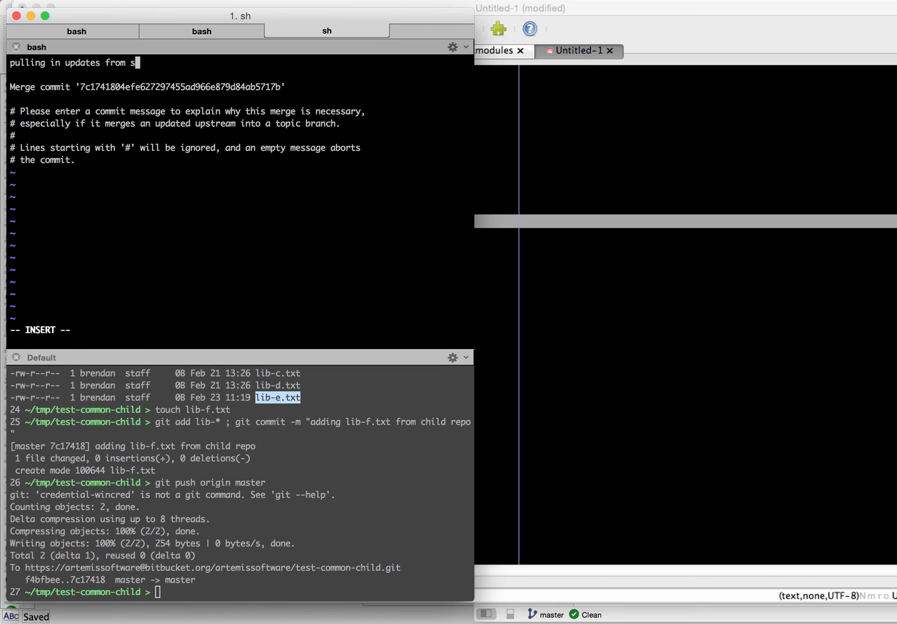
{"action": "type", "text": "ubtree"}
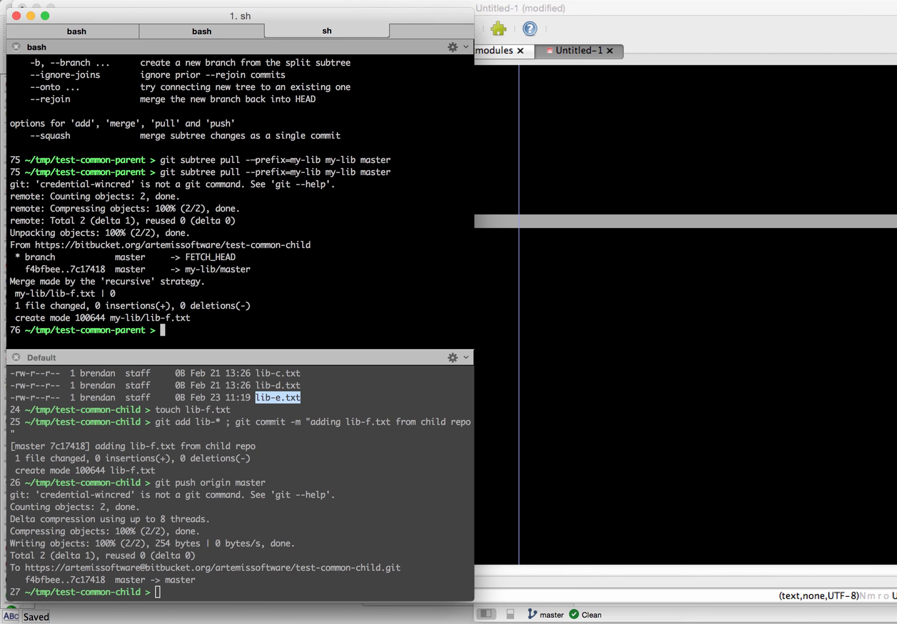
- Run git log in the parent repo and inspect the new subtree merge commit in SourceTree
{"action": "type", "text": "gi"}
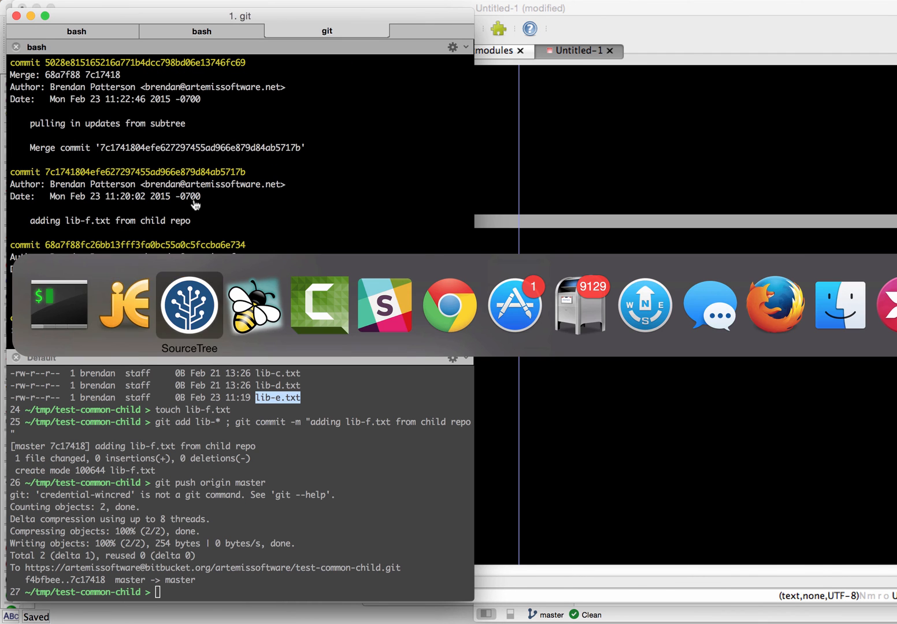
{"action": "left_click", "coordinate": [189, 304]}
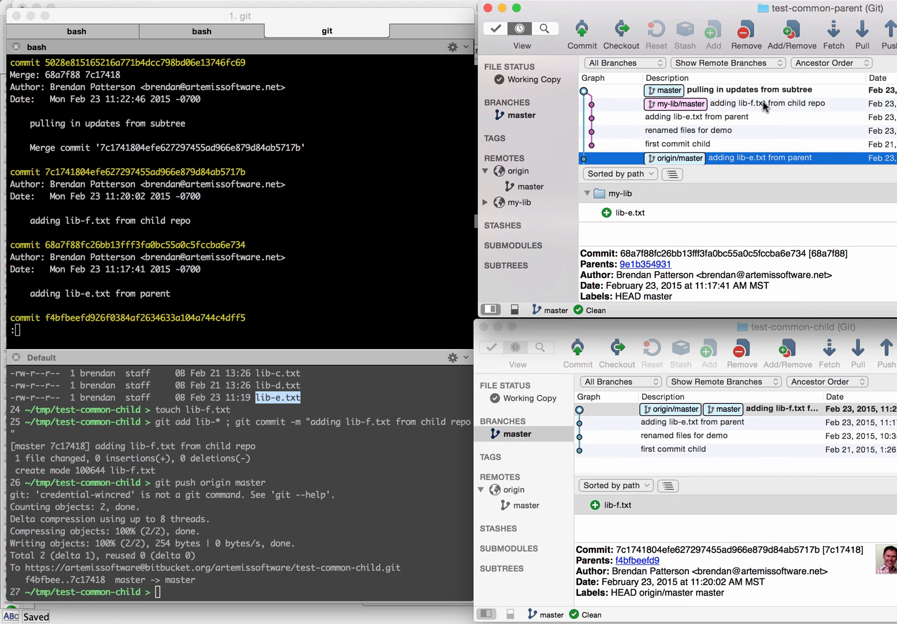
{"action": "left_click", "coordinate": [748, 89]}
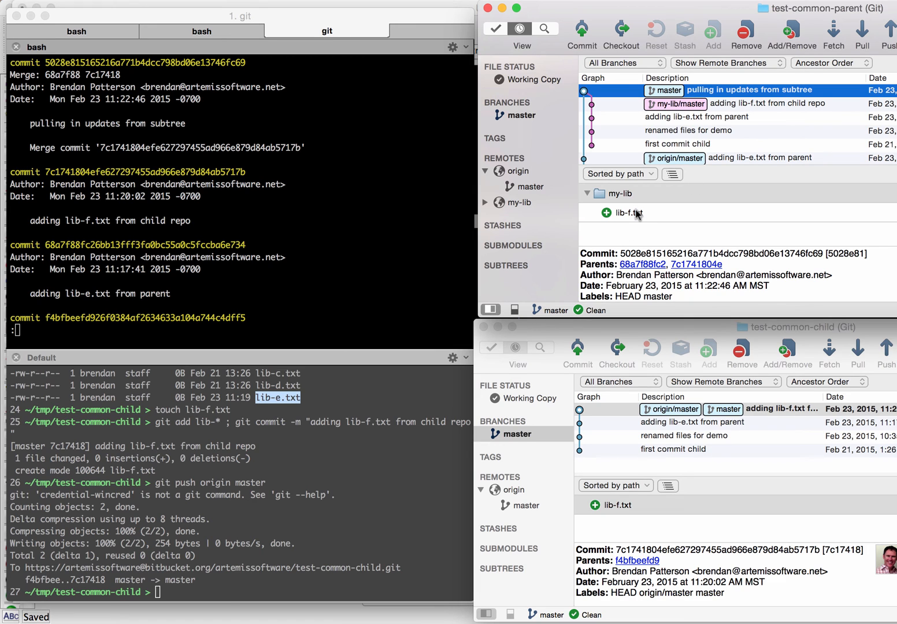
{"action": "mouse_move", "coordinate": [434, 209]}
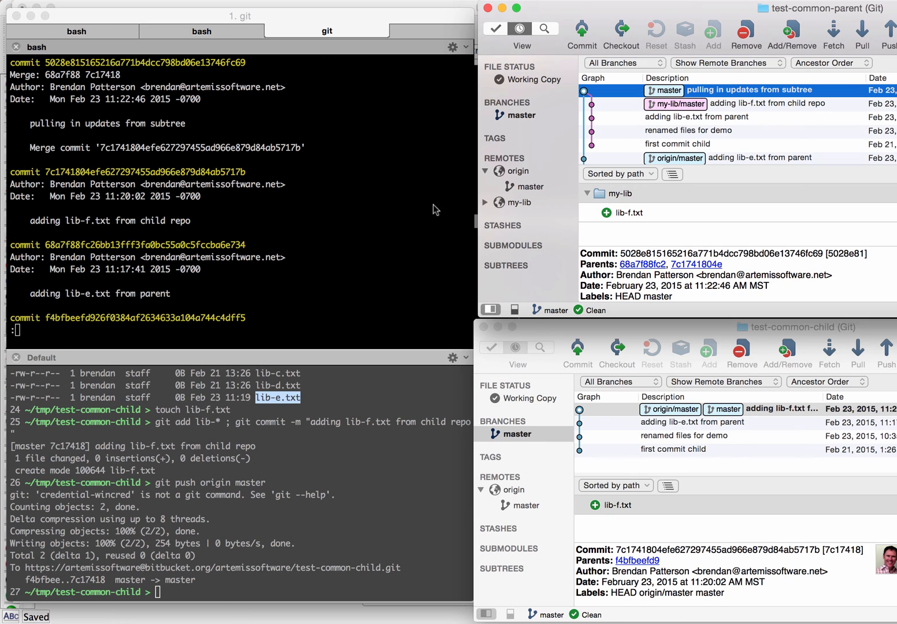
{"action": "mouse_move", "coordinate": [741, 112]}
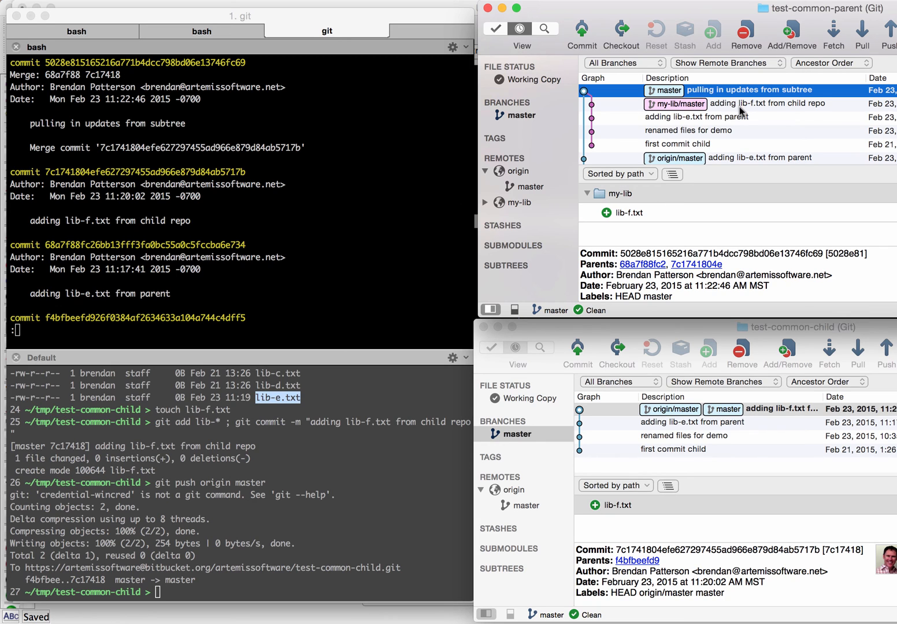
- Compare the lib-f.txt, lib-e.txt and lib-c/lib-d rename commits, allowing stored credential access
{"action": "left_click", "coordinate": [751, 104]}
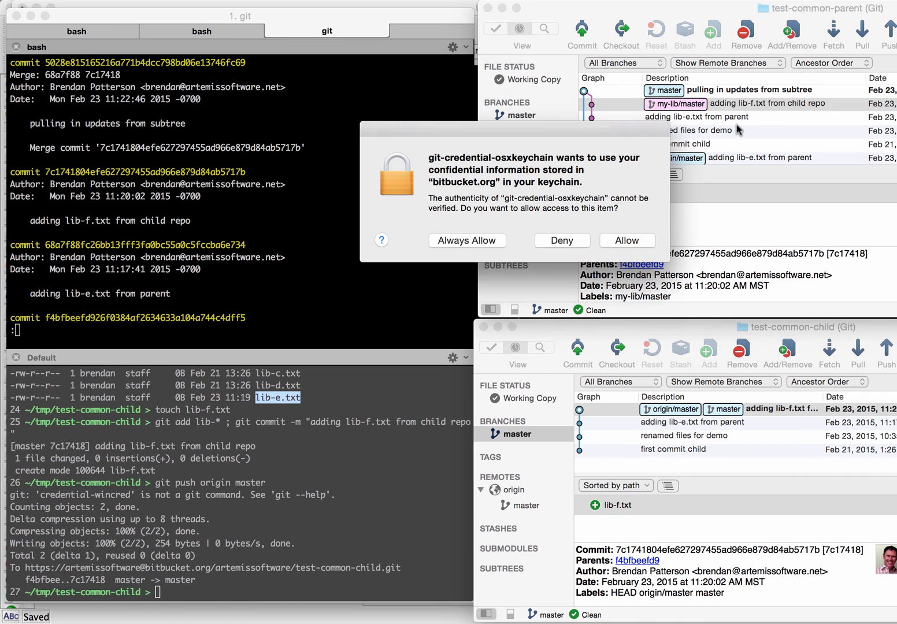
{"action": "left_click", "coordinate": [626, 240]}
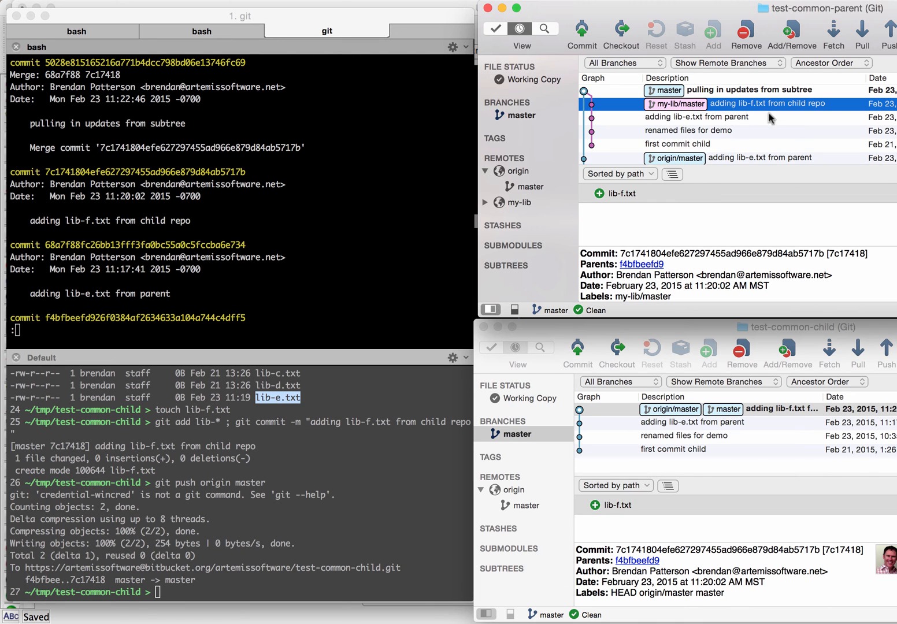
{"action": "mouse_move", "coordinate": [751, 123]}
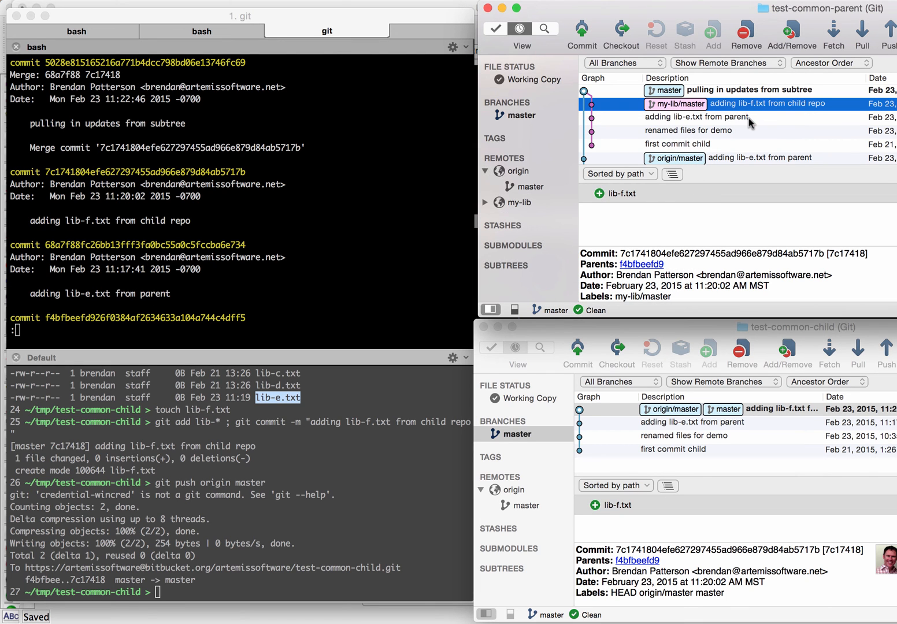
{"action": "mouse_move", "coordinate": [434, 196]}
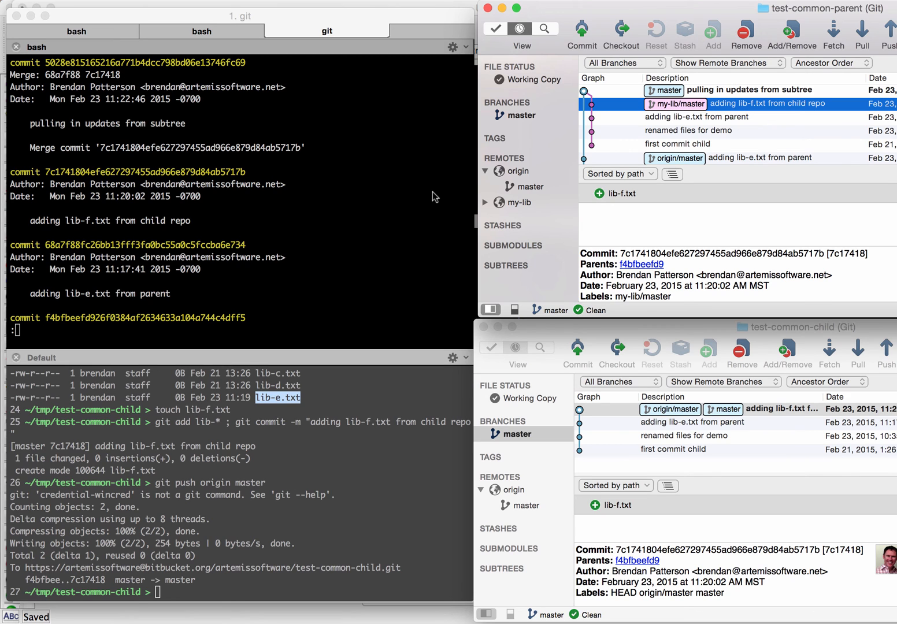
{"action": "left_click", "coordinate": [693, 117]}
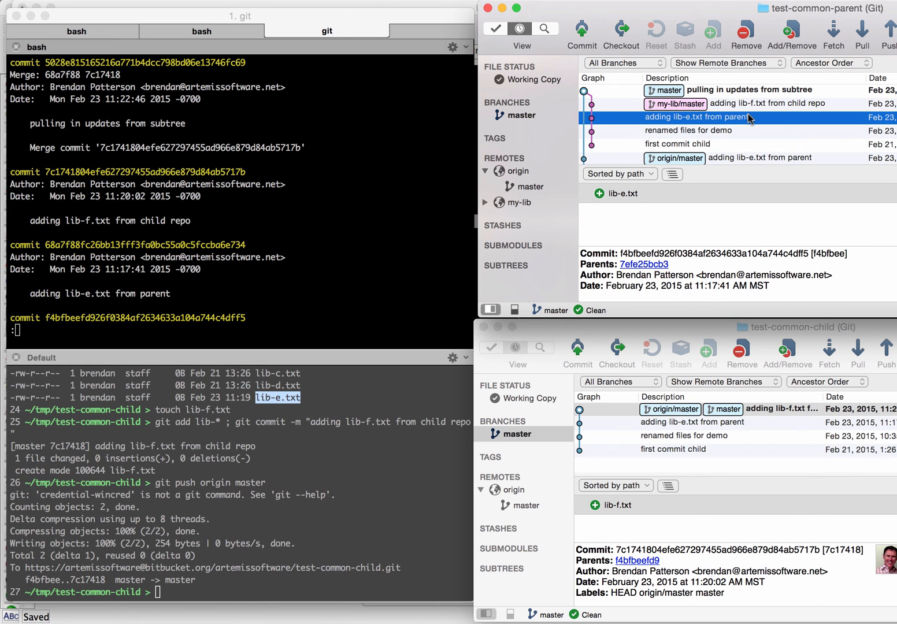
{"action": "left_click", "coordinate": [768, 104]}
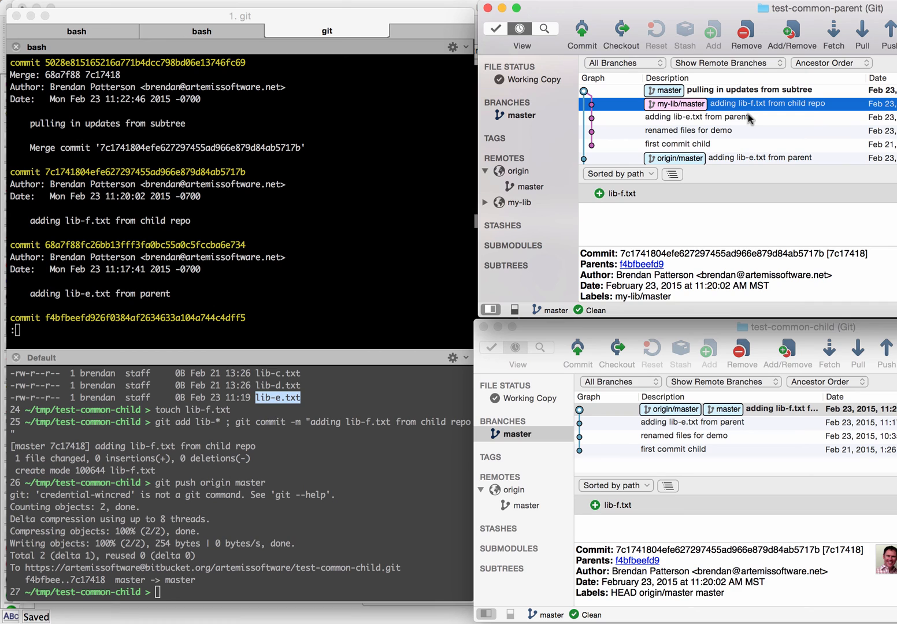
{"action": "left_click", "coordinate": [694, 130]}
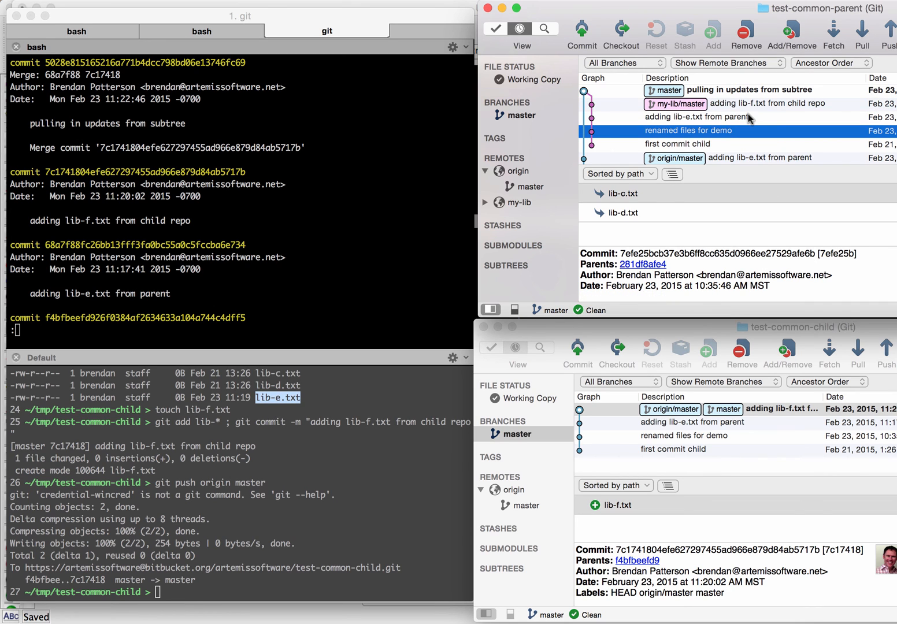
{"action": "left_click", "coordinate": [749, 89]}
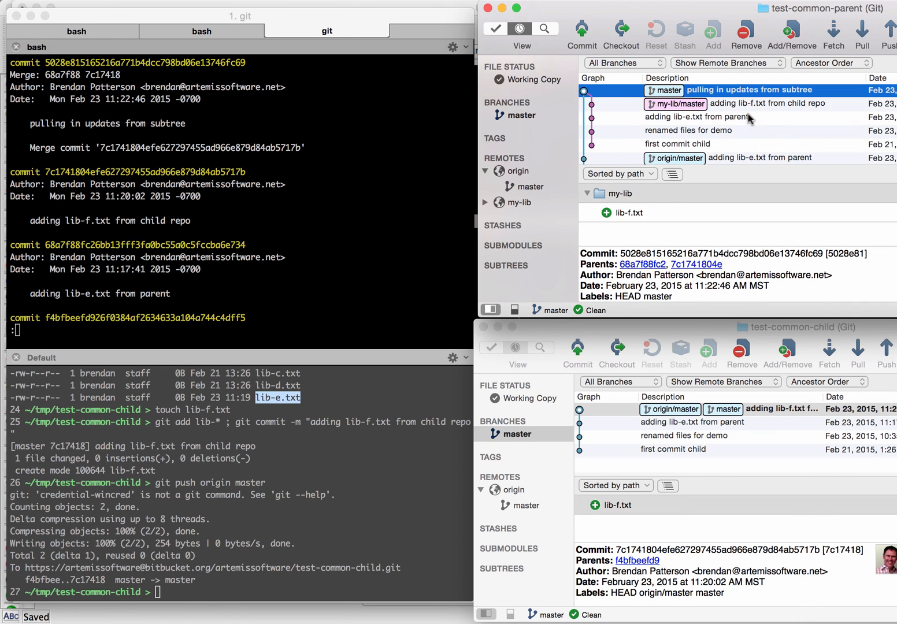
{"action": "left_click", "coordinate": [751, 104]}
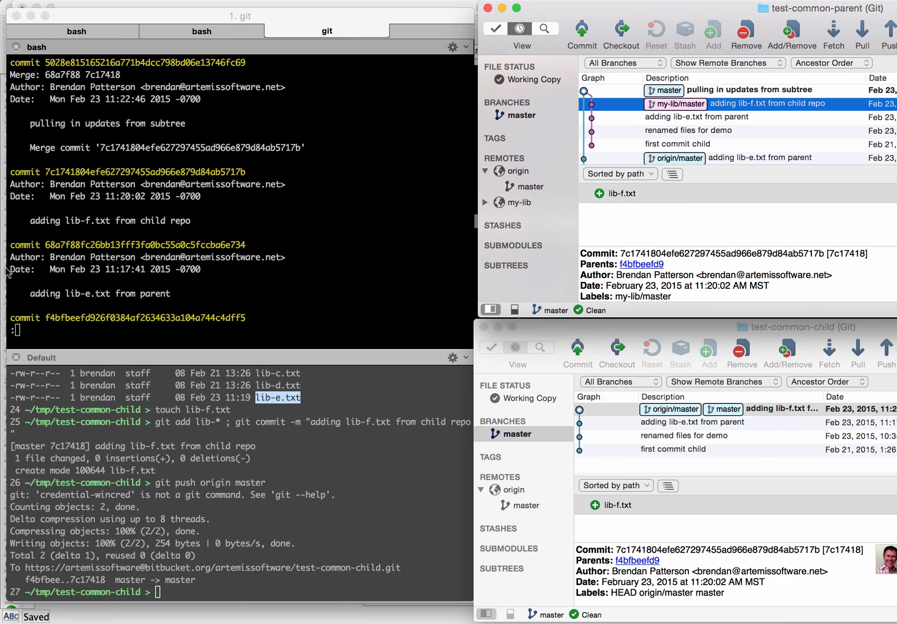
{"action": "mouse_move", "coordinate": [151, 349]}
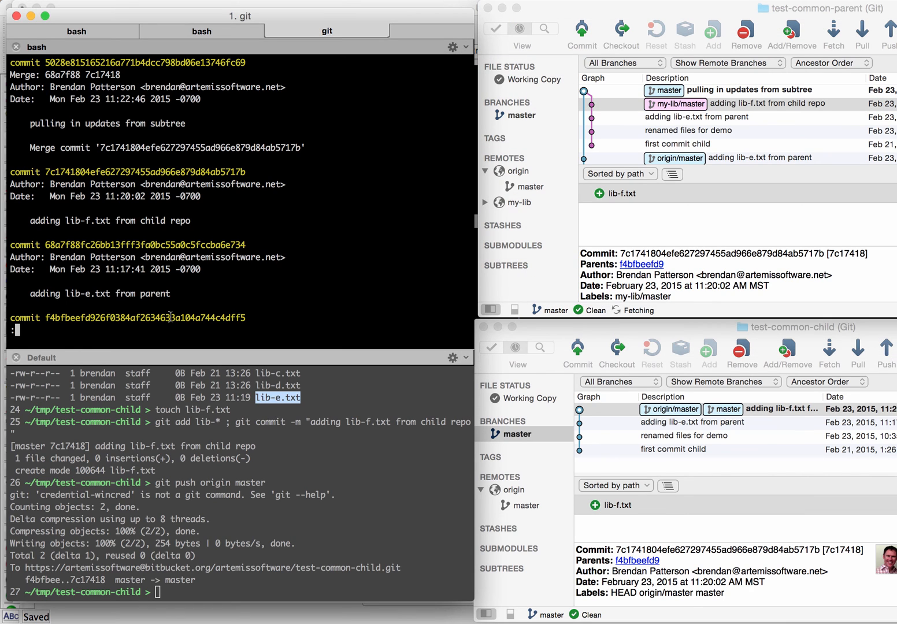
{"action": "mouse_move", "coordinate": [438, 400]}
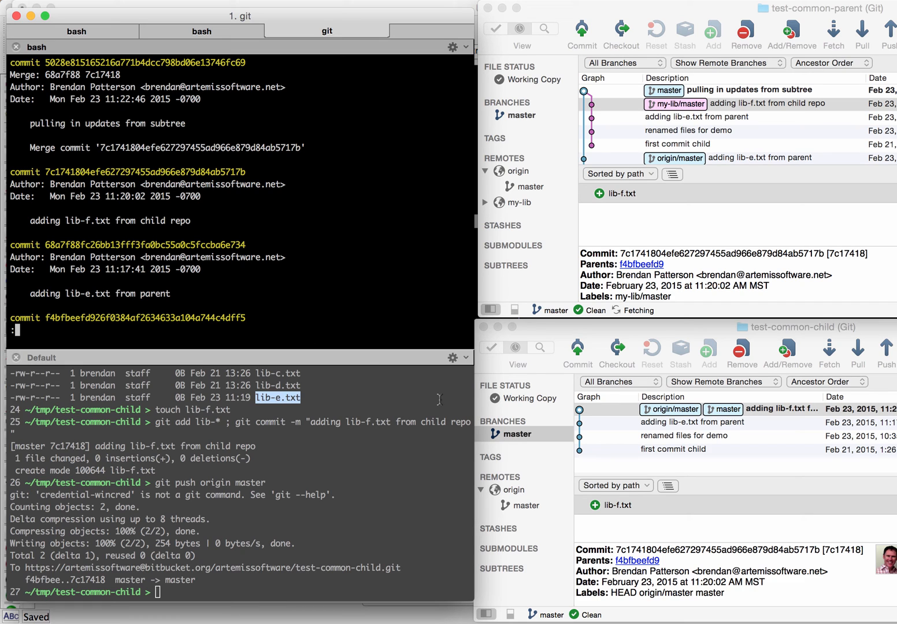
{"action": "mouse_move", "coordinate": [320, 282]}
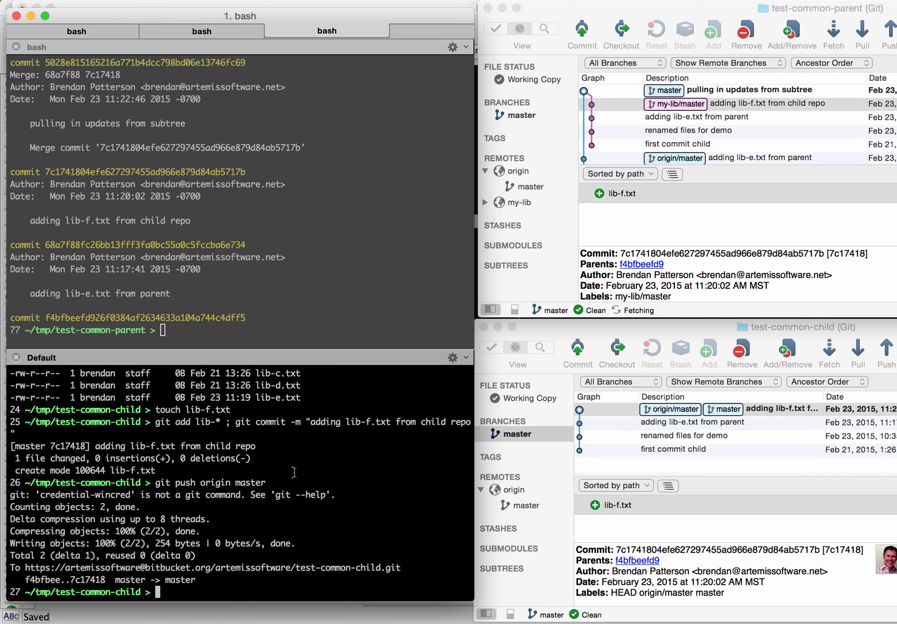
{"action": "mouse_move", "coordinate": [855, 330]}
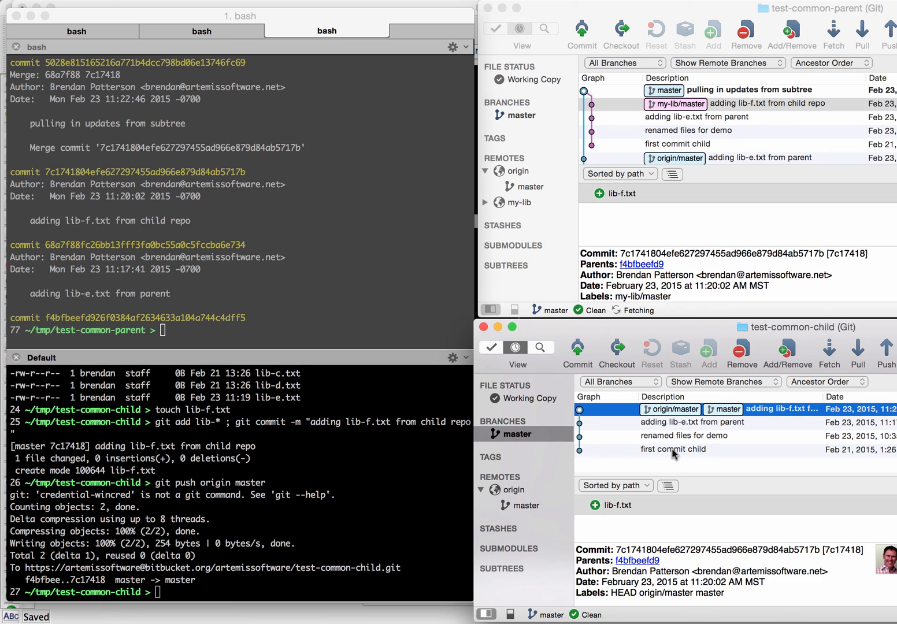
{"action": "mouse_move", "coordinate": [668, 455]}
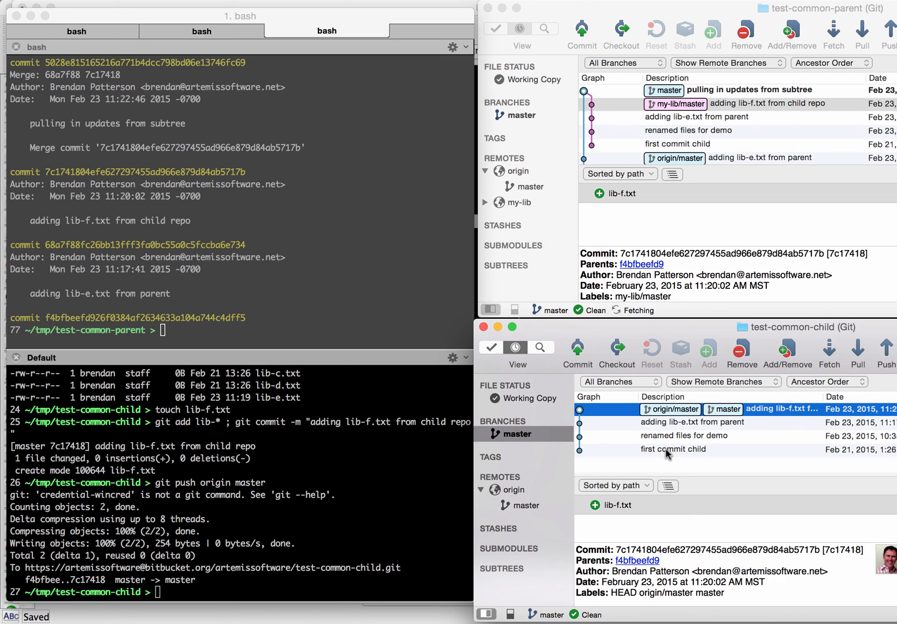
- Create a version1.0 branch in test-common-child and hard-reset it to 'first commit child'
{"action": "right_click", "coordinate": [670, 449]}
{"action": "type", "text": "f"}
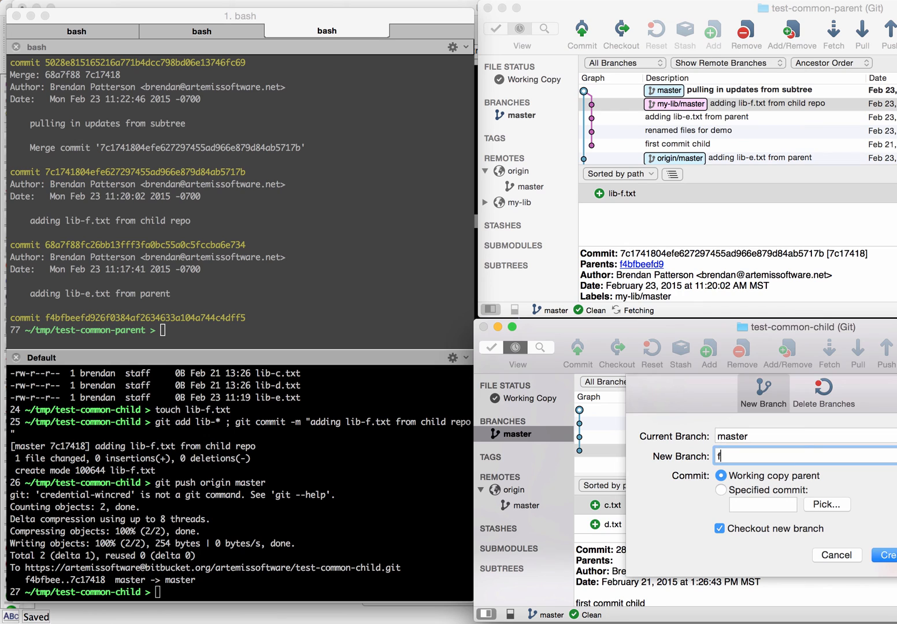
{"action": "type", "text": "version"}
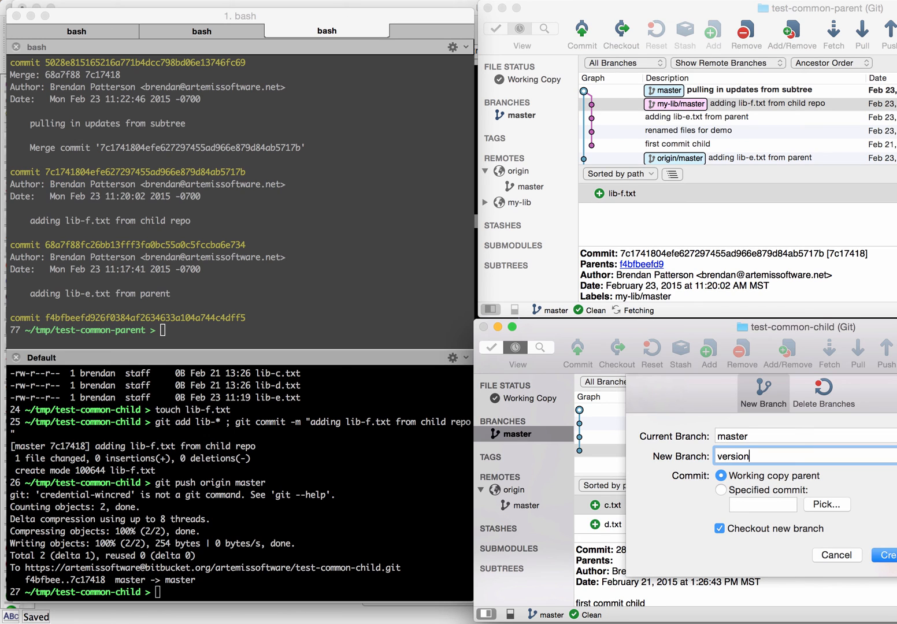
{"action": "type", "text": "1."}
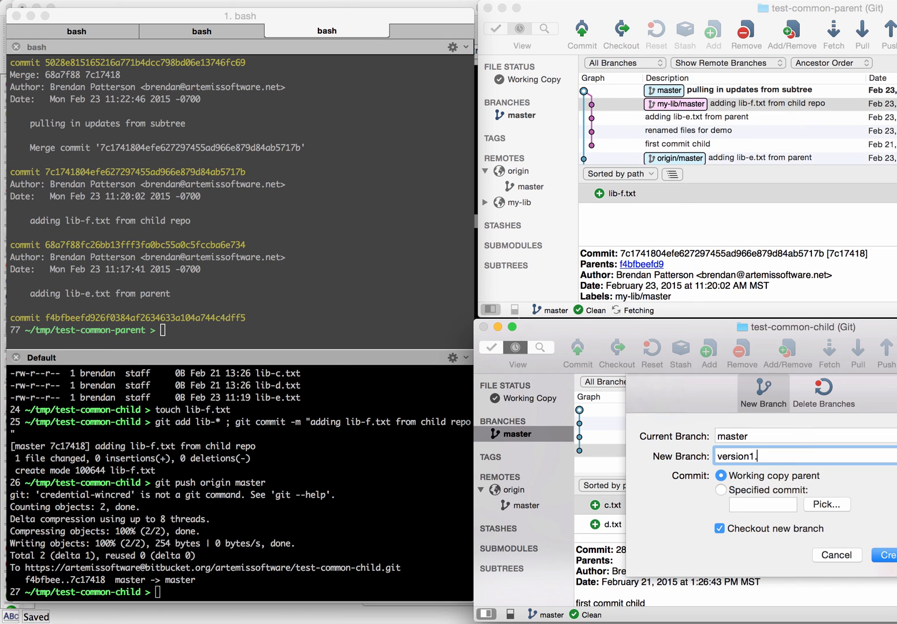
{"action": "type", "text": "0"}
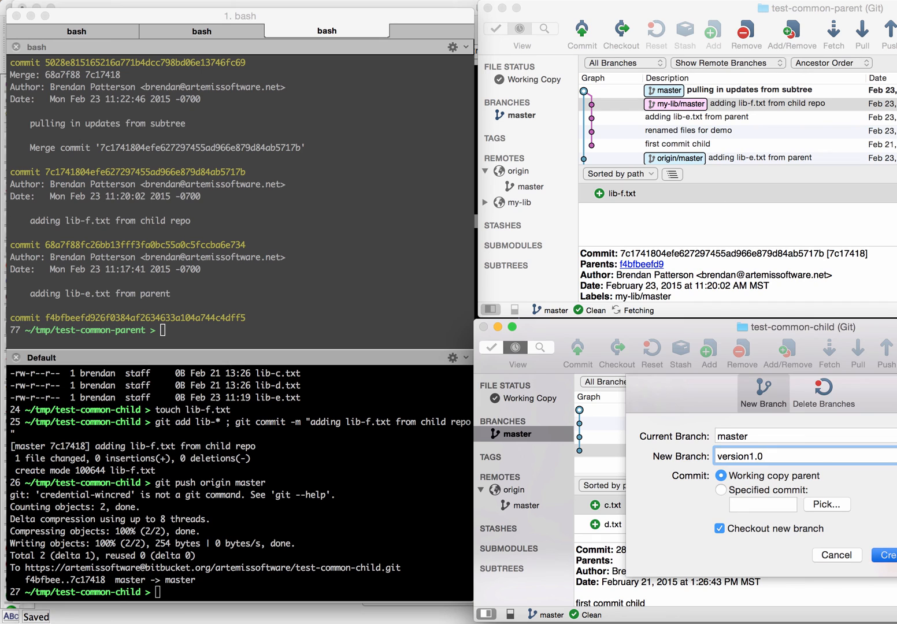
{"action": "left_click", "coordinate": [890, 554]}
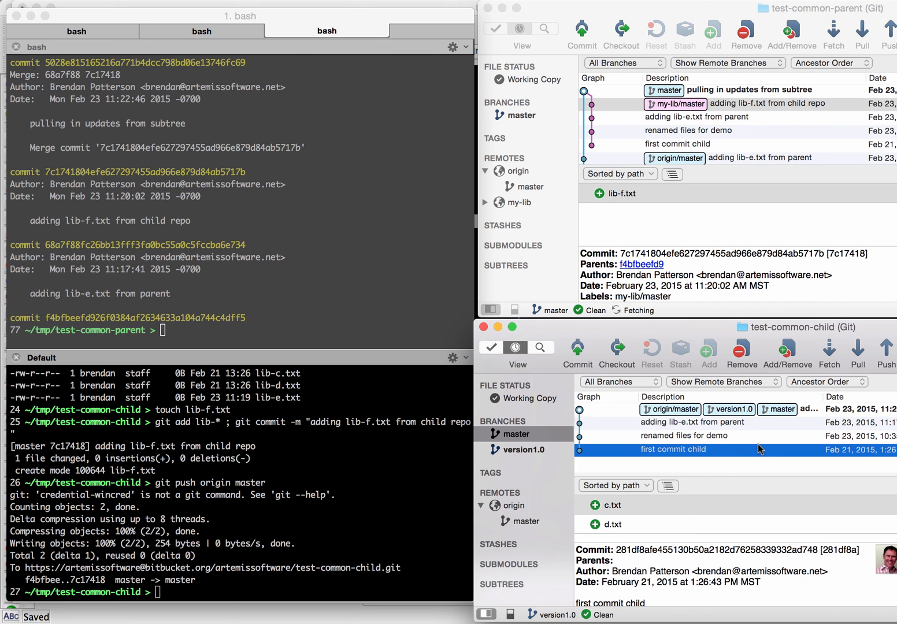
{"action": "mouse_move", "coordinate": [771, 435]}
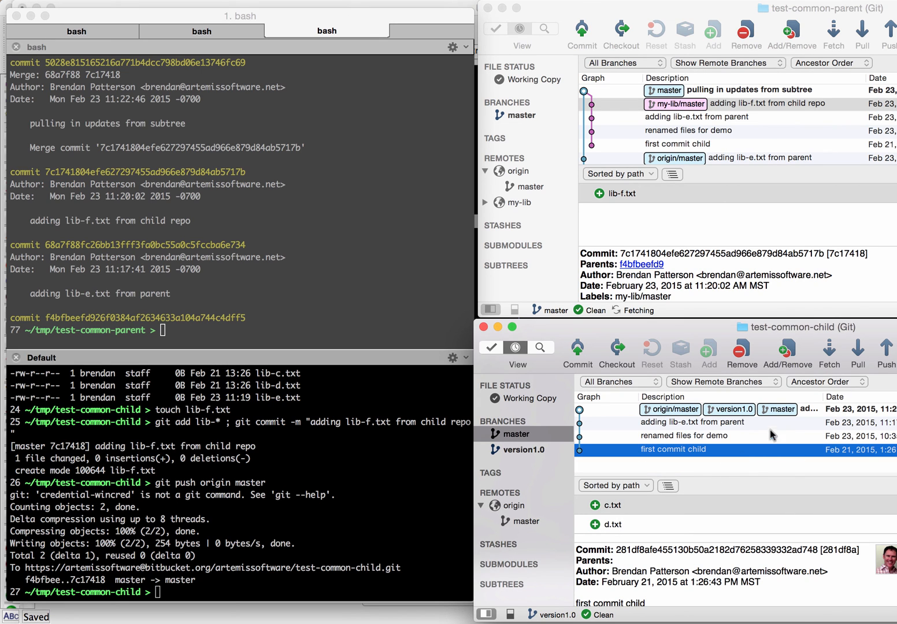
{"action": "mouse_move", "coordinate": [738, 421]}
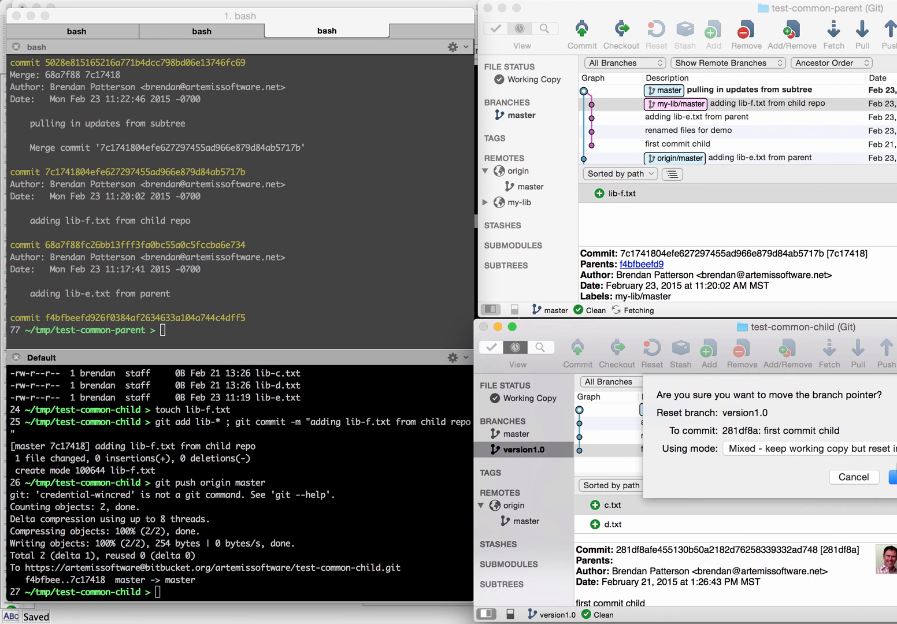
{"action": "left_click", "coordinate": [808, 448]}
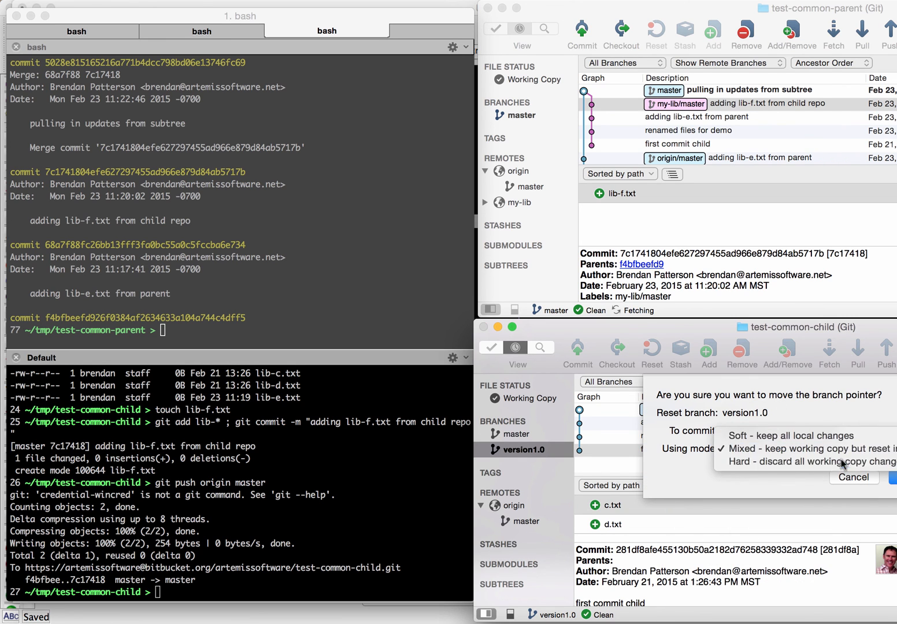
{"action": "left_click", "coordinate": [808, 461]}
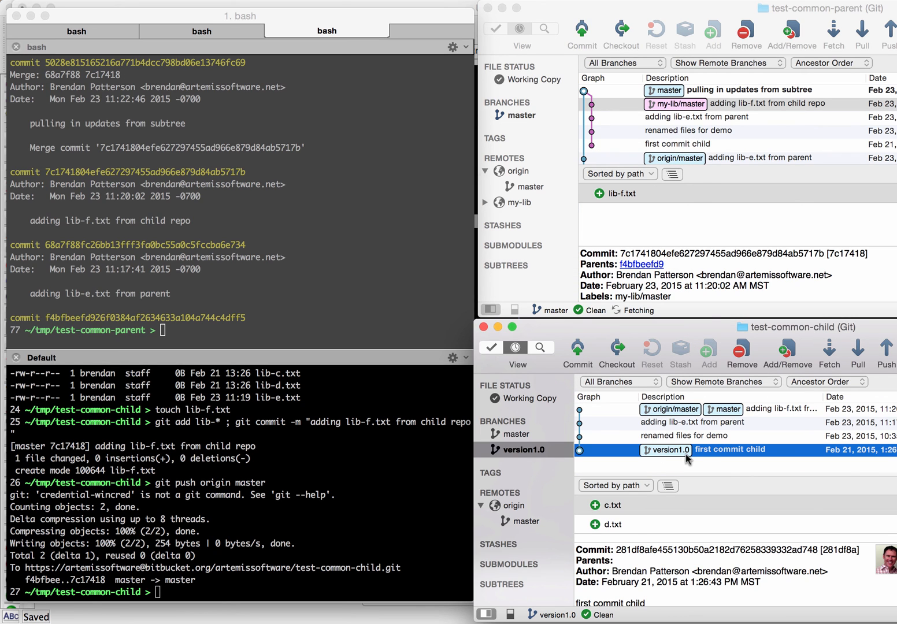
{"action": "mouse_move", "coordinate": [664, 460]}
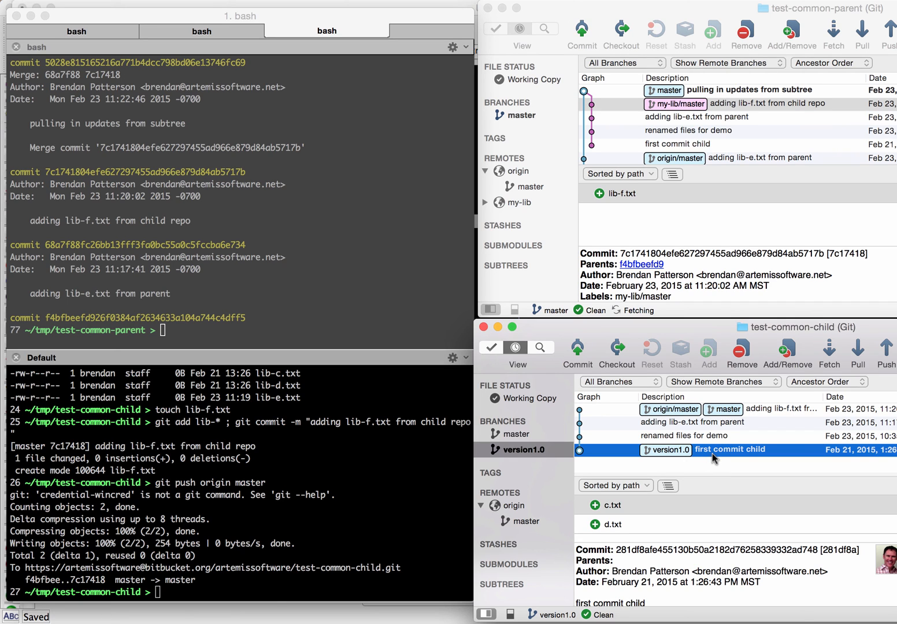
{"action": "mouse_move", "coordinate": [849, 353]}
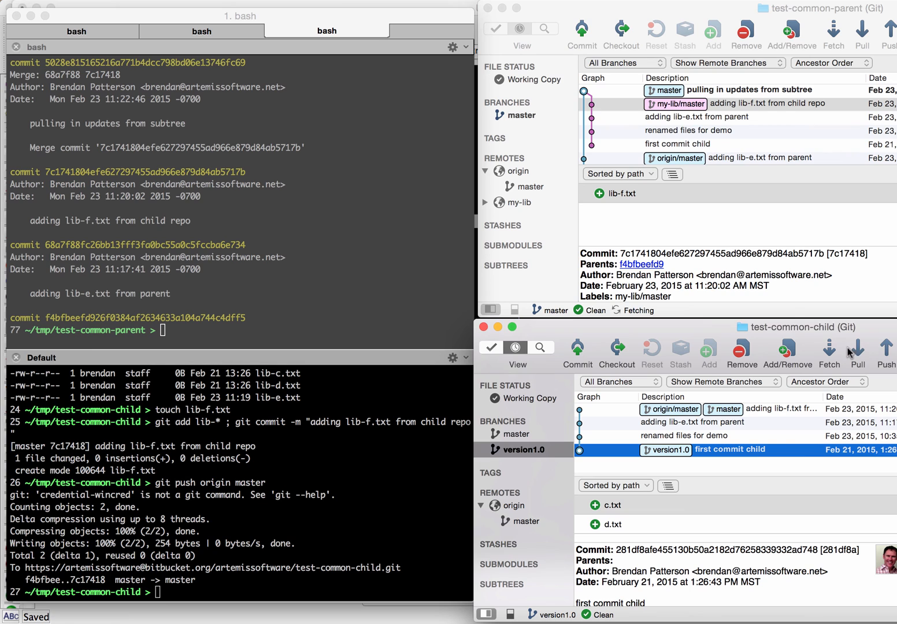
- Push version1.0 to origin, confirming with the Bitbucket password
{"action": "left_click", "coordinate": [885, 353]}
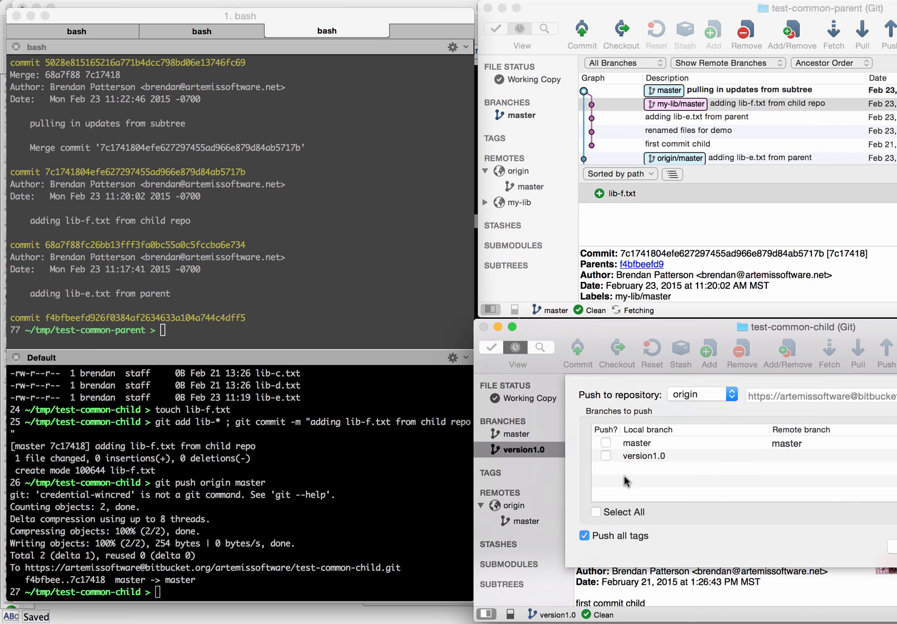
{"action": "left_click", "coordinate": [605, 455]}
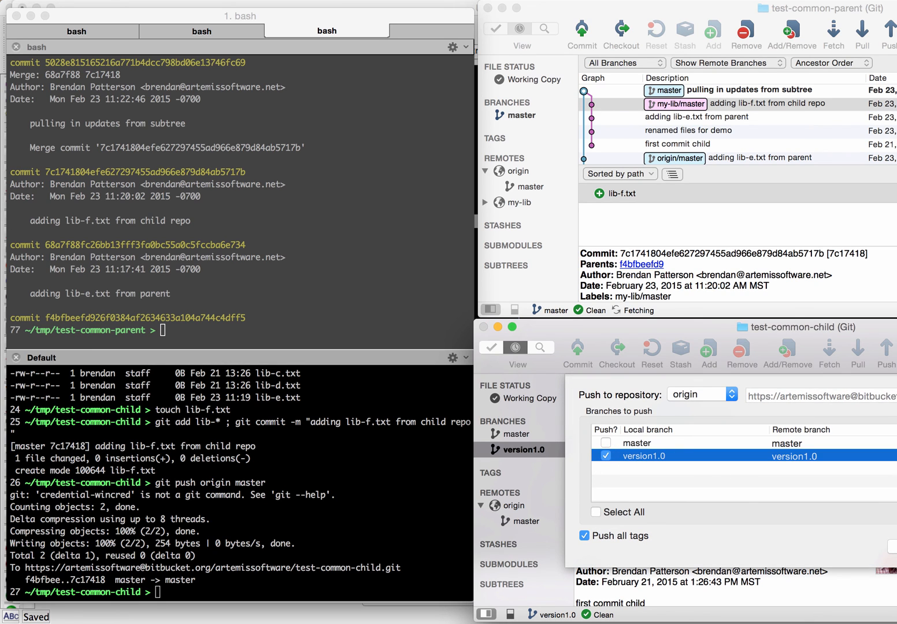
{"action": "left_click", "coordinate": [894, 352]}
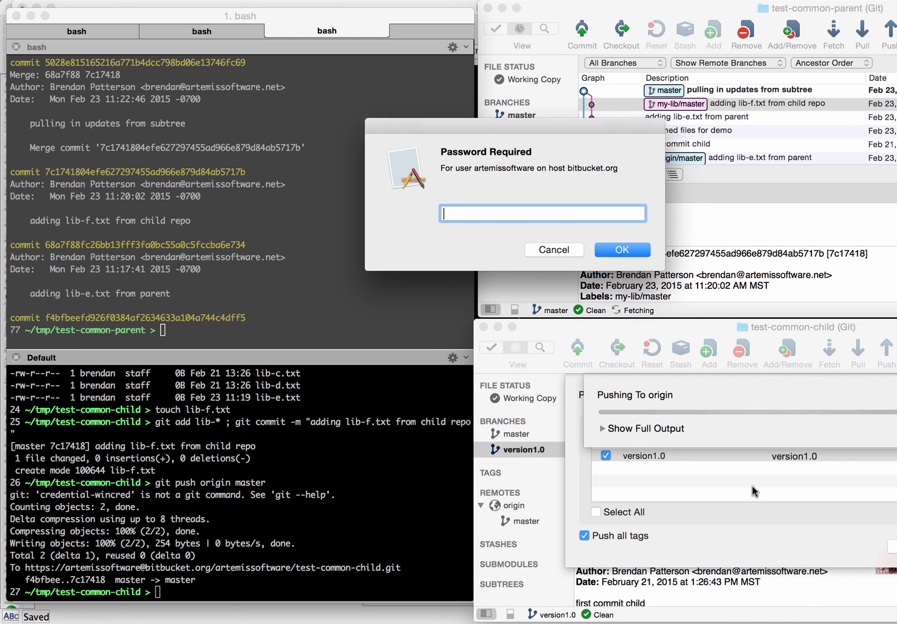
{"action": "left_click", "coordinate": [621, 250]}
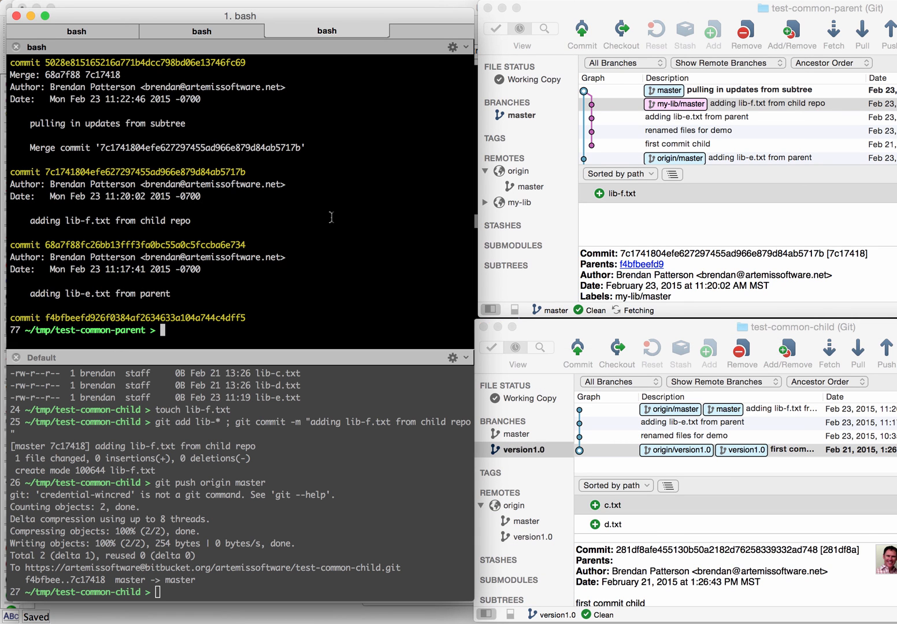
{"action": "mouse_move", "coordinate": [621, 507]}
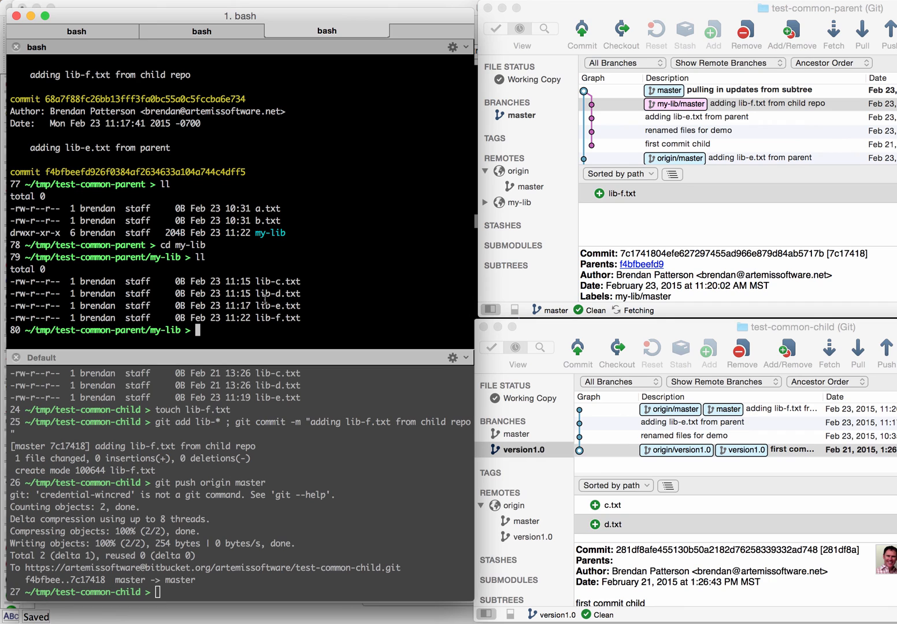
{"action": "mouse_move", "coordinate": [396, 330]}
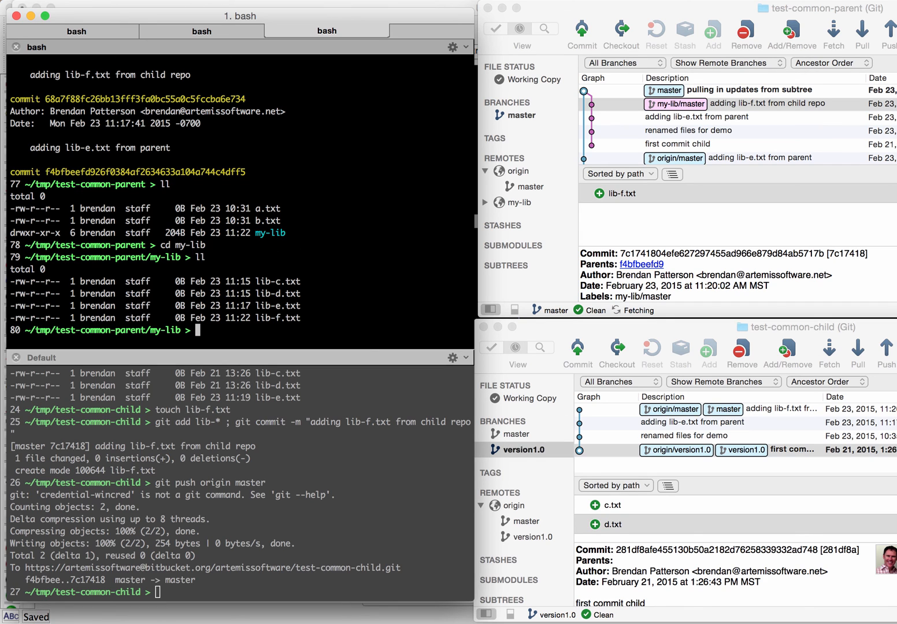
- Delete my-lib with git rm and commit it as 'switching subtree branches'
{"action": "type", "text": "cd .."}
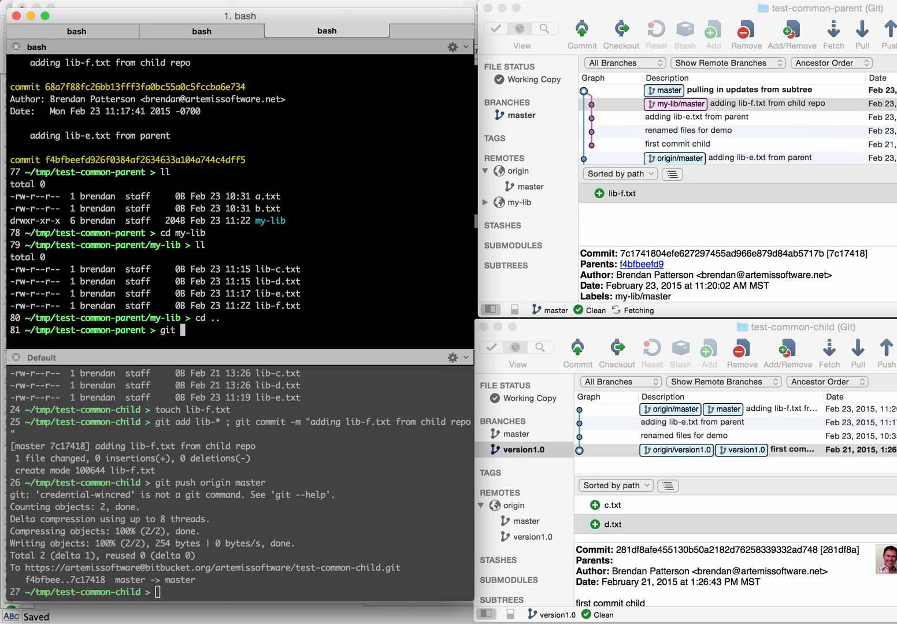
{"action": "type", "text": "rm my-lib/"}
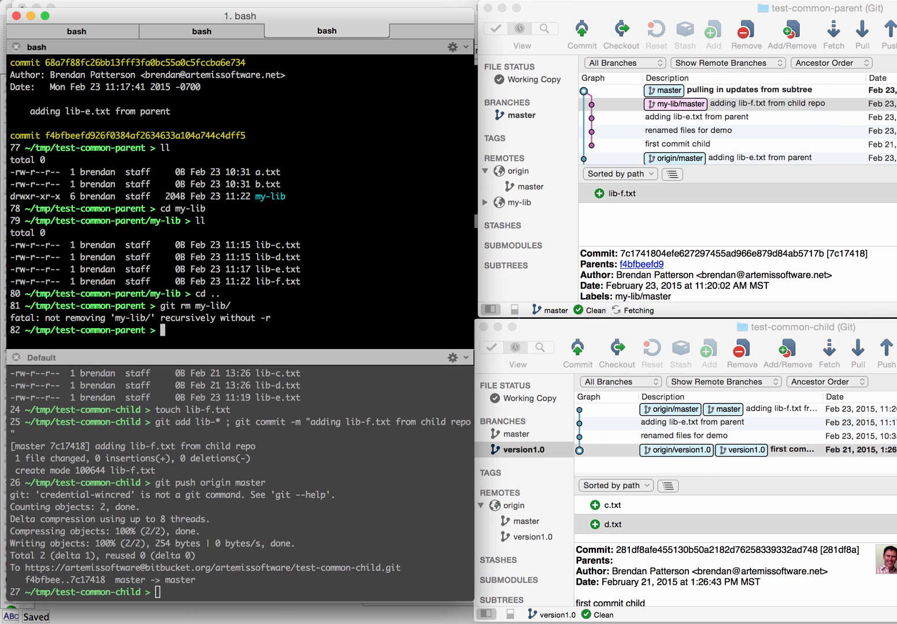
{"action": "type", "text": "git rm my-lib/"}
{"action": "type", "text": "git commit -m"}
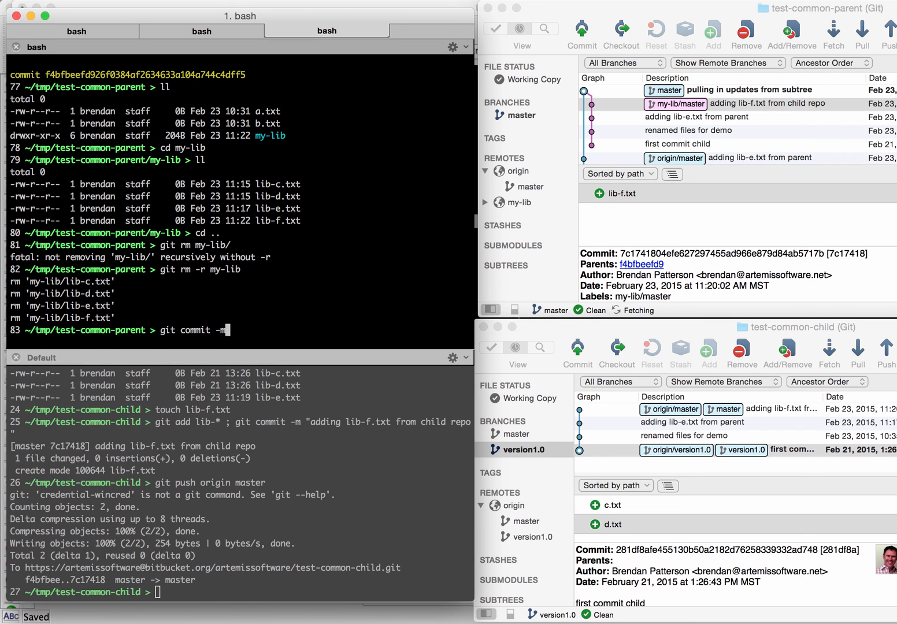
{"action": "type", "text": "\"switching su"}
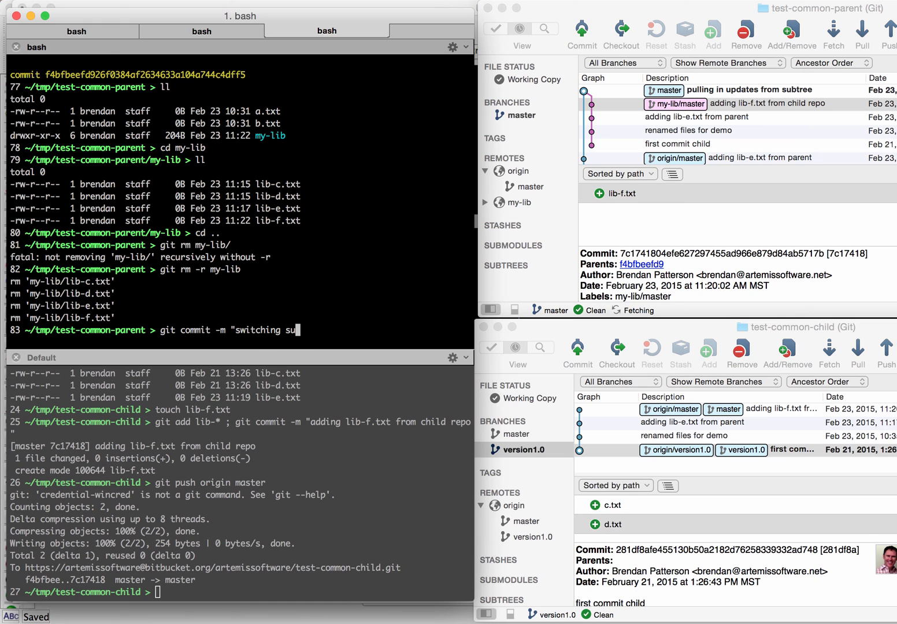
{"action": "type", "text": "btree bran"}
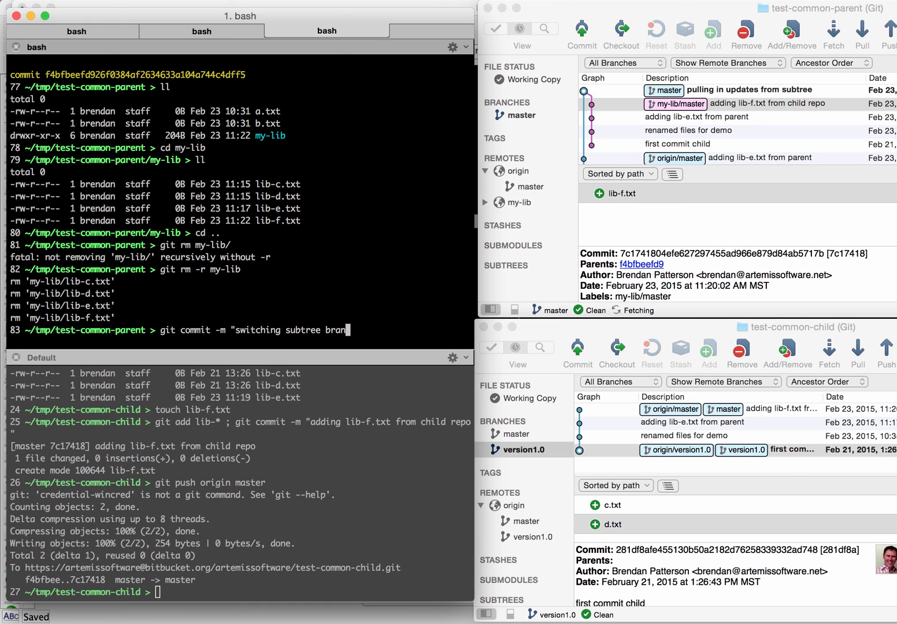
{"action": "key", "text": "Return"}
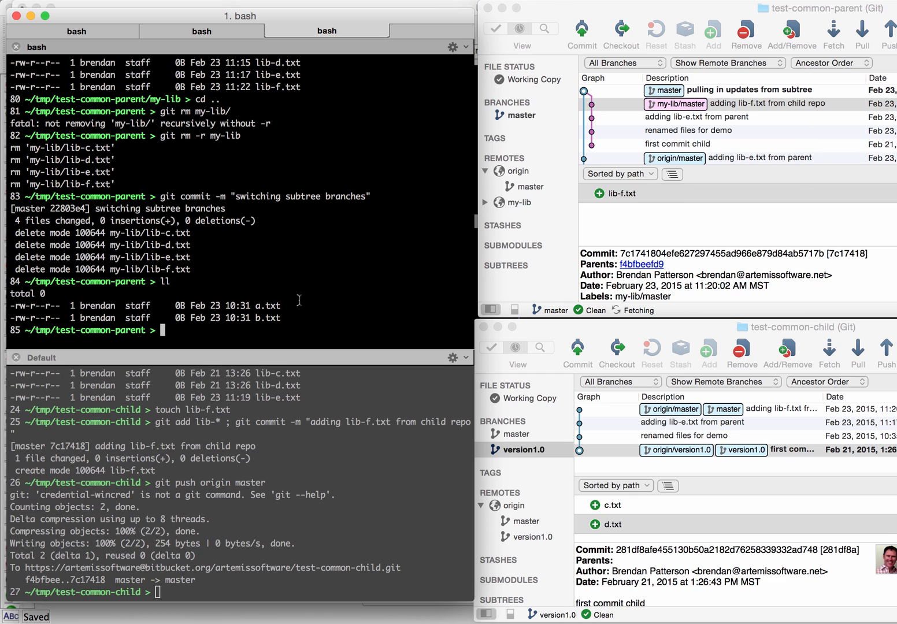
{"action": "type", "text": "history"}
{"action": "type", "text": "git subtree add --prefix my-lib my-lib mast--squash"}
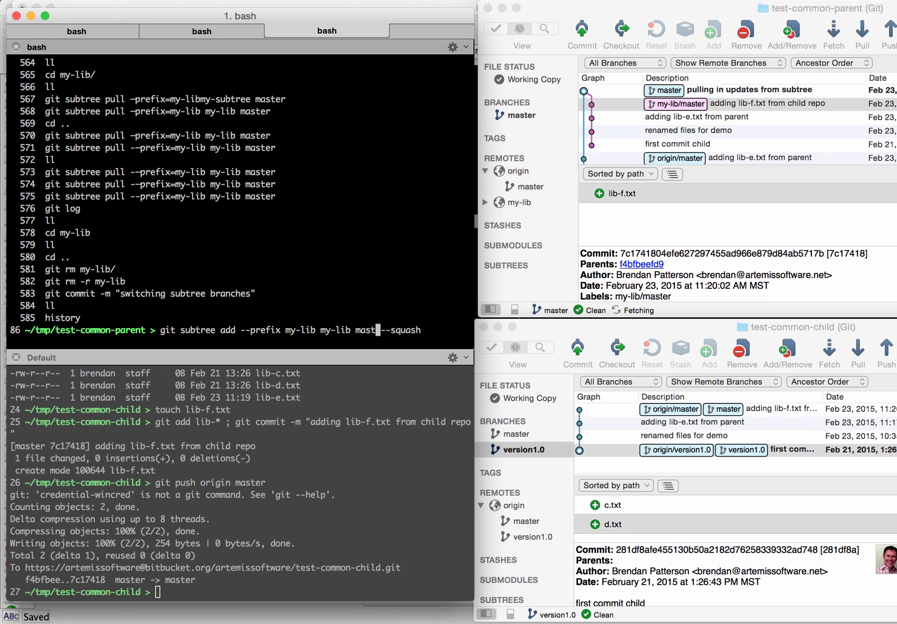
- Squash-add the my-lib subtree from version1.0 and list my-lib, showing c.txt and d.txt
{"action": "type", "text": "version1"}
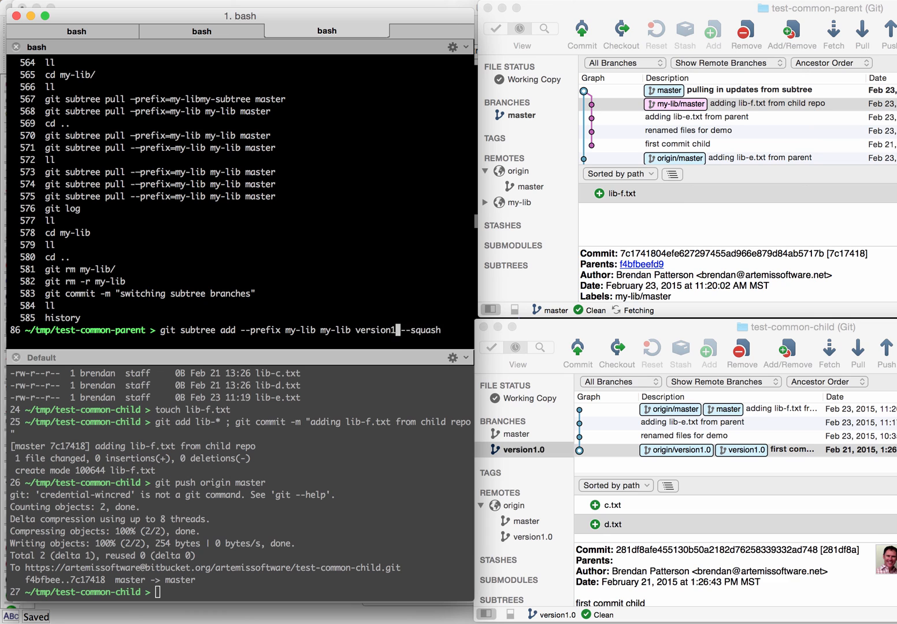
{"action": "key", "text": "Return"}
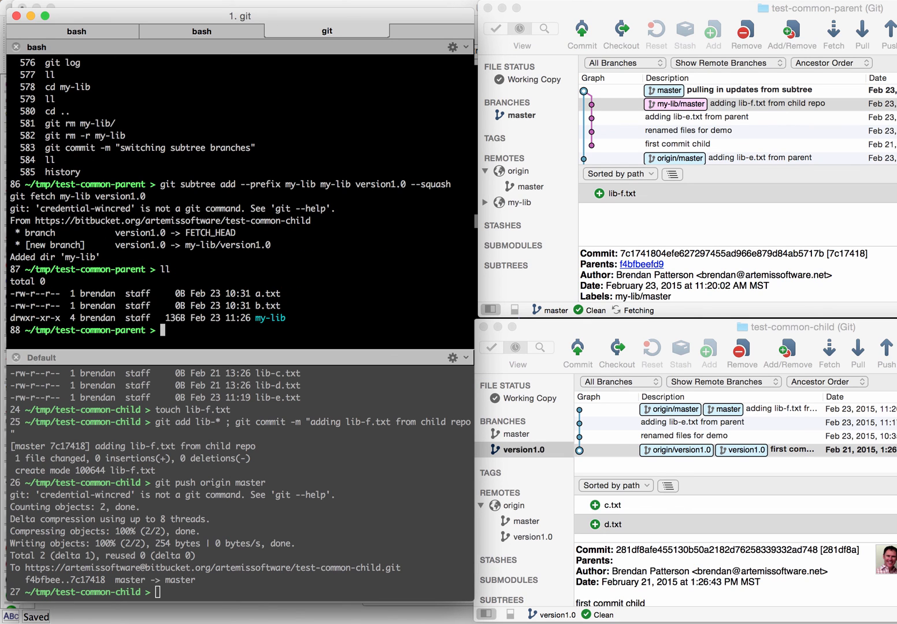
{"action": "type", "text": "c"}
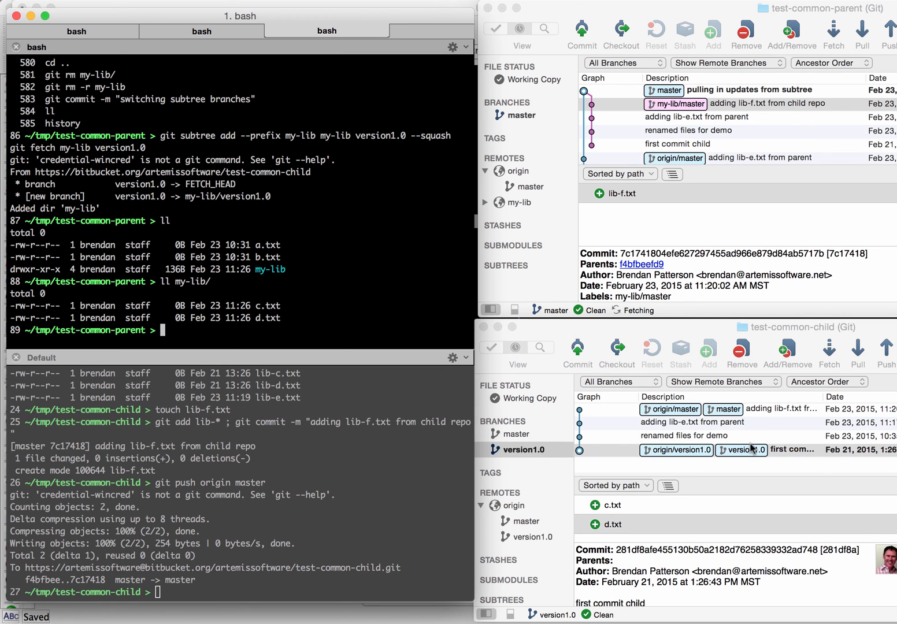
{"action": "mouse_move", "coordinate": [527, 414]}
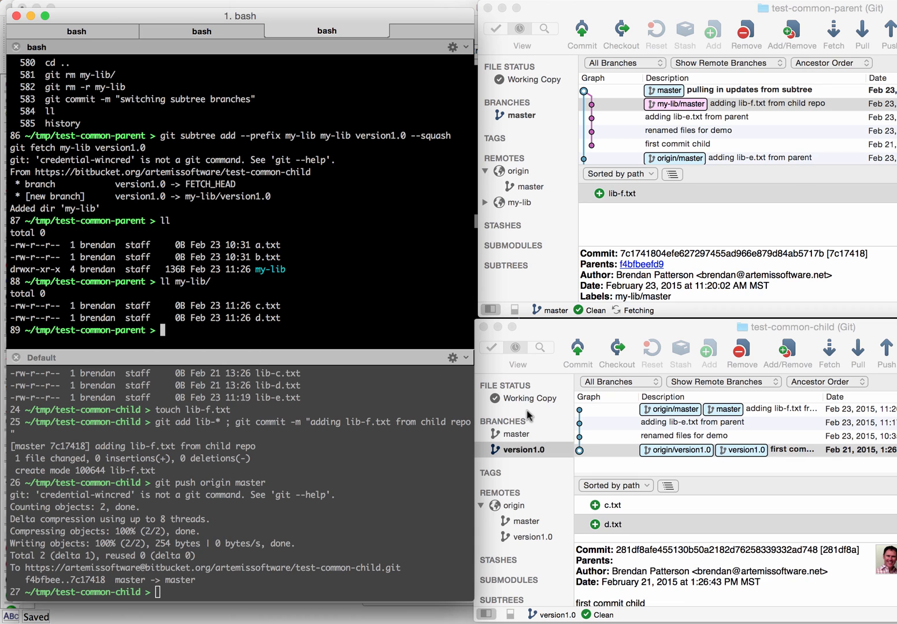